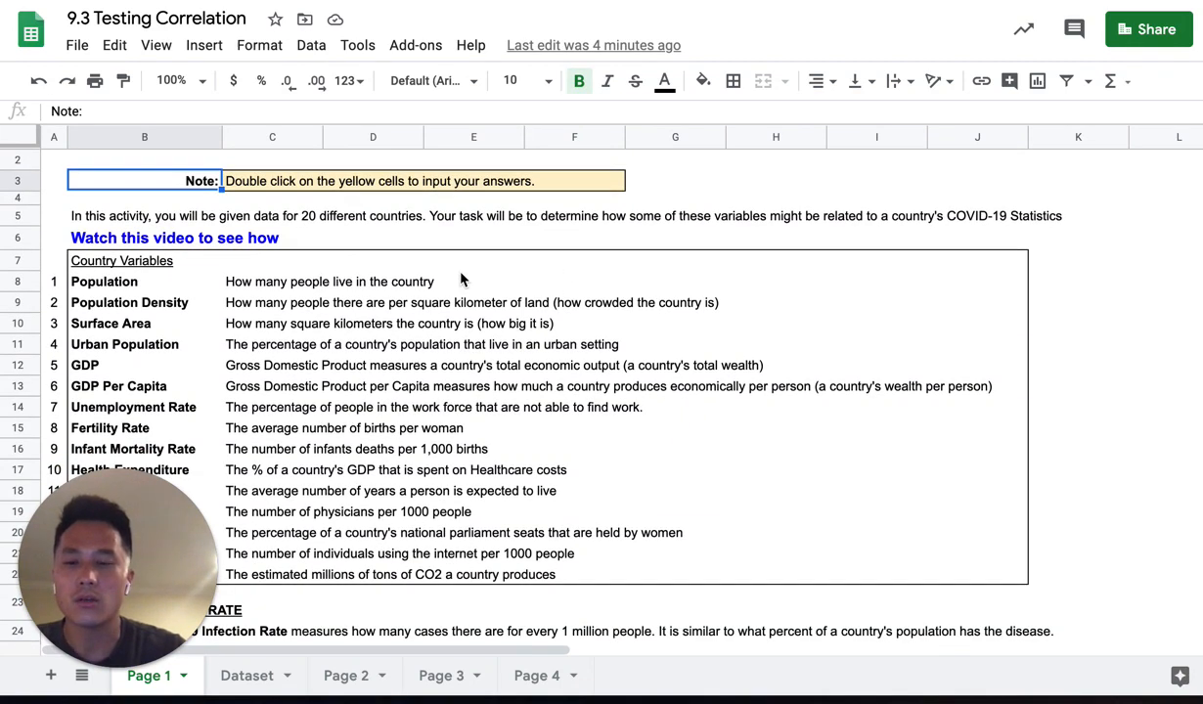
Step: Review the Population, Internet Usage and Infant Mortality Rate variables in the list
scroll(down, 3)
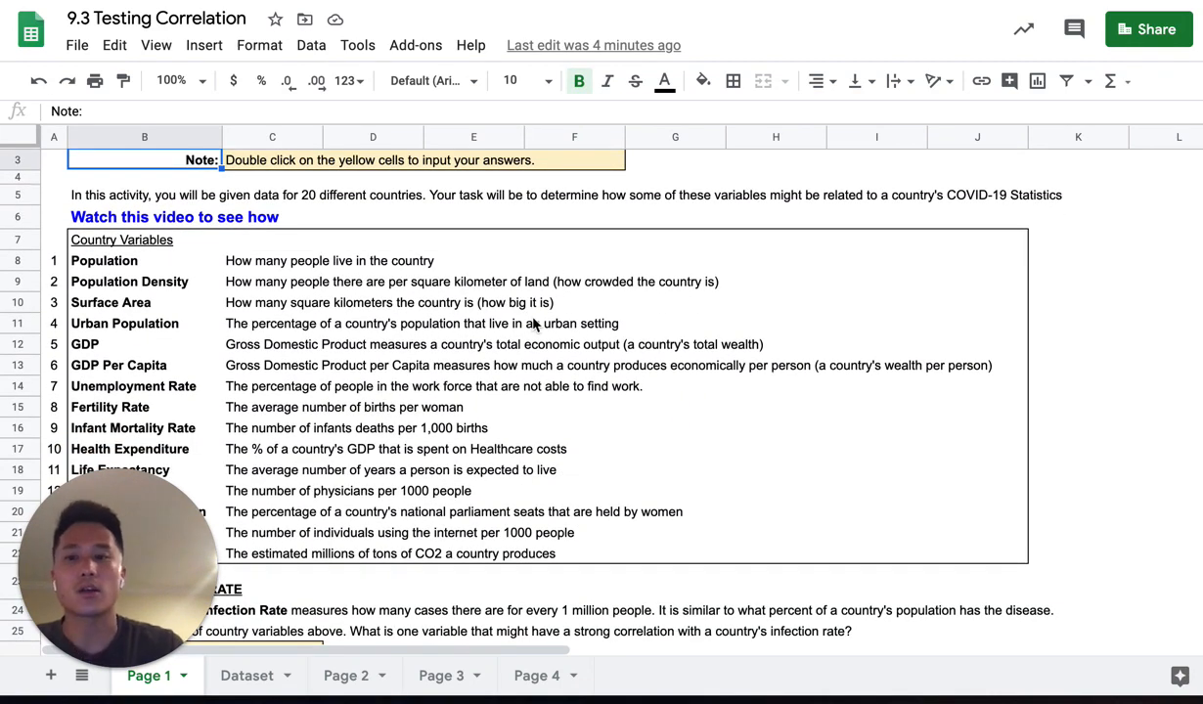
mouse_move(438, 331)
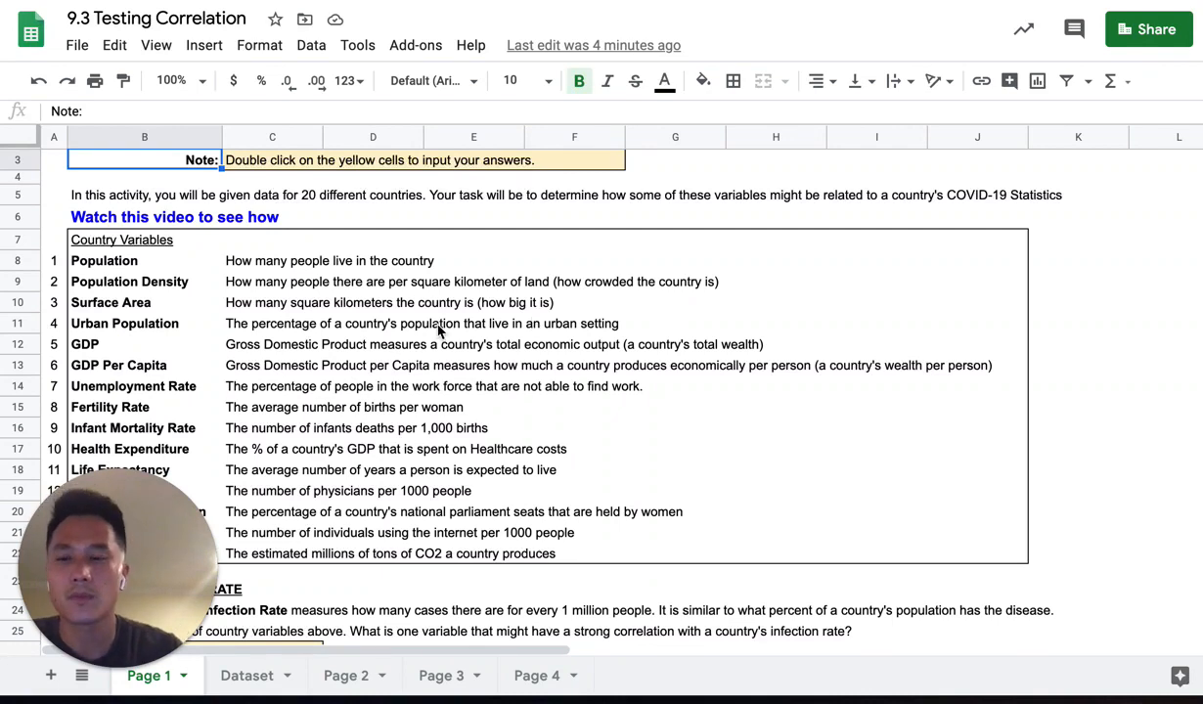
scroll(down, 3)
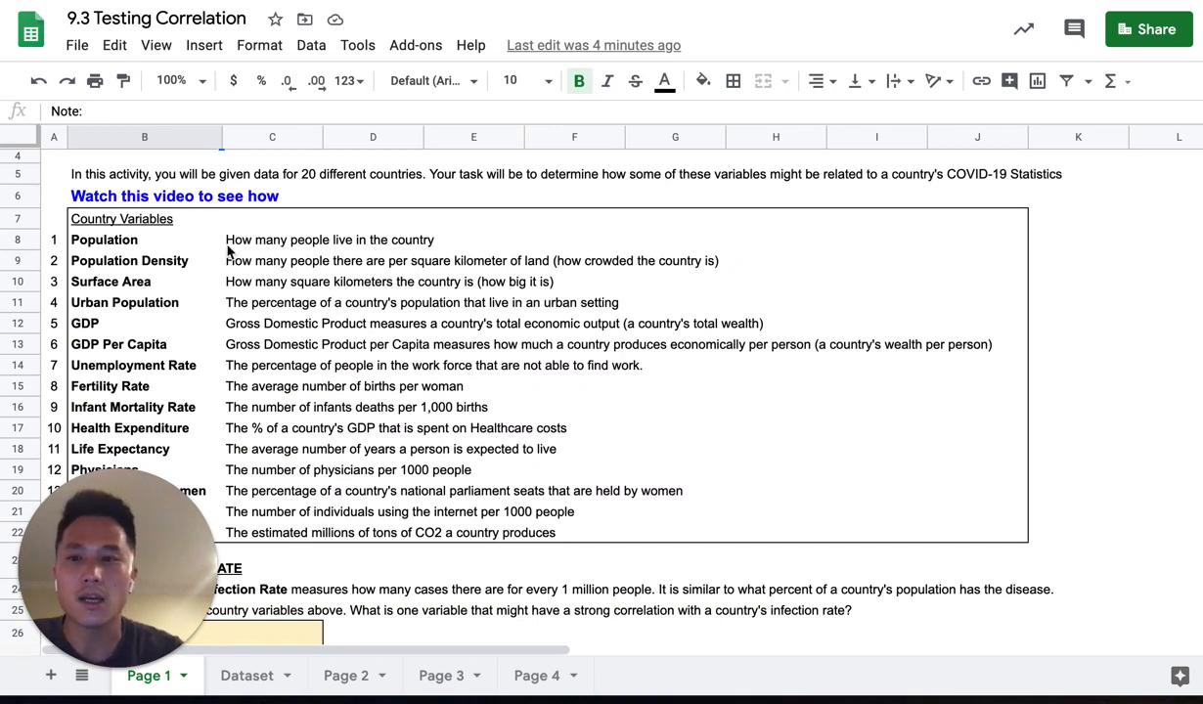
scroll(down, 3)
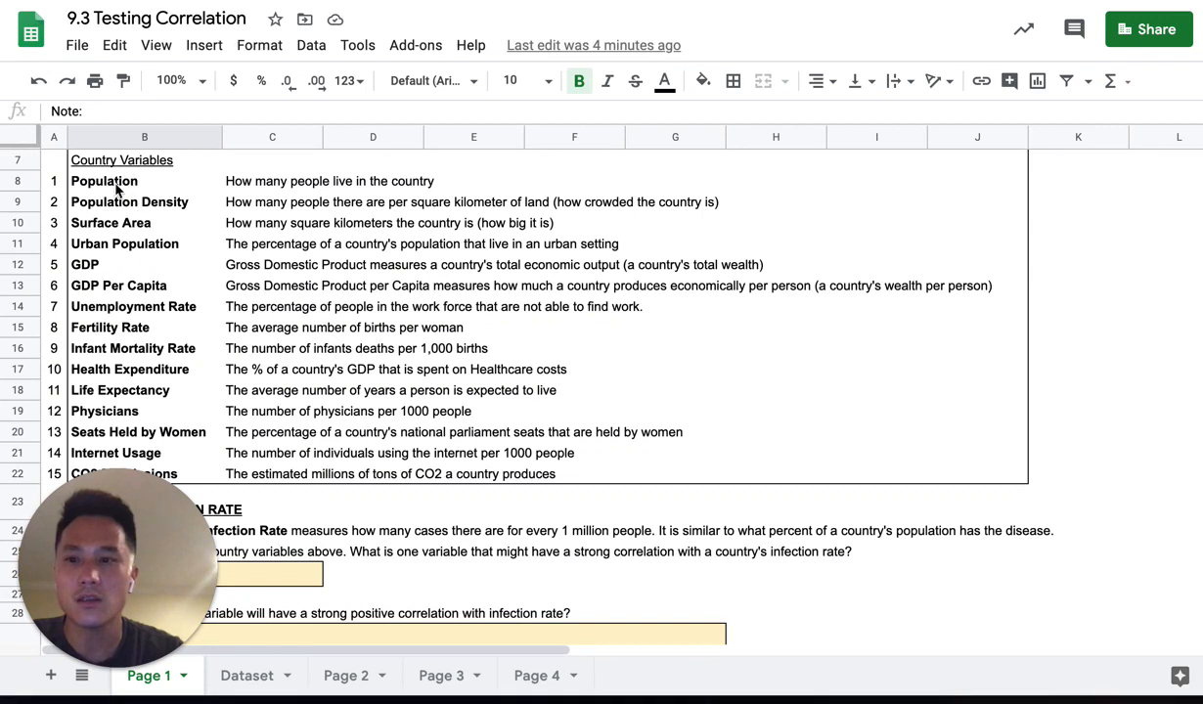
click(103, 181)
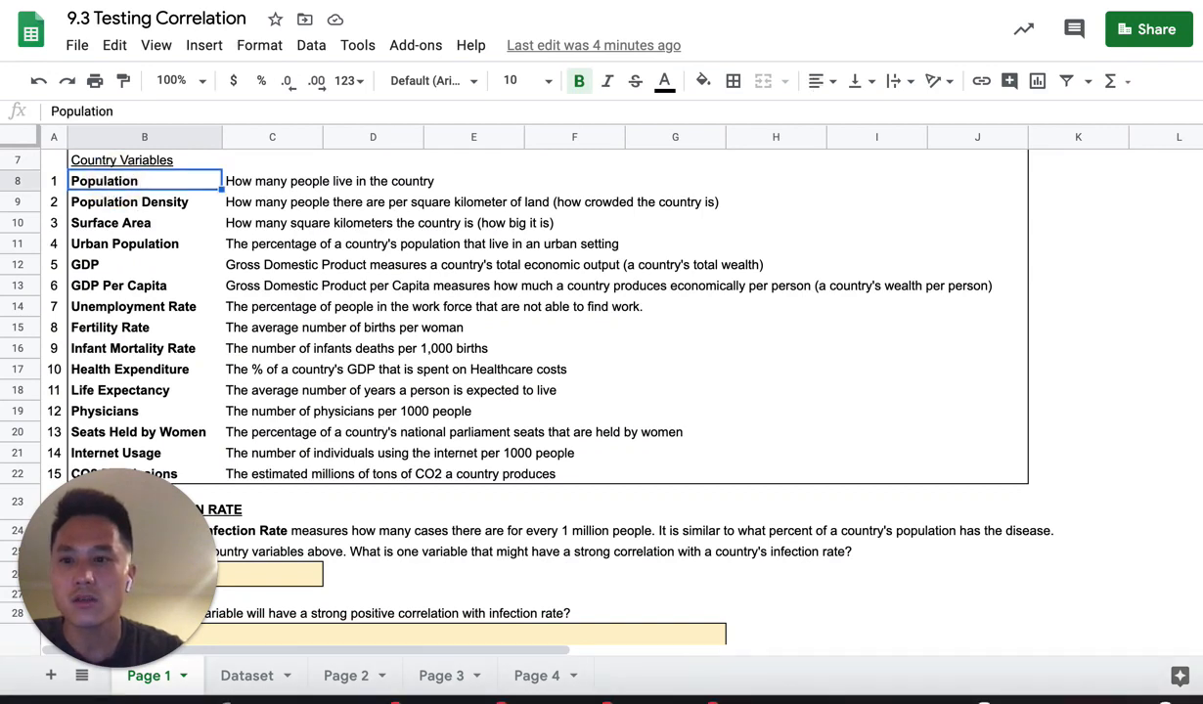
click(116, 453)
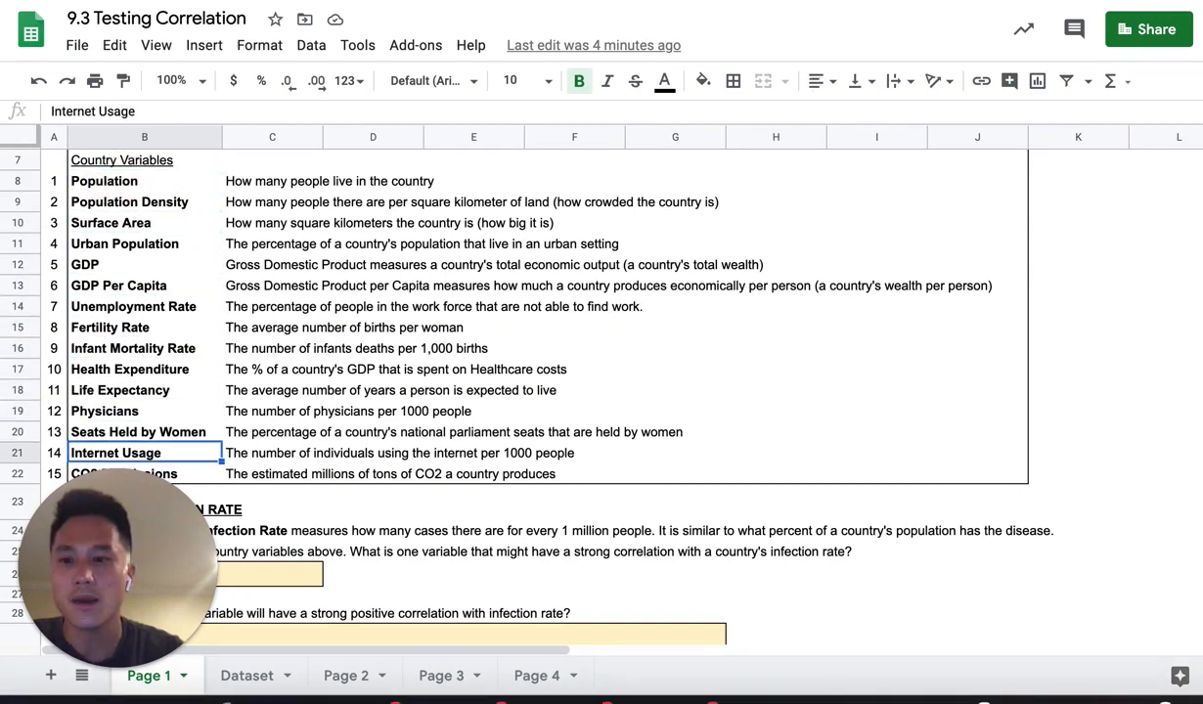
click(133, 348)
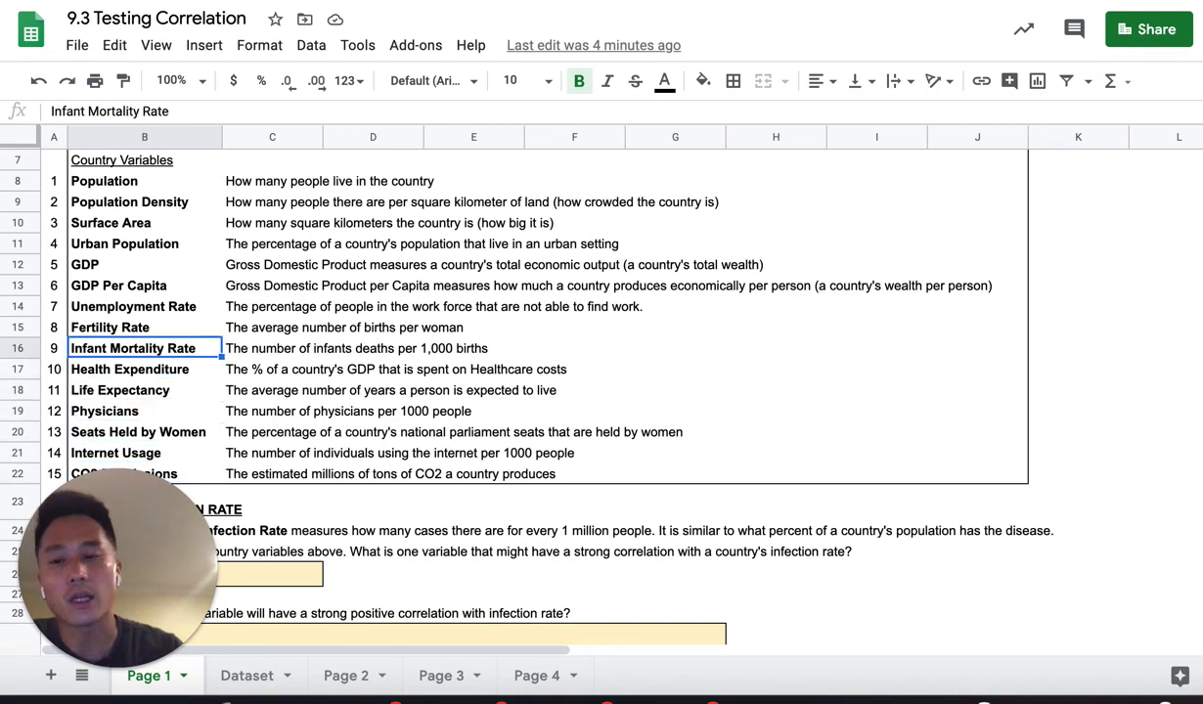
click(104, 181)
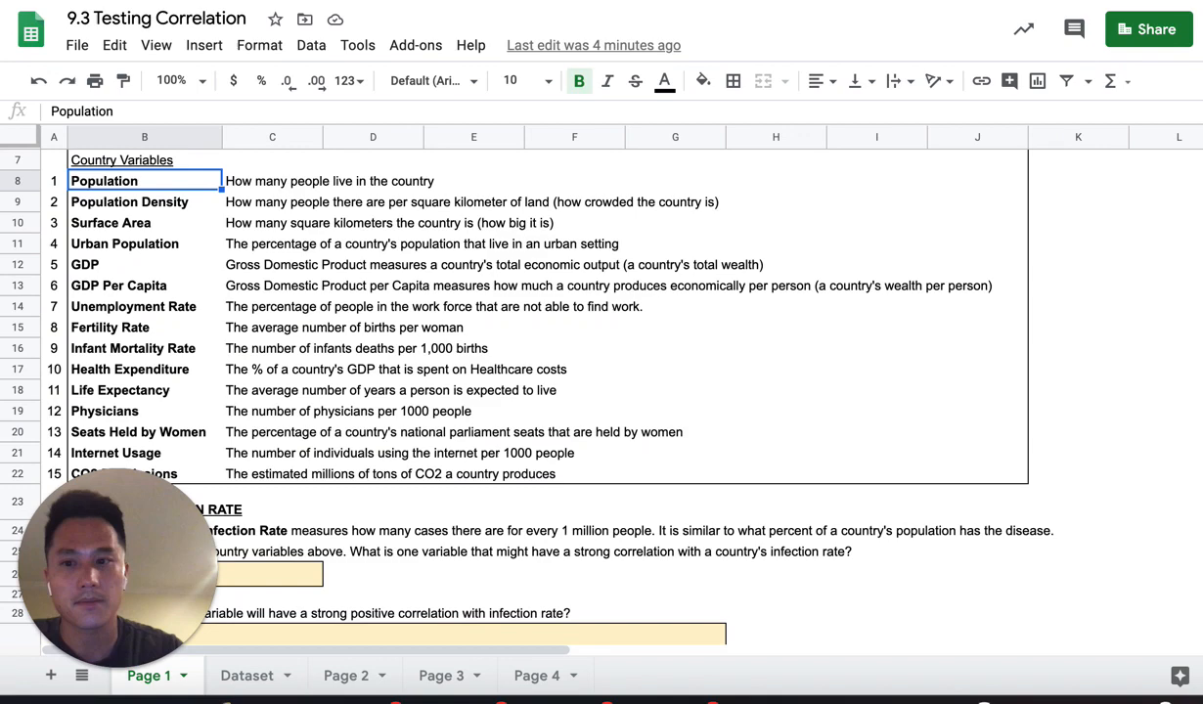
scroll(down, 3)
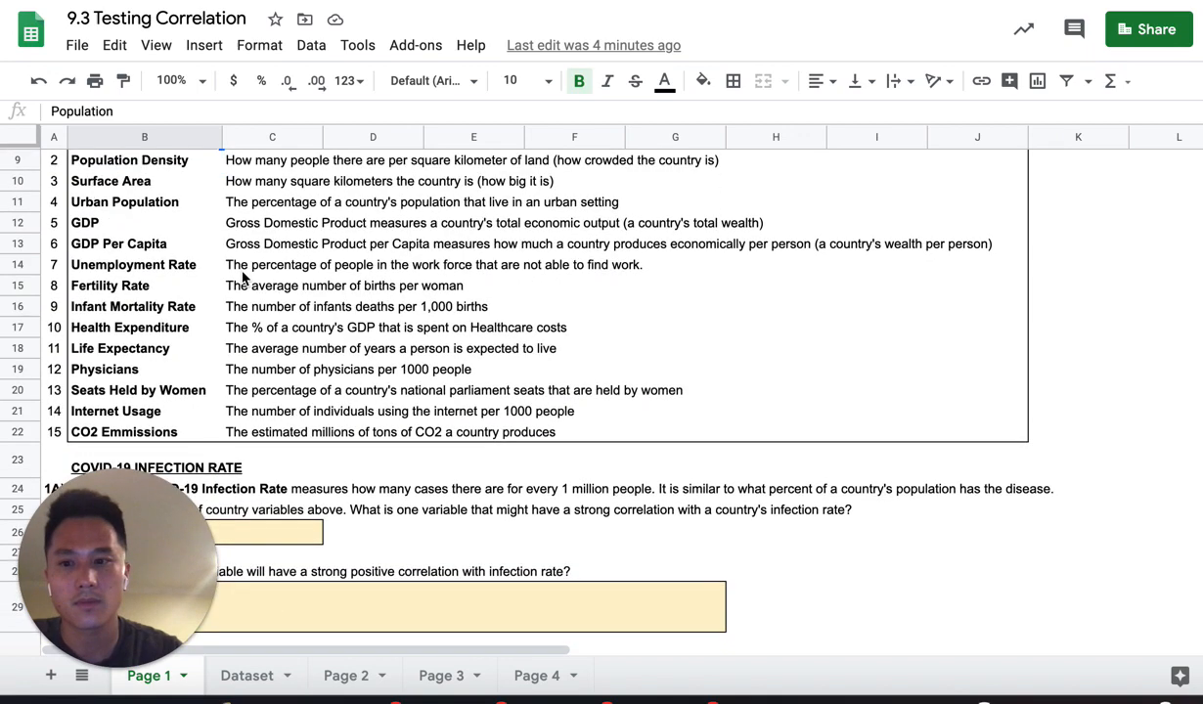
scroll(down, 3)
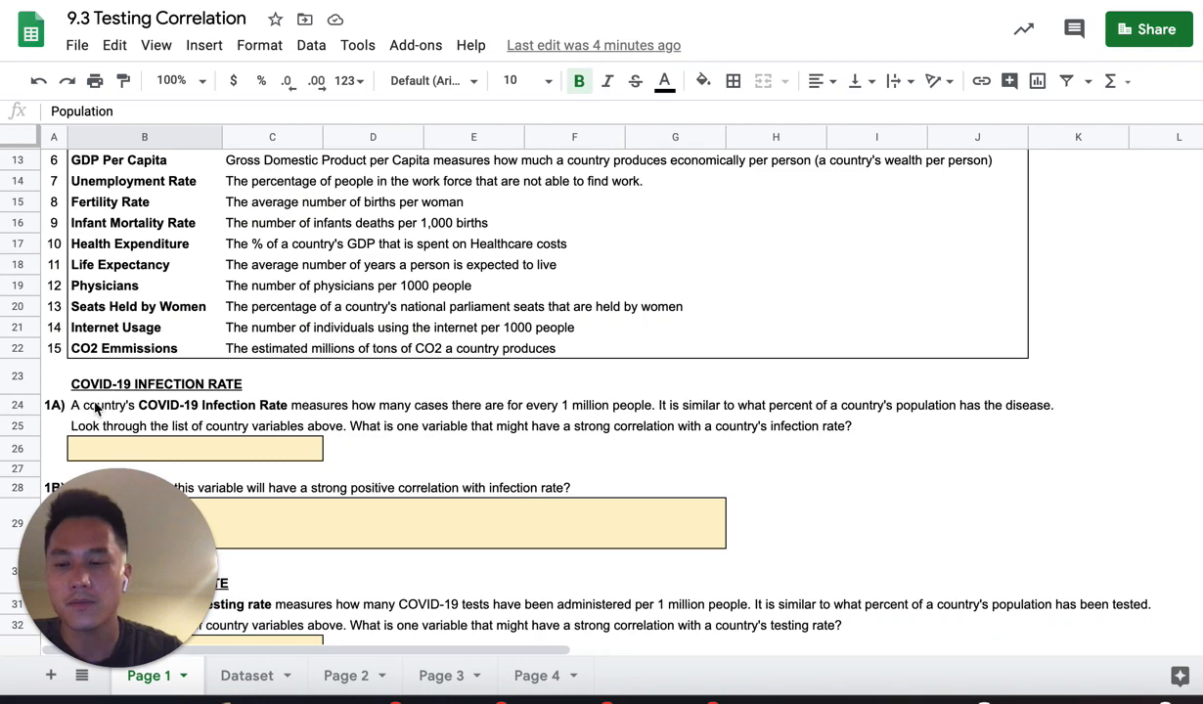
scroll(down, 3)
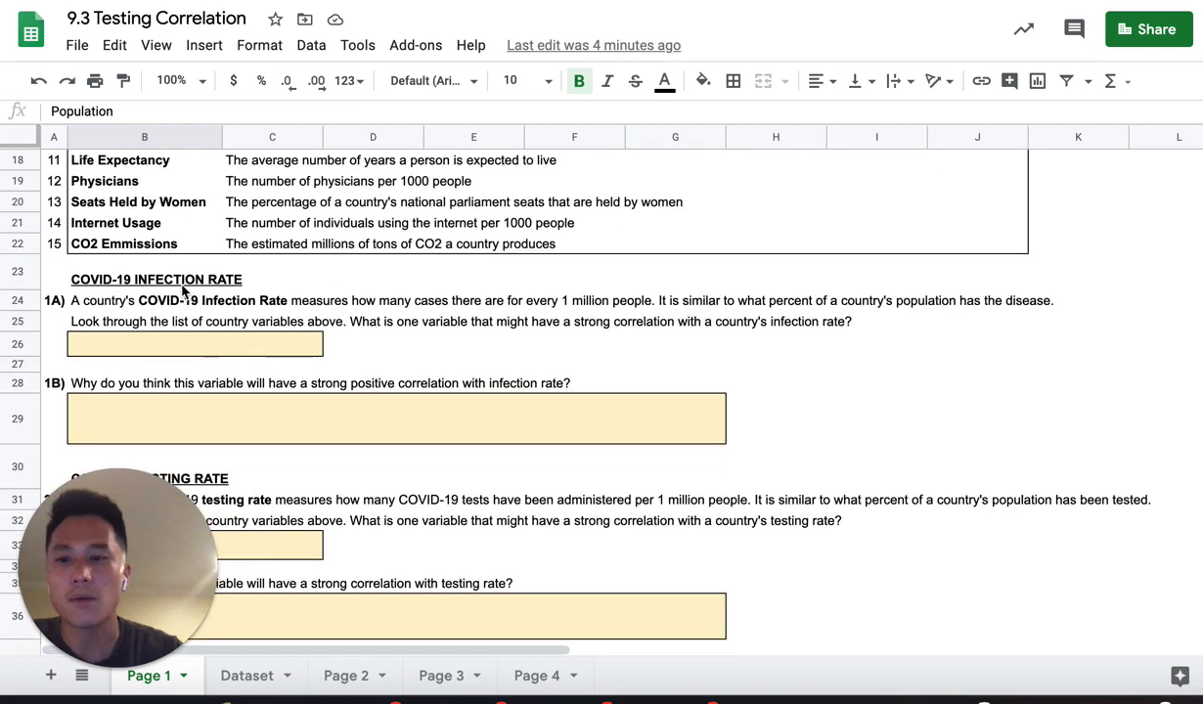
mouse_move(110, 310)
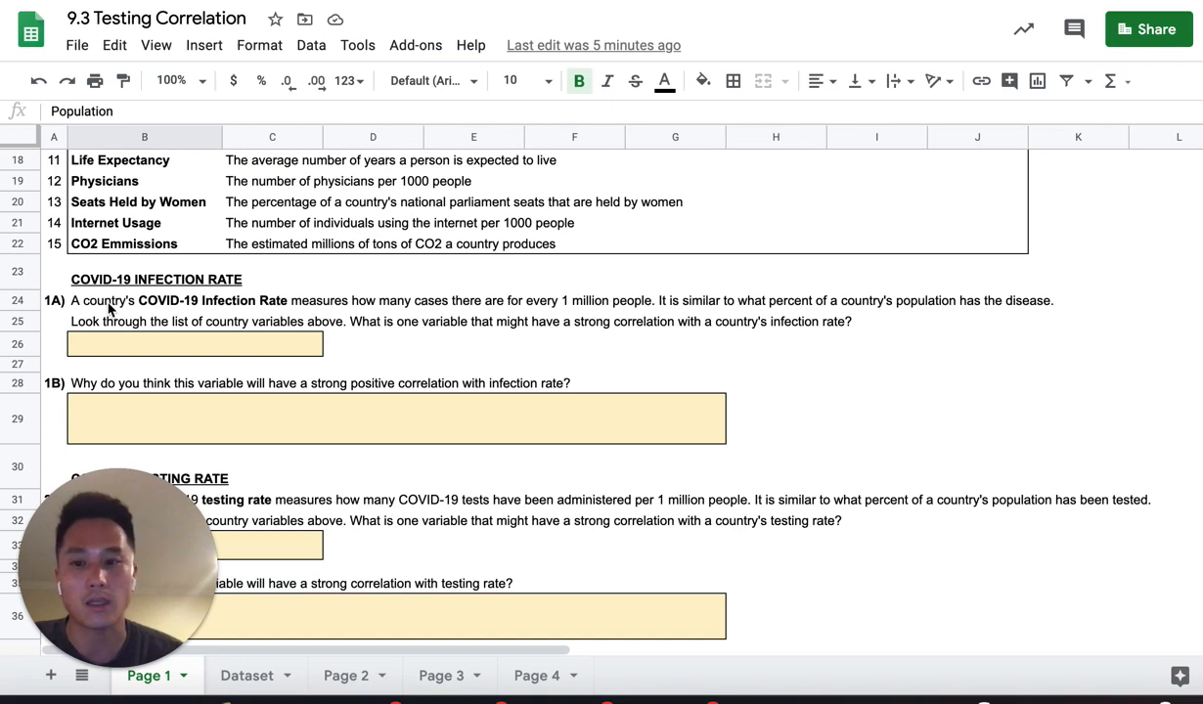
mouse_move(171, 308)
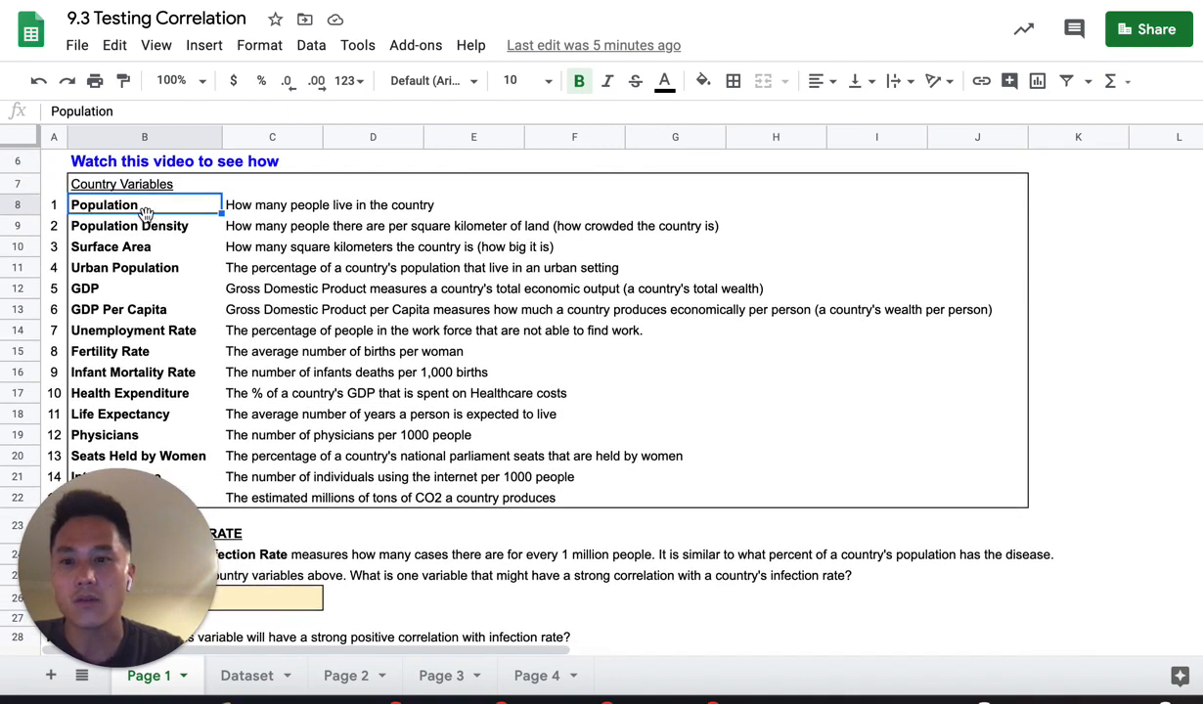
Step: Review Population Density, Surface Area, Physicians and the internet, population and births descriptions
click(131, 225)
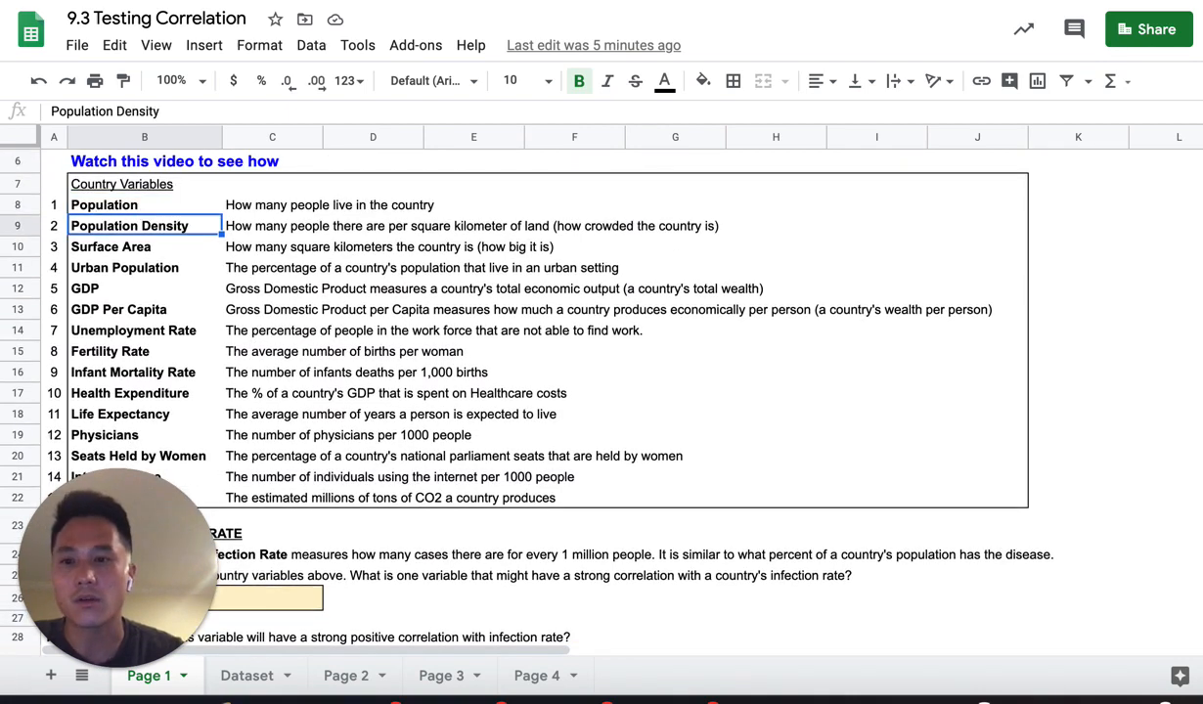
click(111, 247)
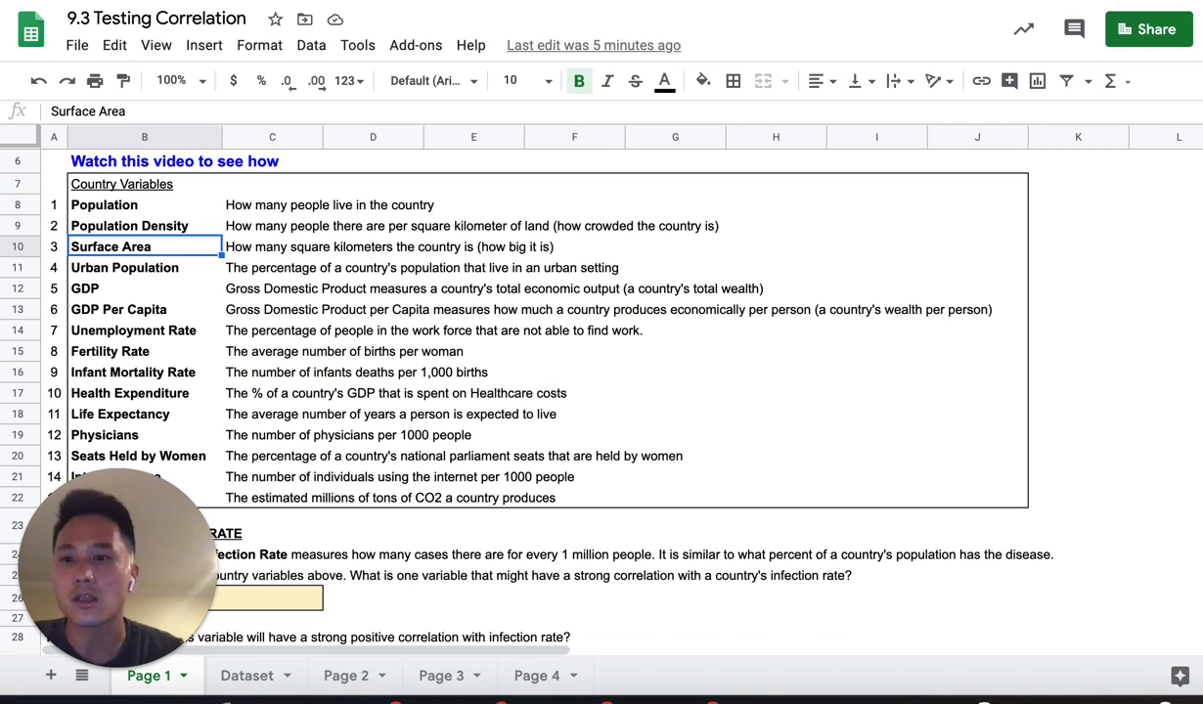
click(105, 436)
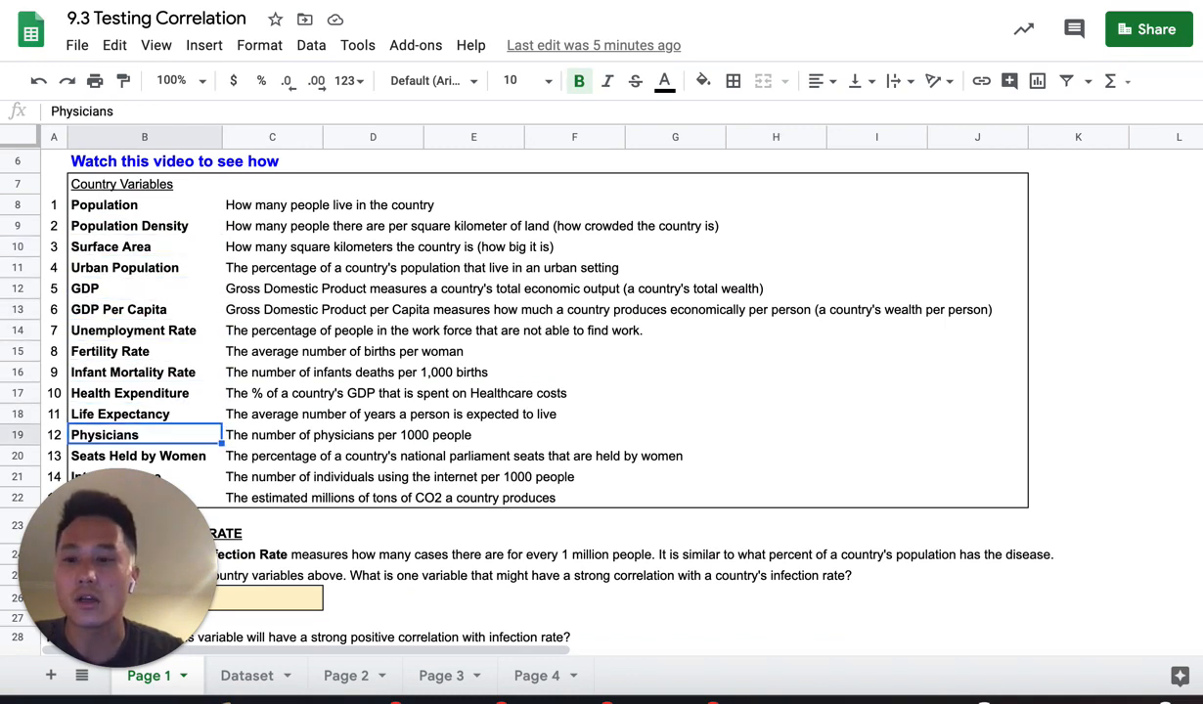
click(272, 476)
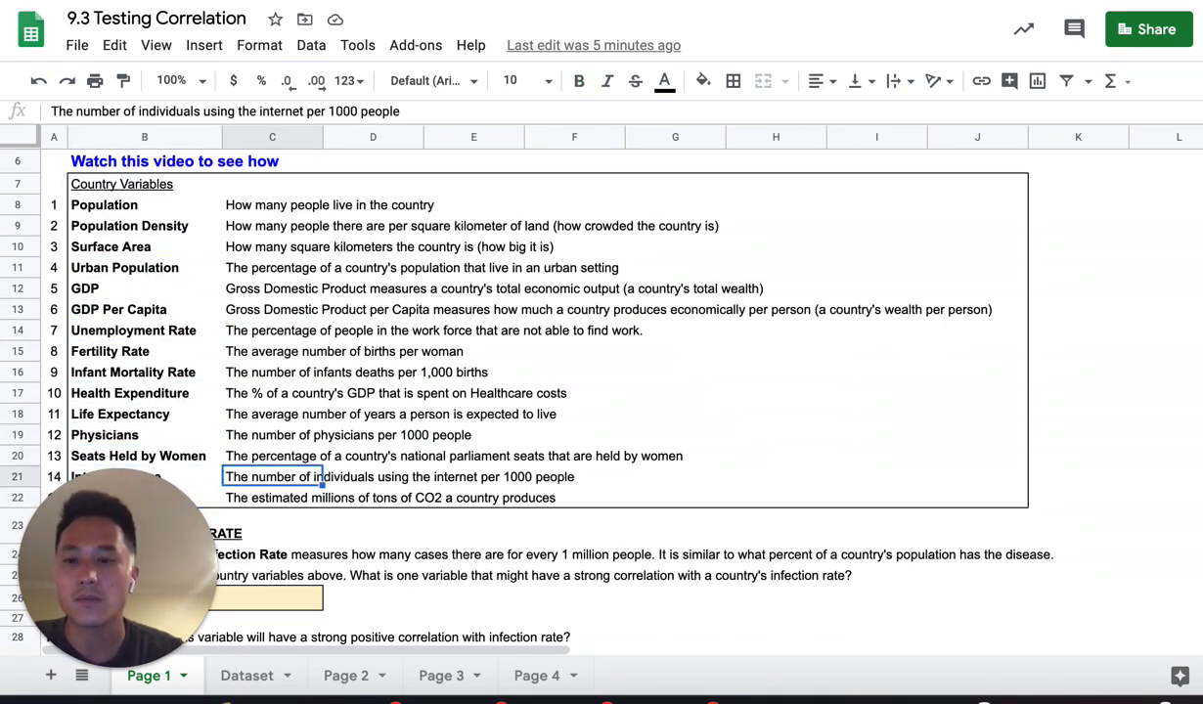
click(293, 351)
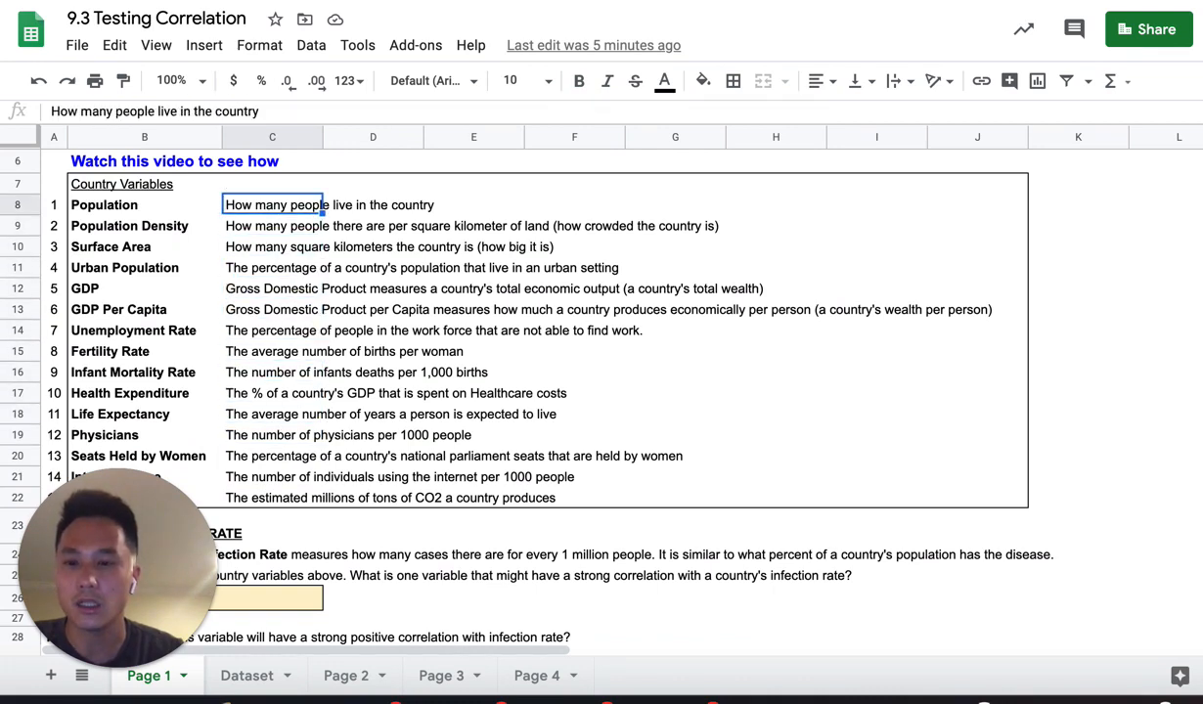
click(271, 351)
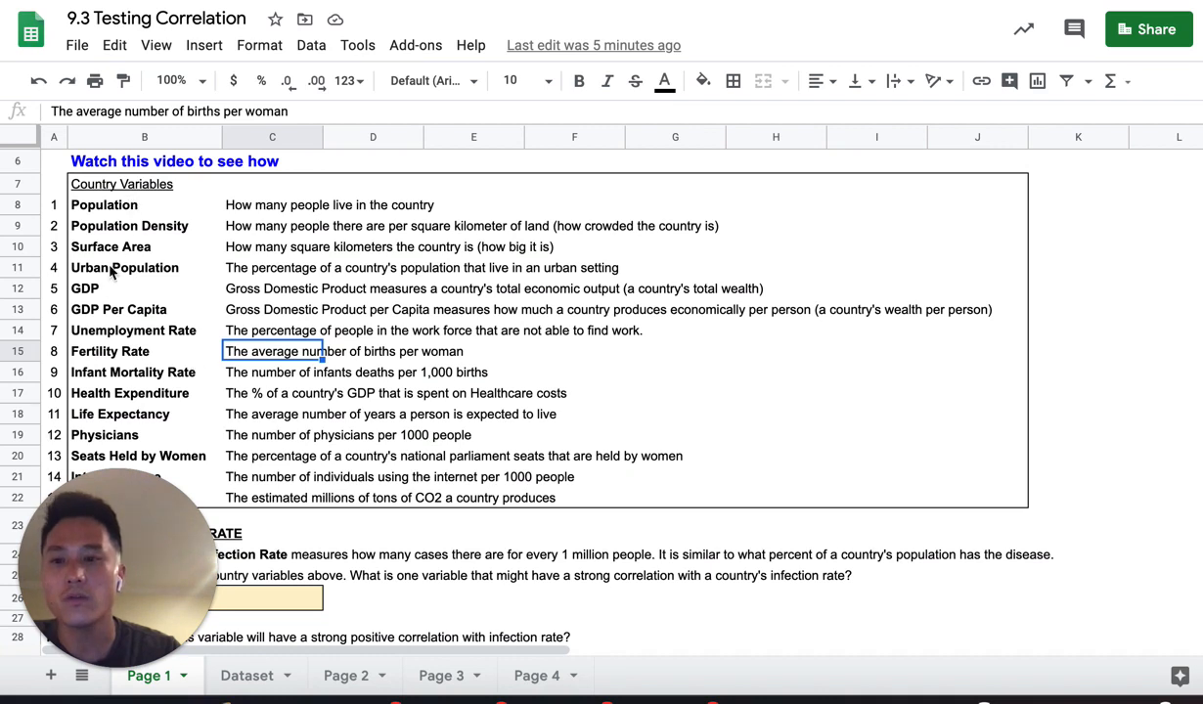
mouse_move(215, 365)
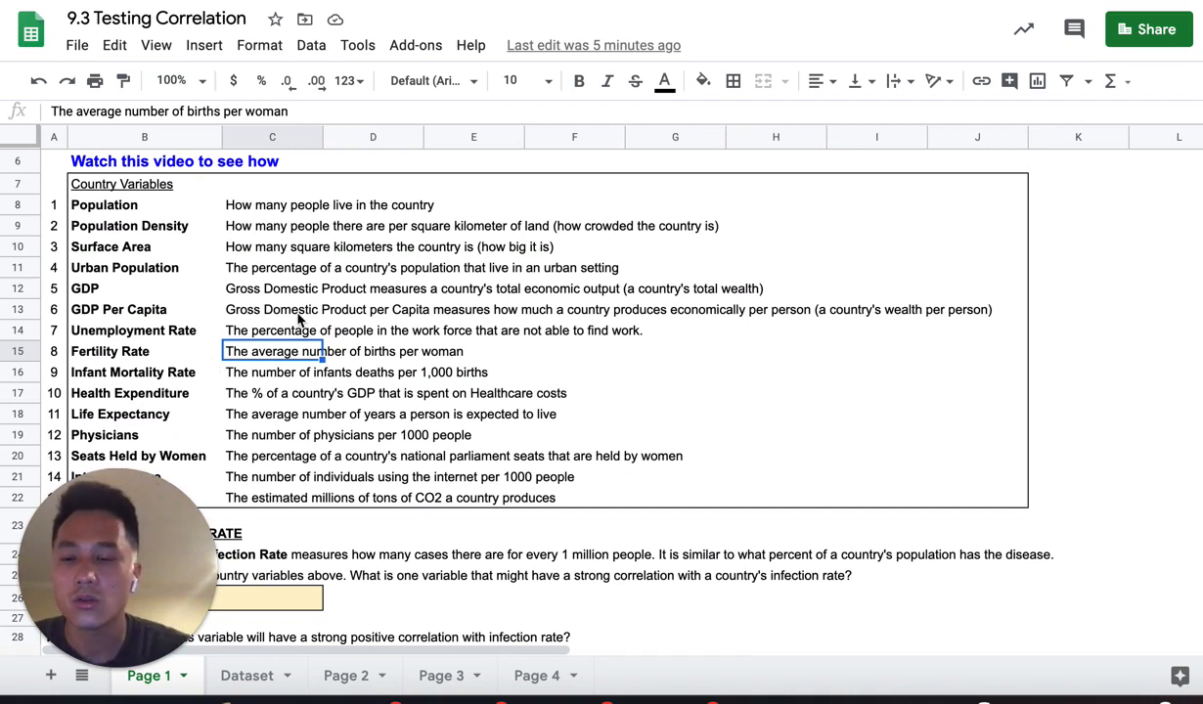
Step: Enter 'CO2 Emmissions' as the answer in the yellow 1A cell
scroll(down, 3)
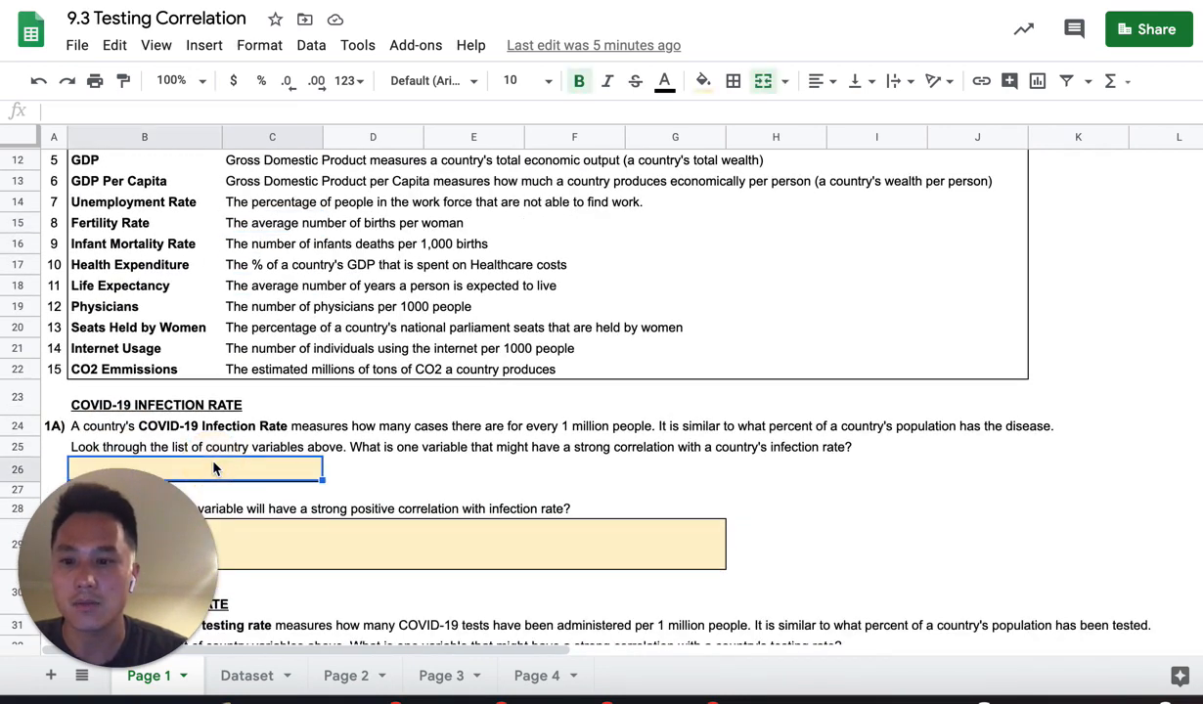
scroll(down, 3)
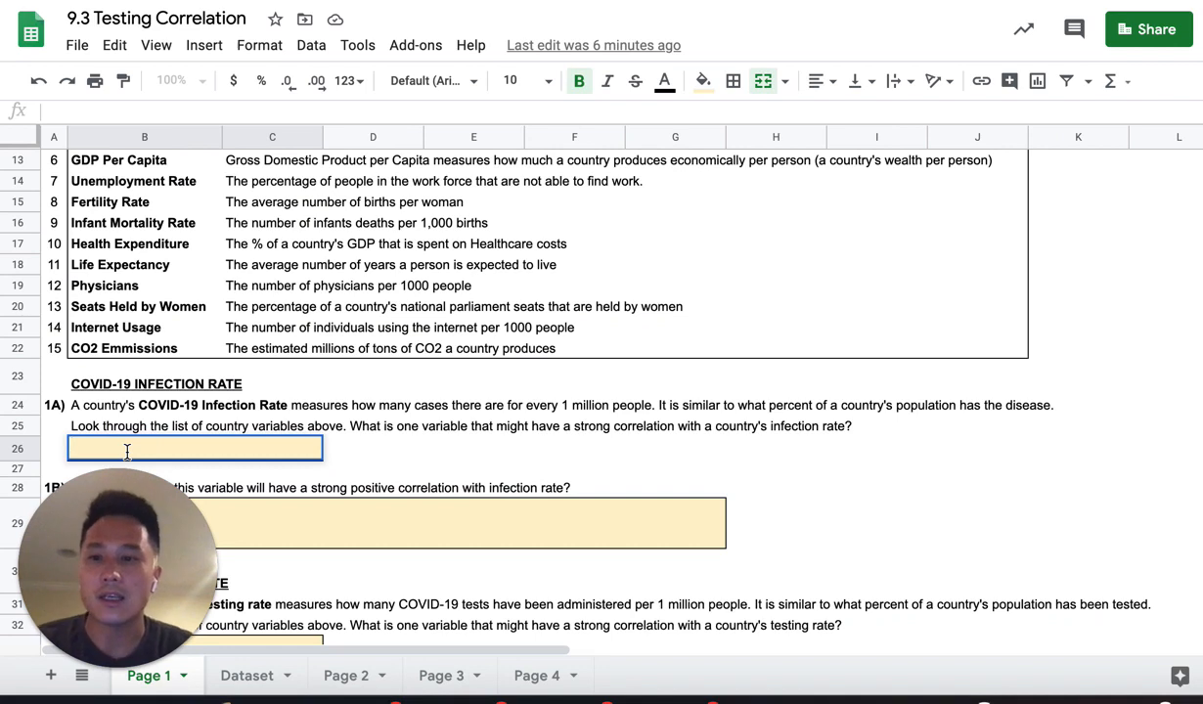
text(CO2 Emmissions)
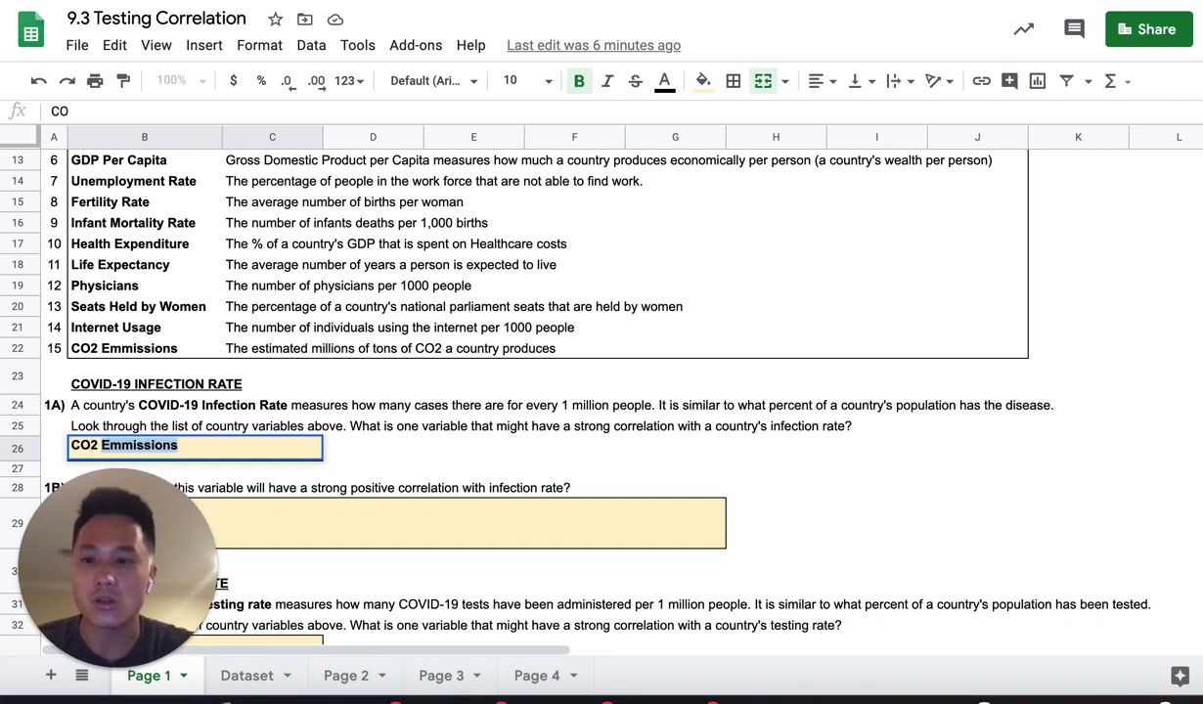
click(145, 466)
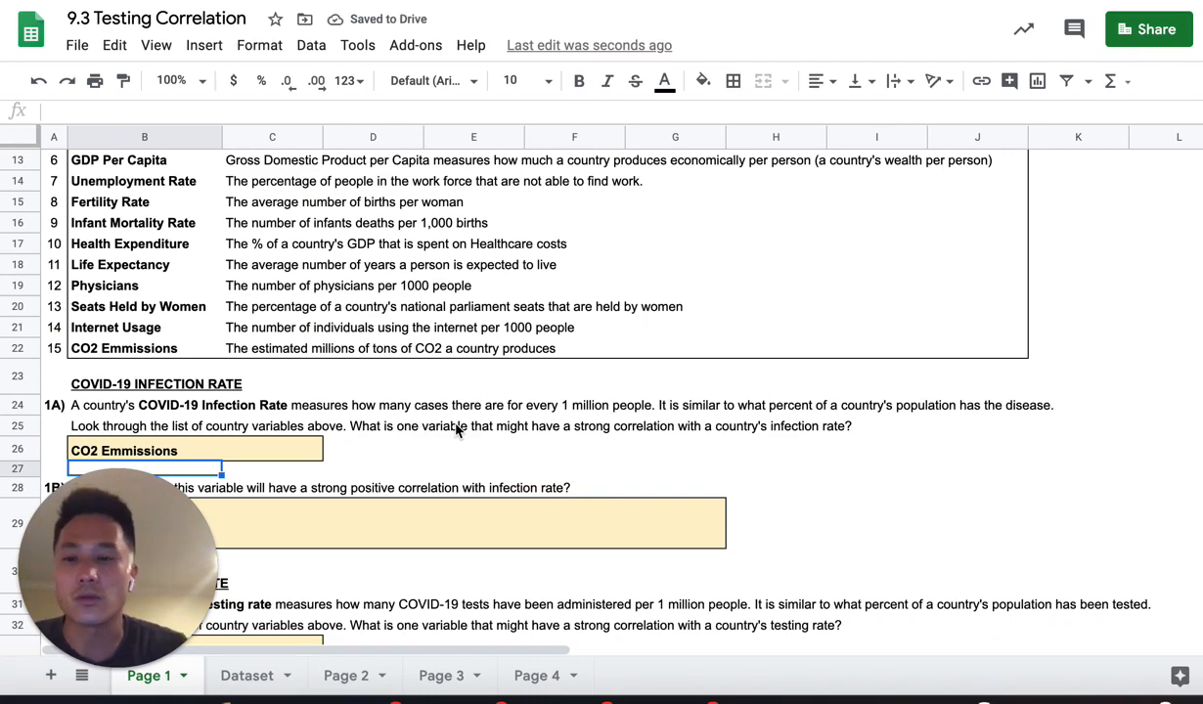
scroll(down, 3)
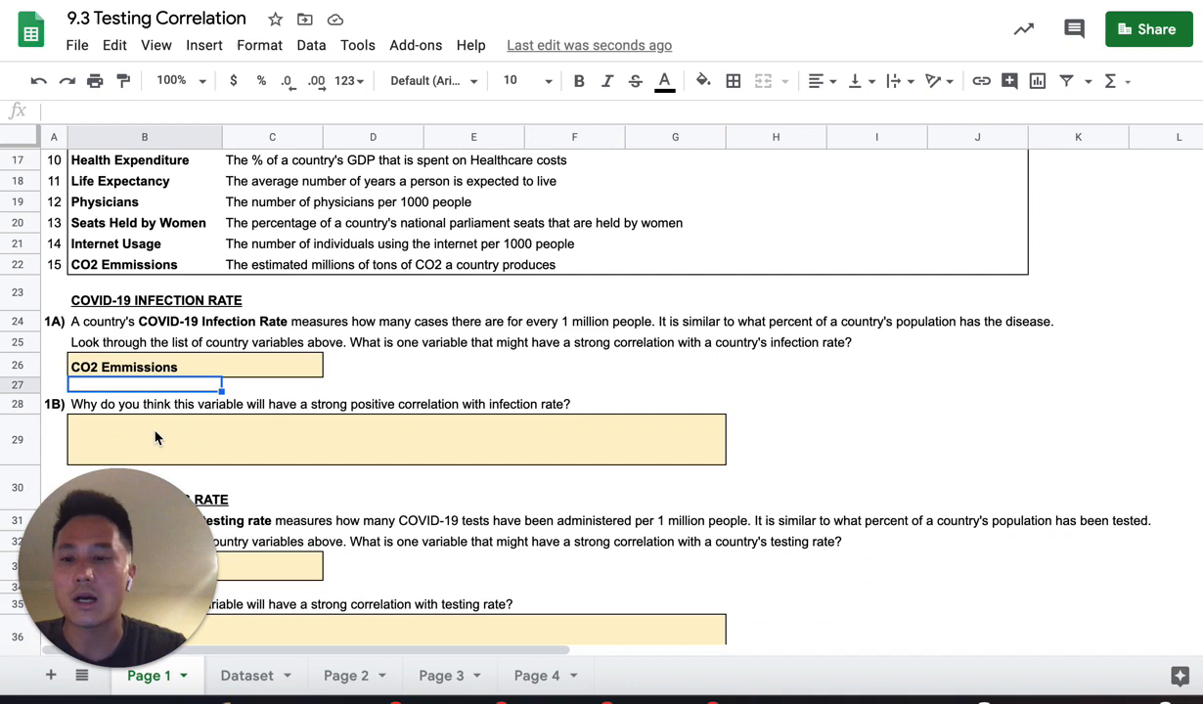
mouse_move(195, 441)
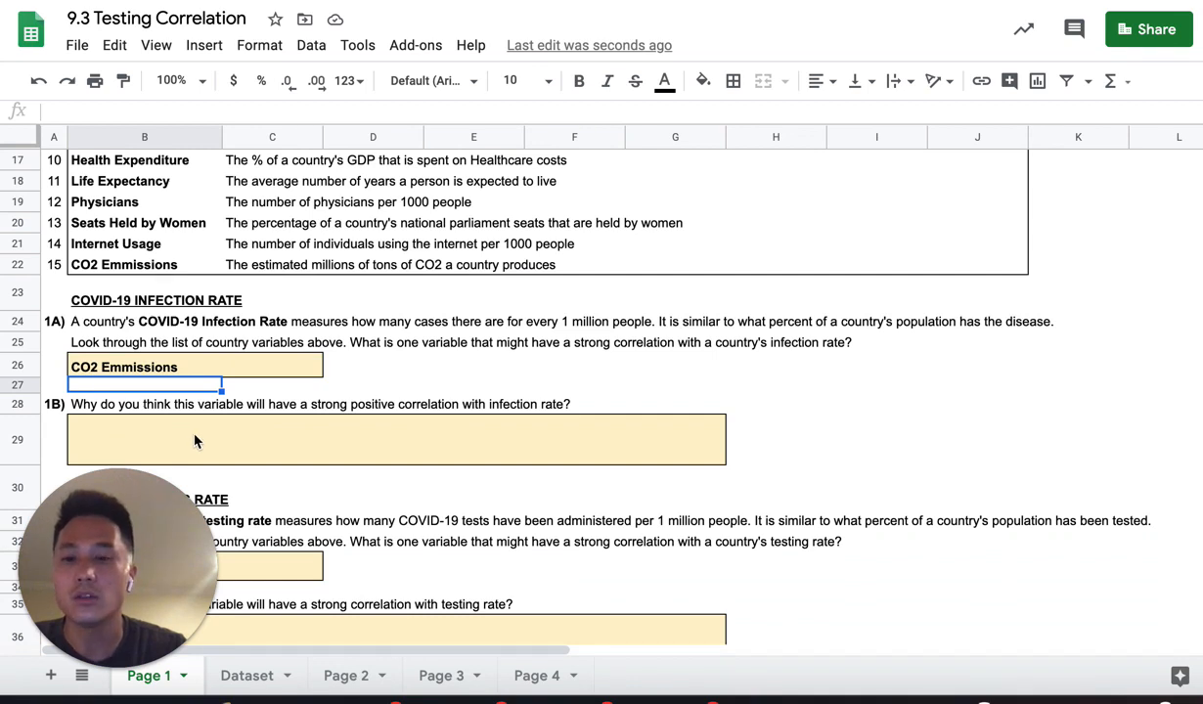
Step: Write the 1B explanation that CO2 emissions relate to infection through poor air quality
click(196, 438)
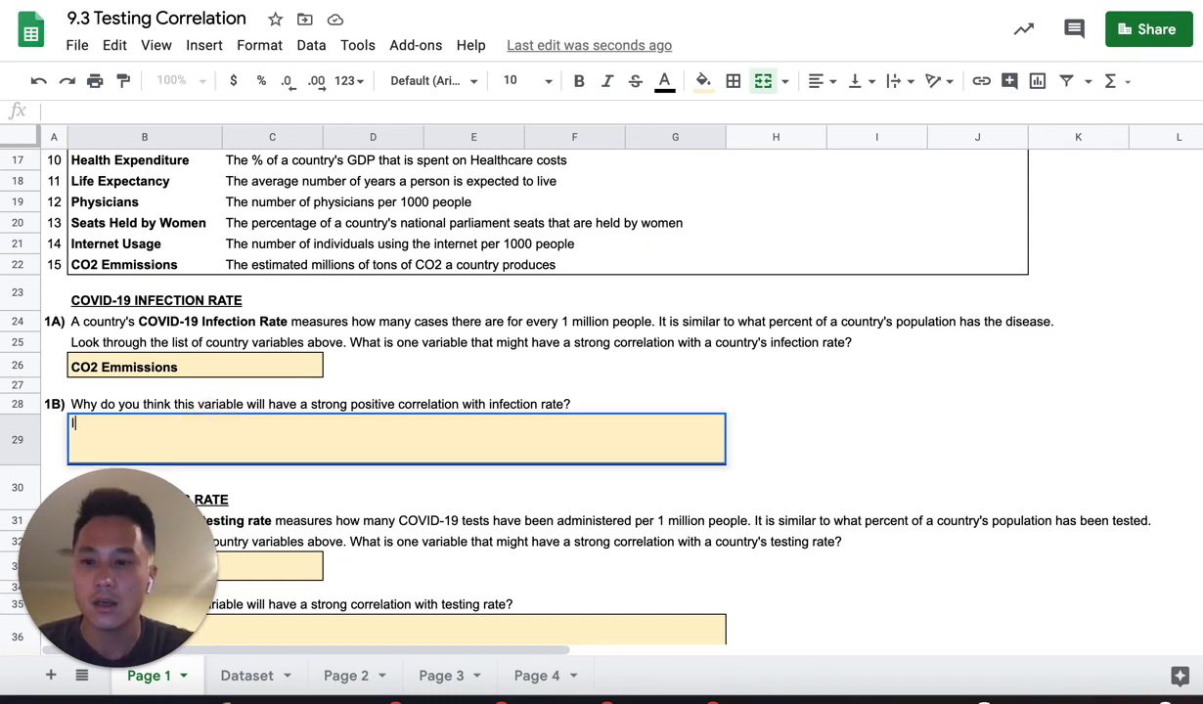
text(I think that Co)
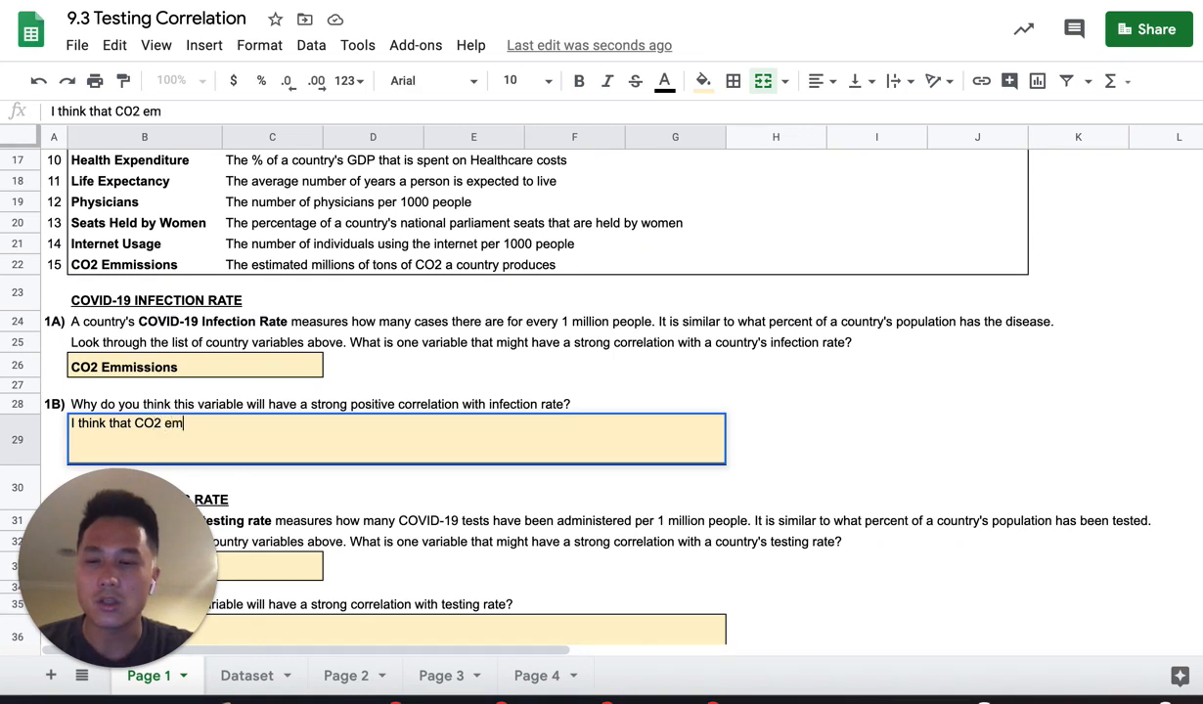
text(missions is related to the infection rate because if)
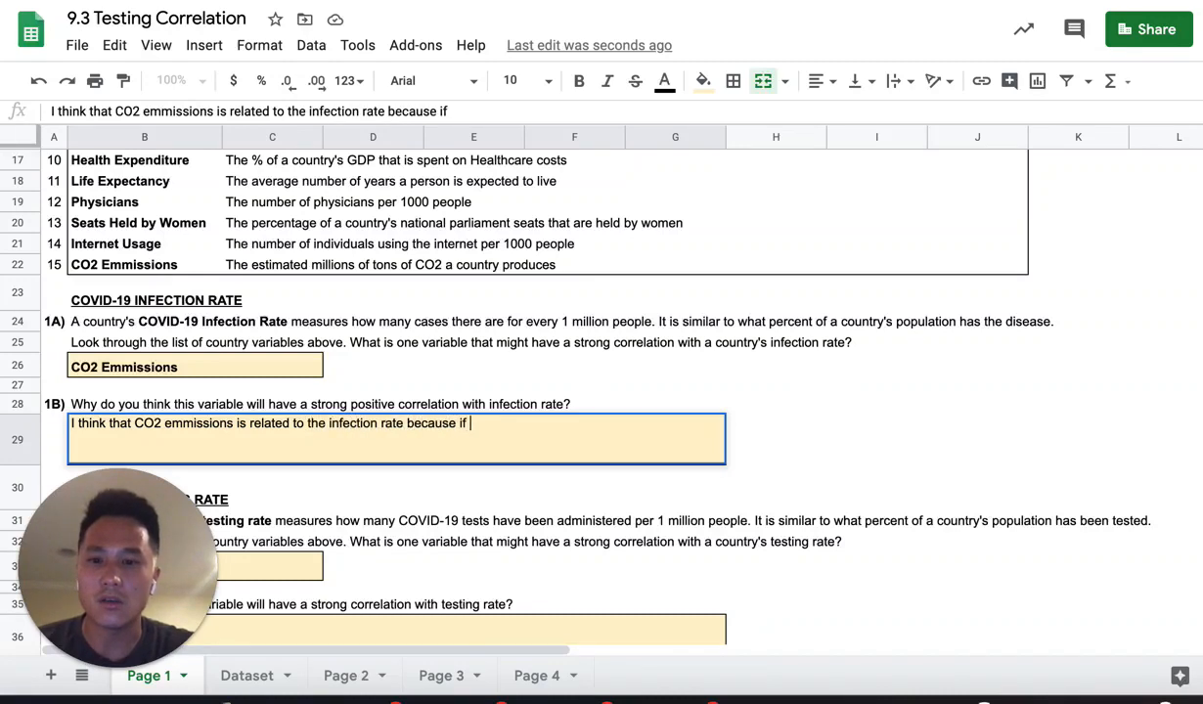
text(a country has)
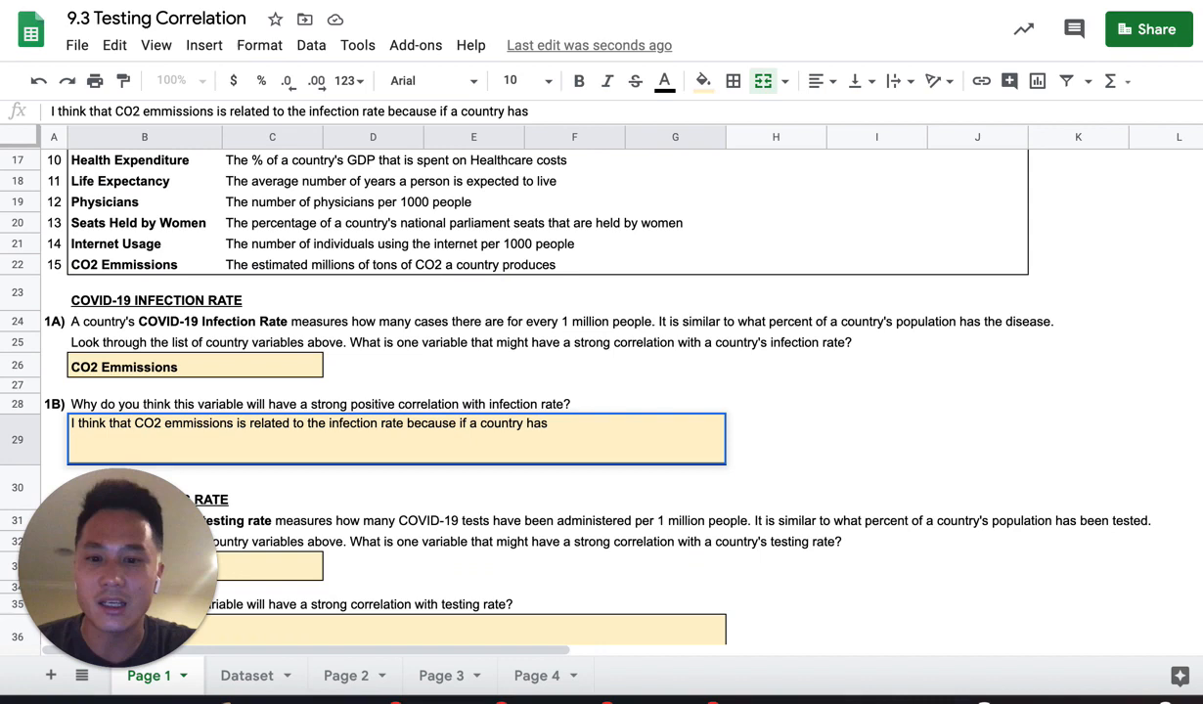
text(poor air quality people are more likely to get infected.)
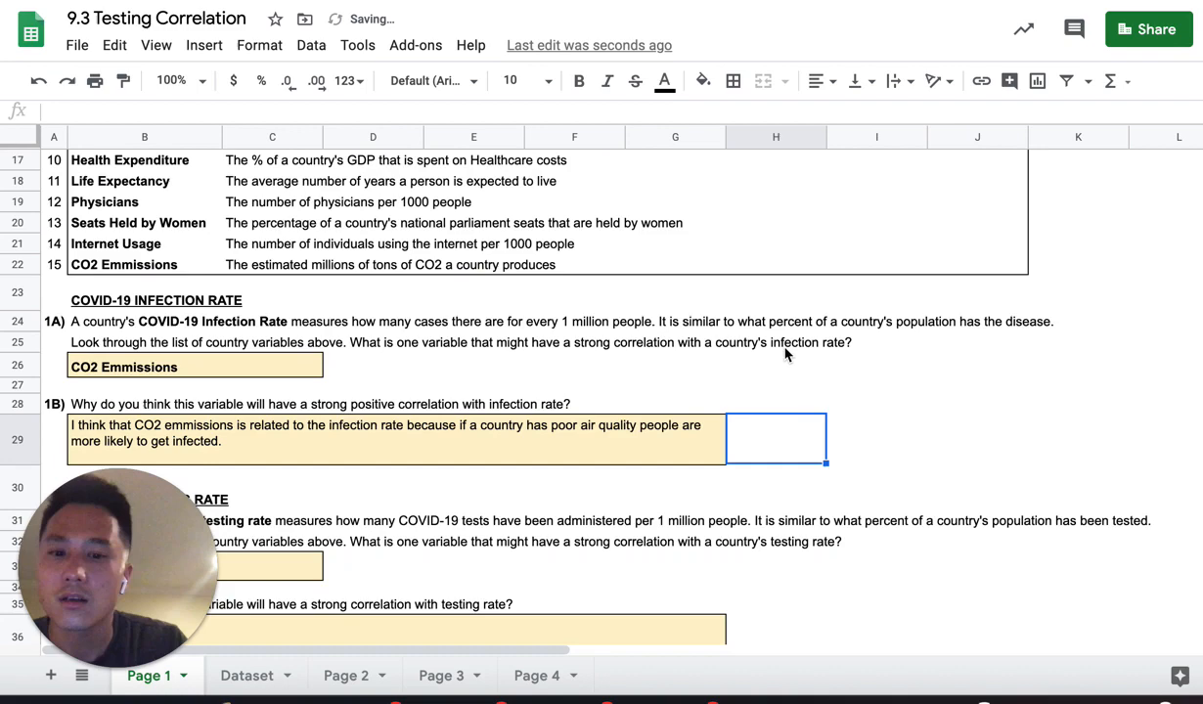
scroll(down, 3)
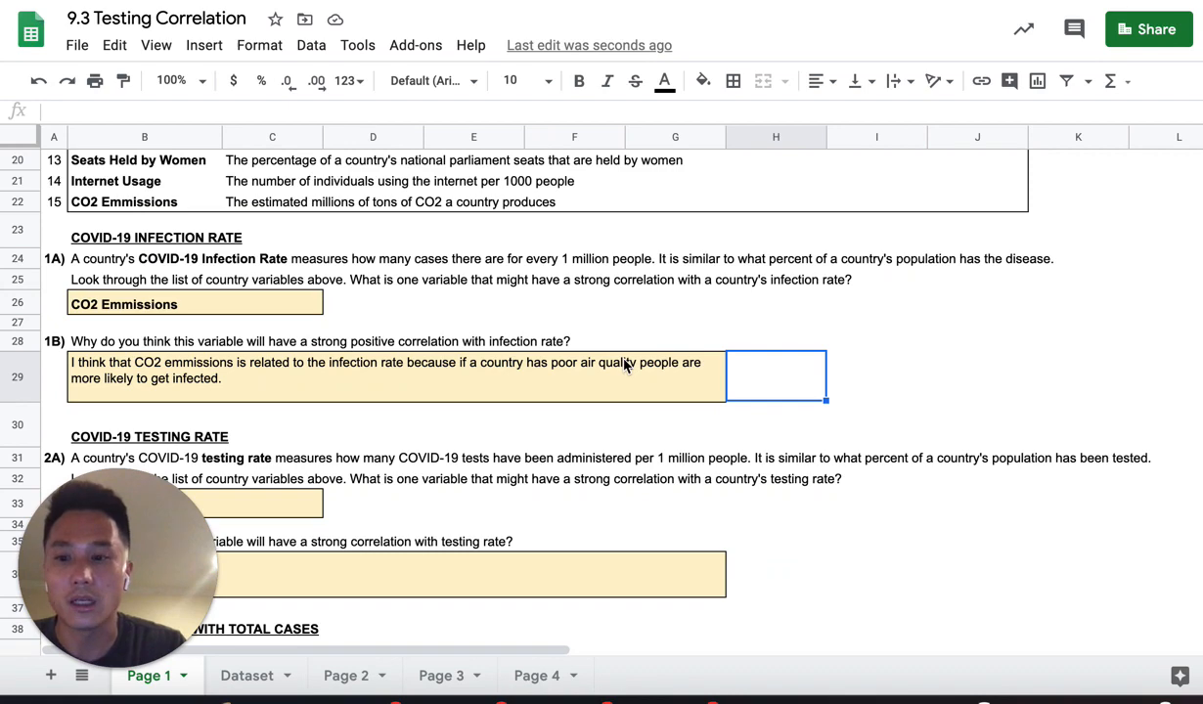
scroll(down, 3)
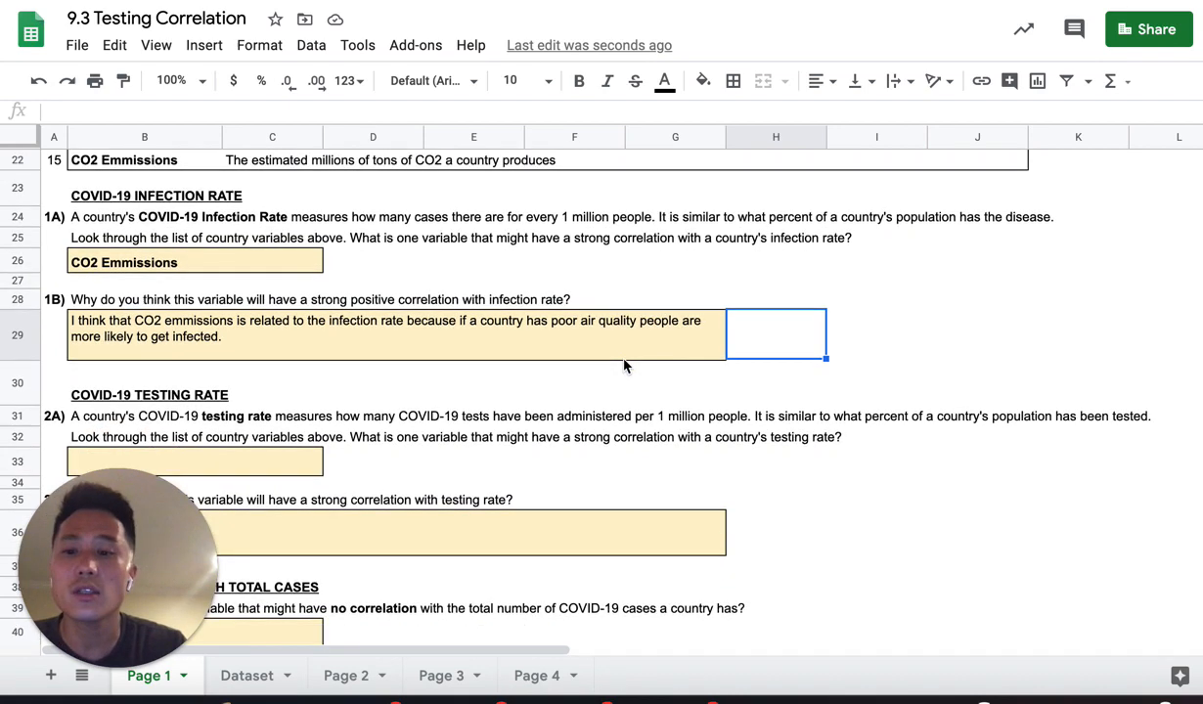
scroll(down, 3)
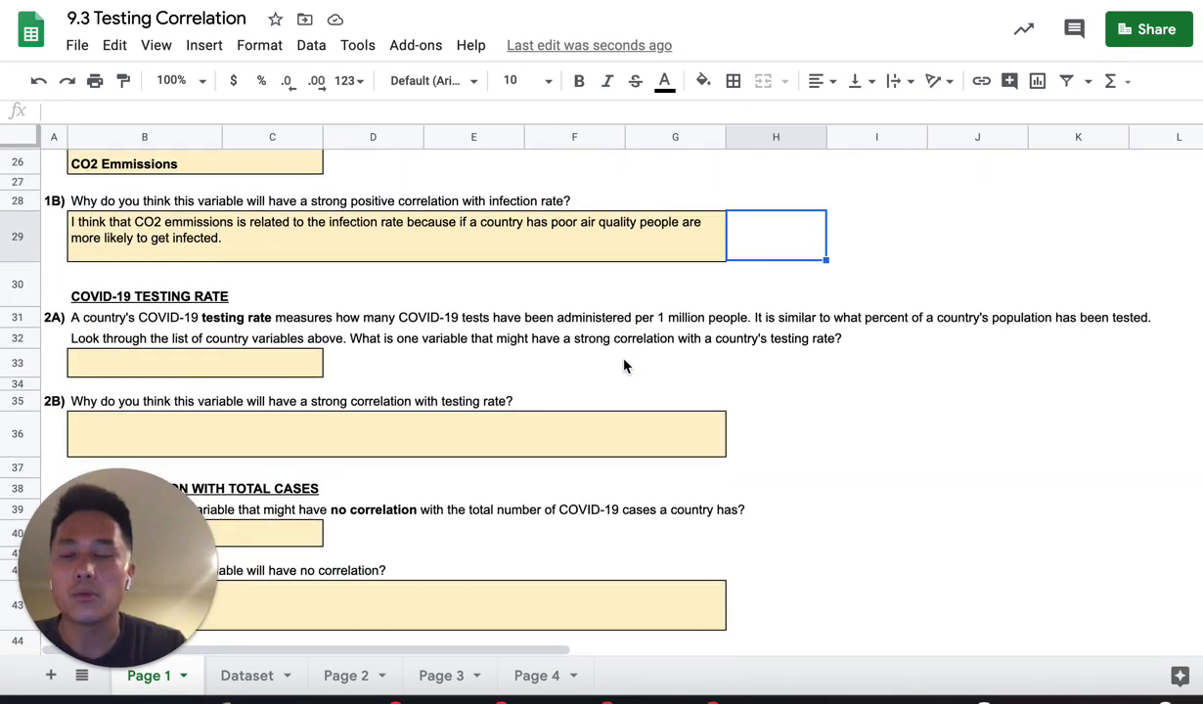
mouse_move(108, 303)
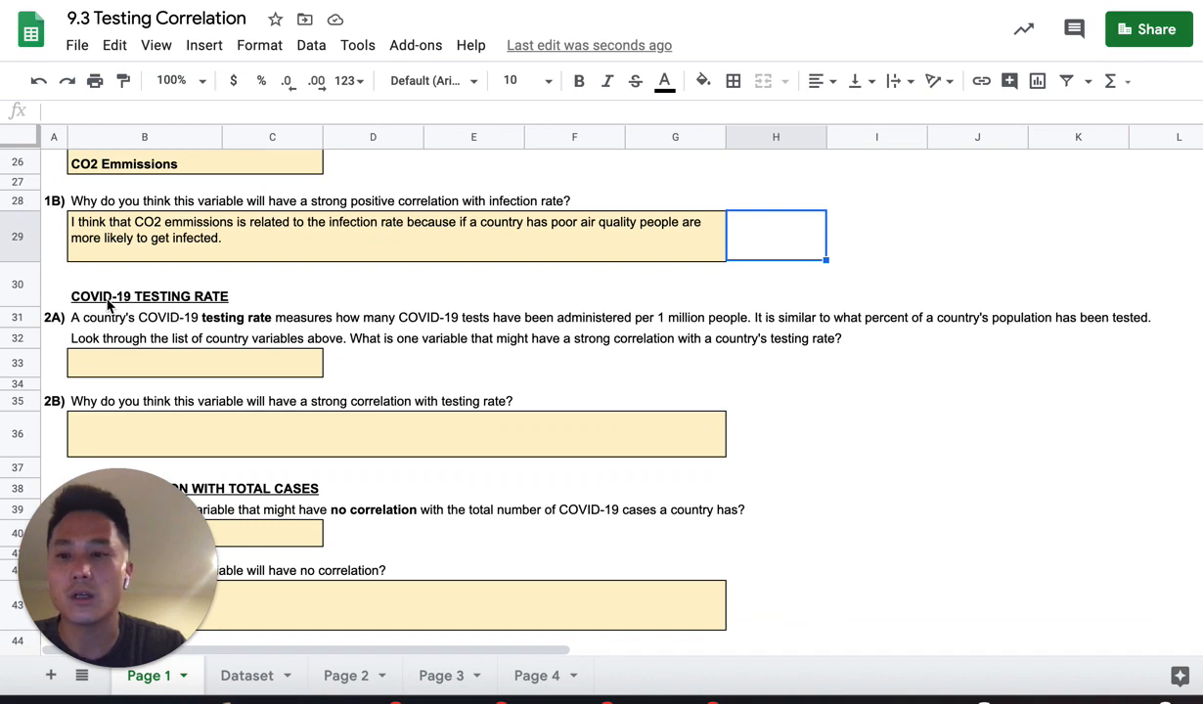
mouse_move(219, 333)
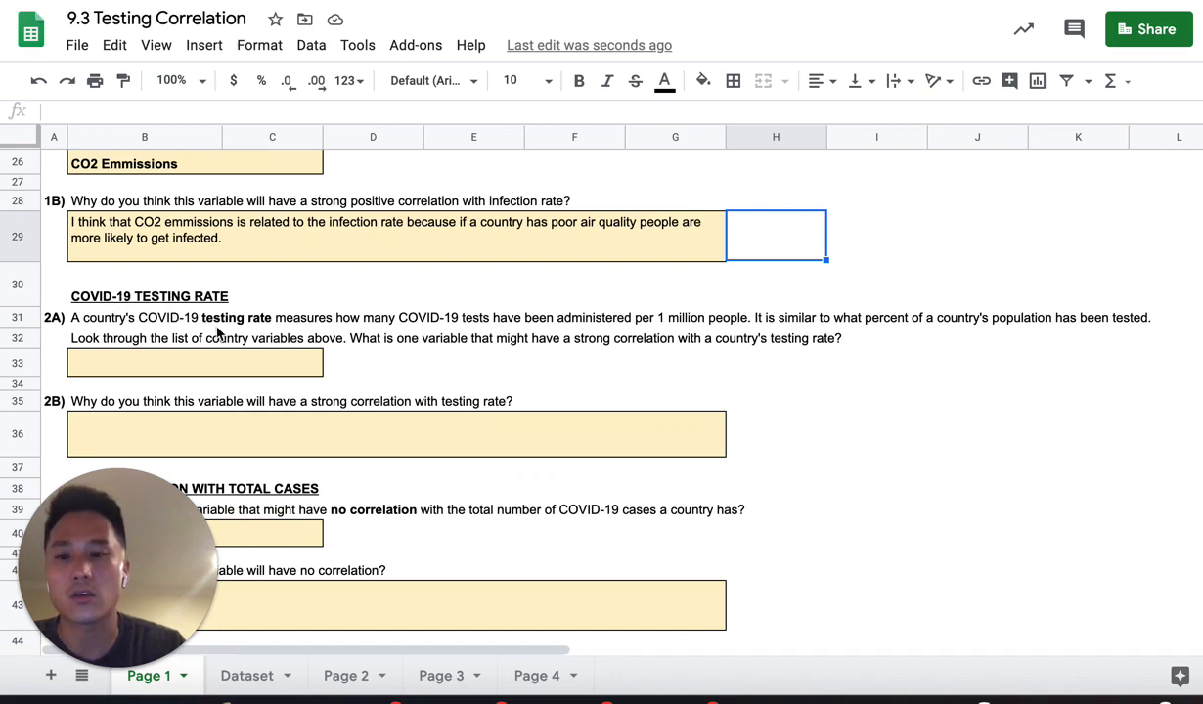
mouse_move(262, 331)
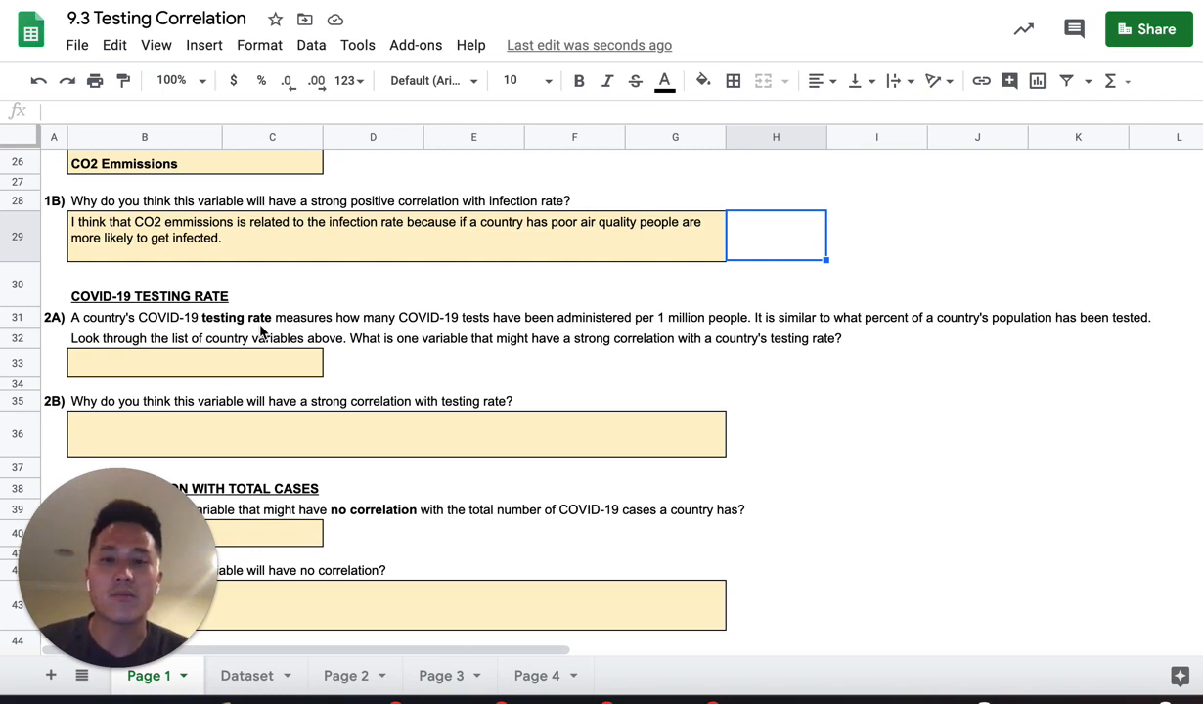
mouse_move(623, 326)
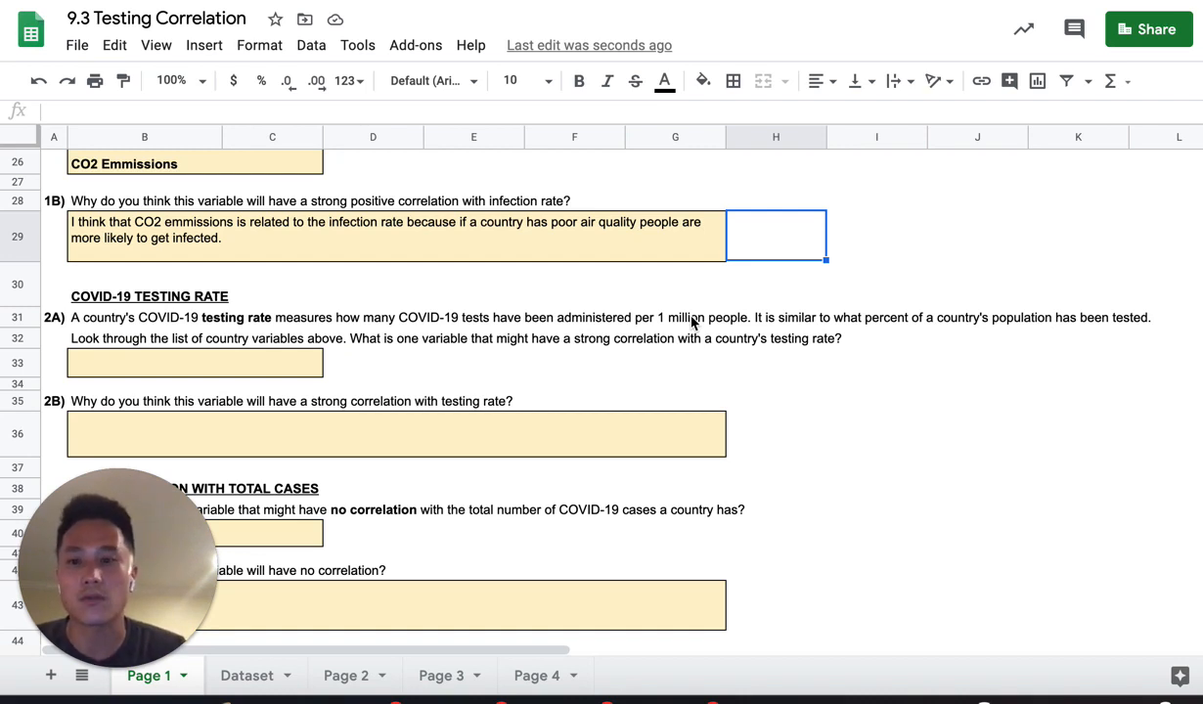
scroll(up, 3)
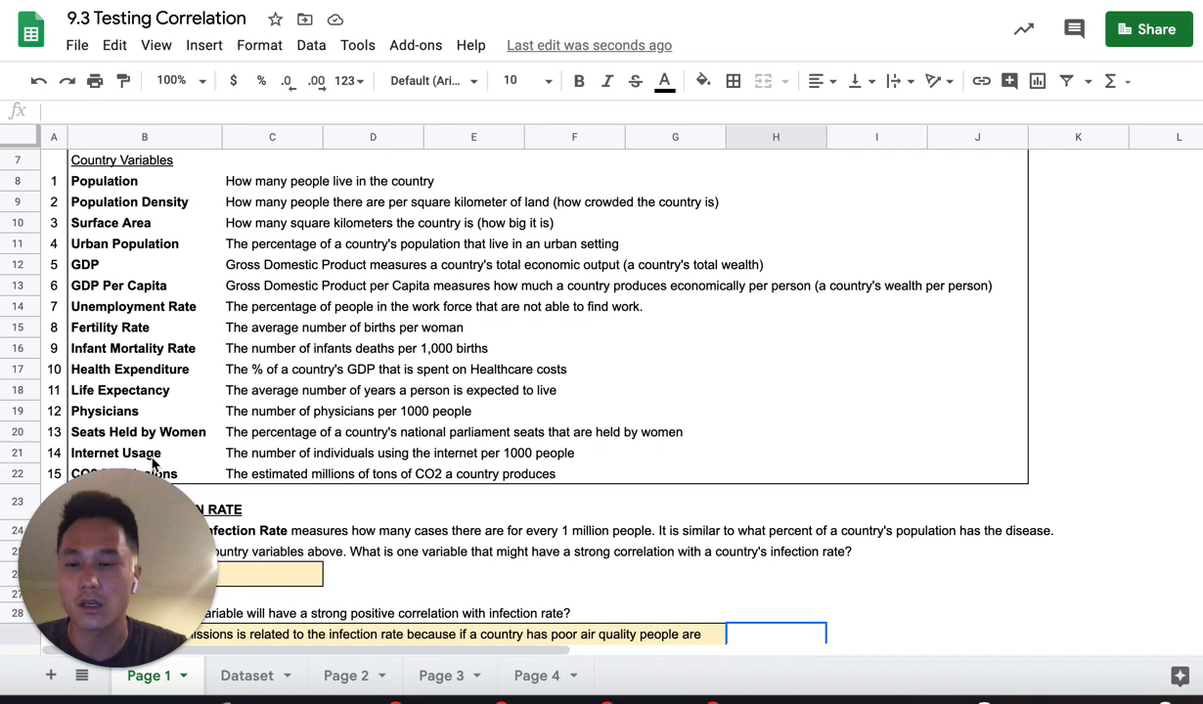
mouse_move(329, 330)
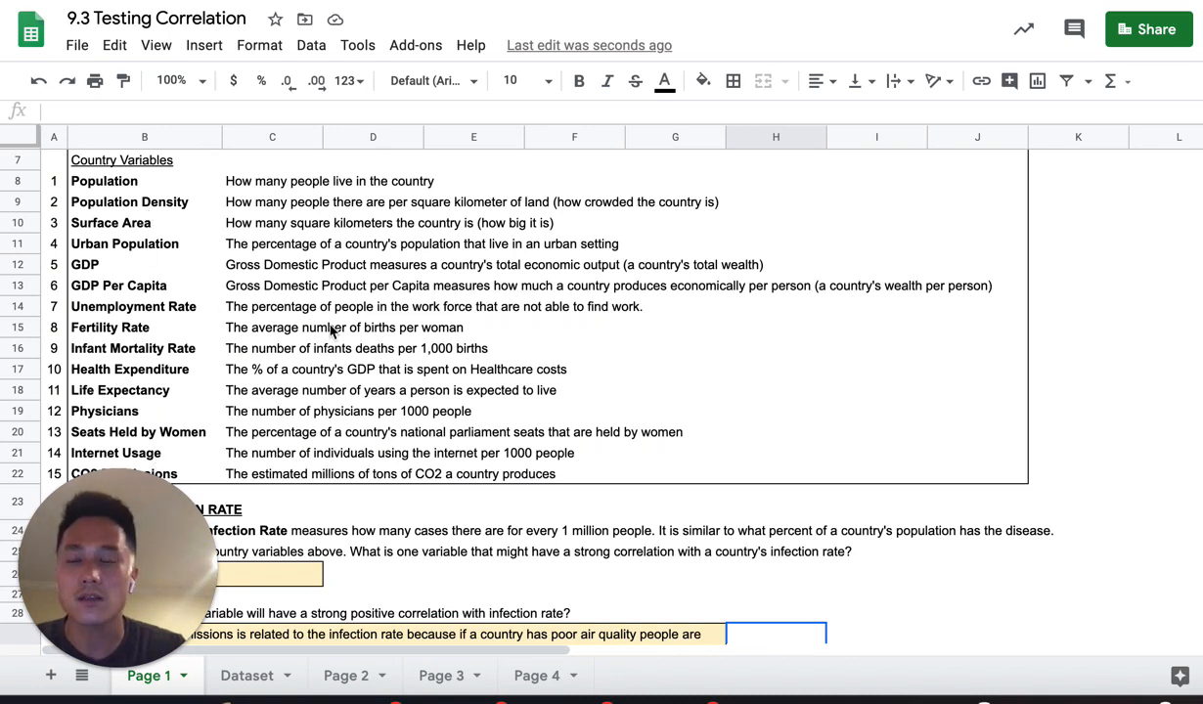
scroll(down, 3)
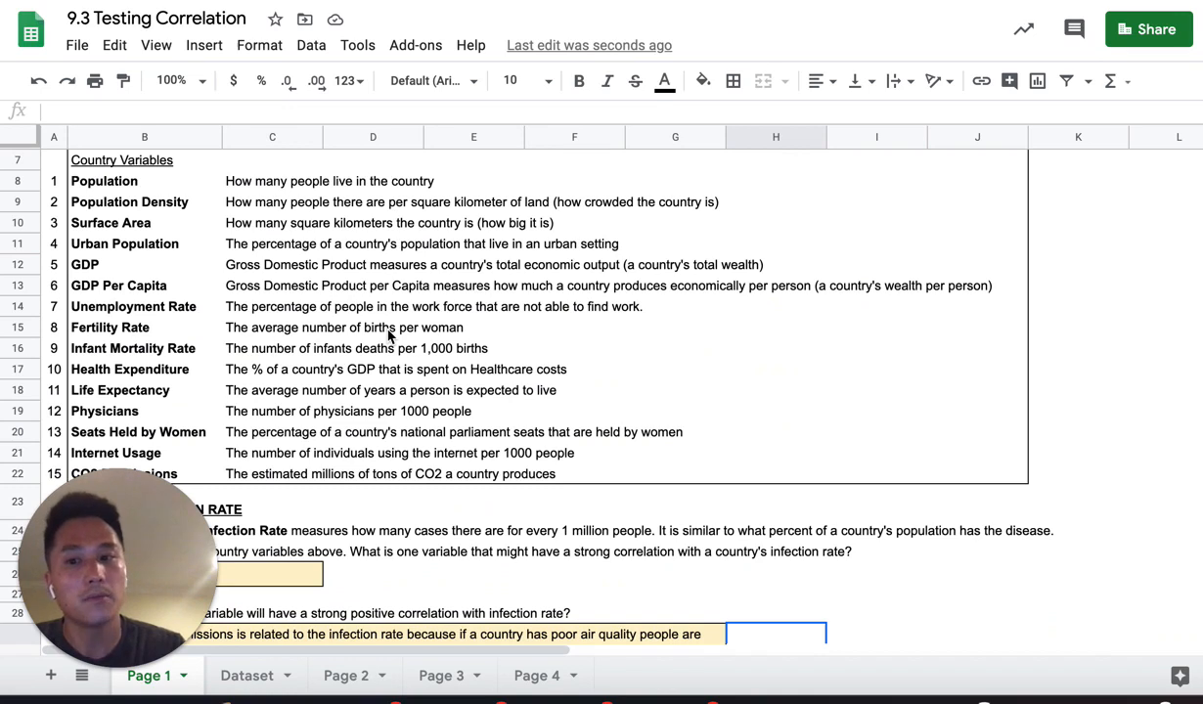
scroll(down, 3)
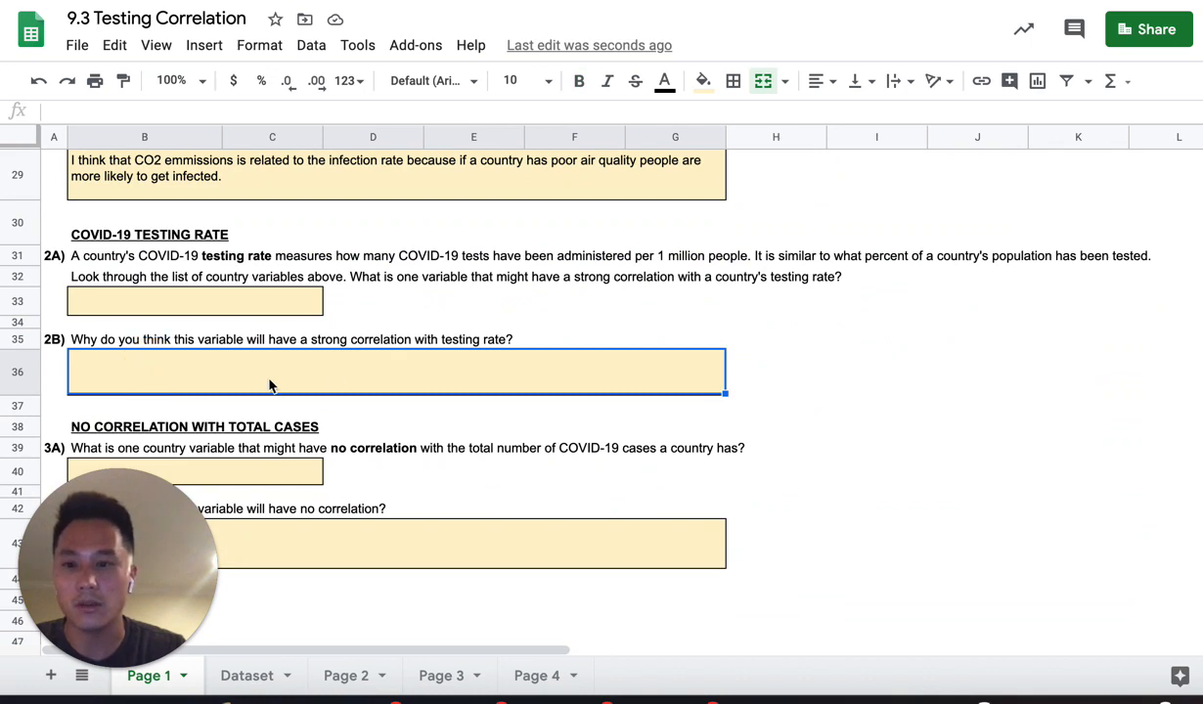
scroll(down, 3)
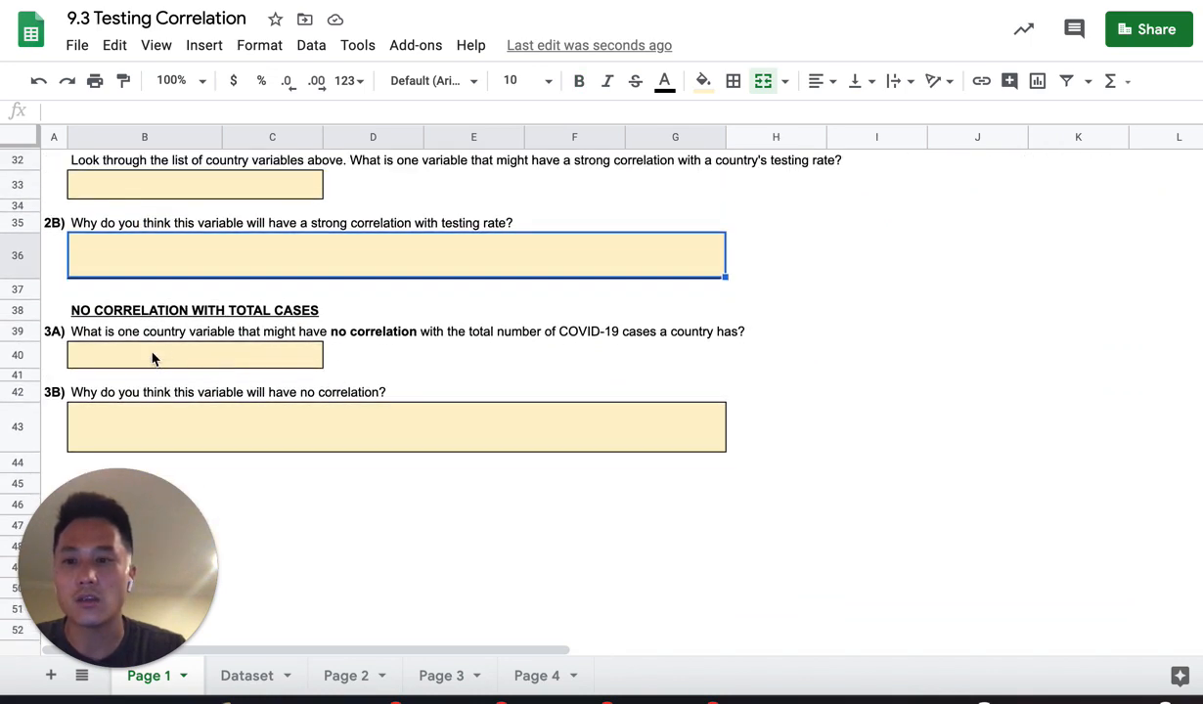
click(195, 355)
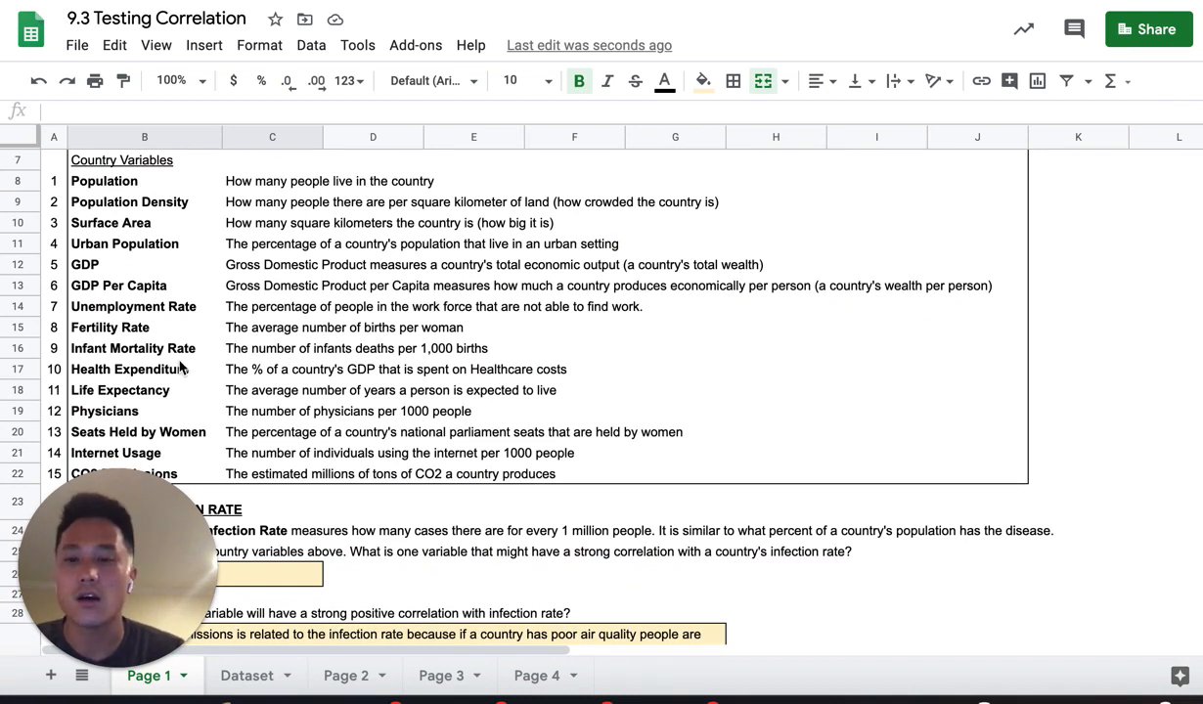
mouse_move(163, 320)
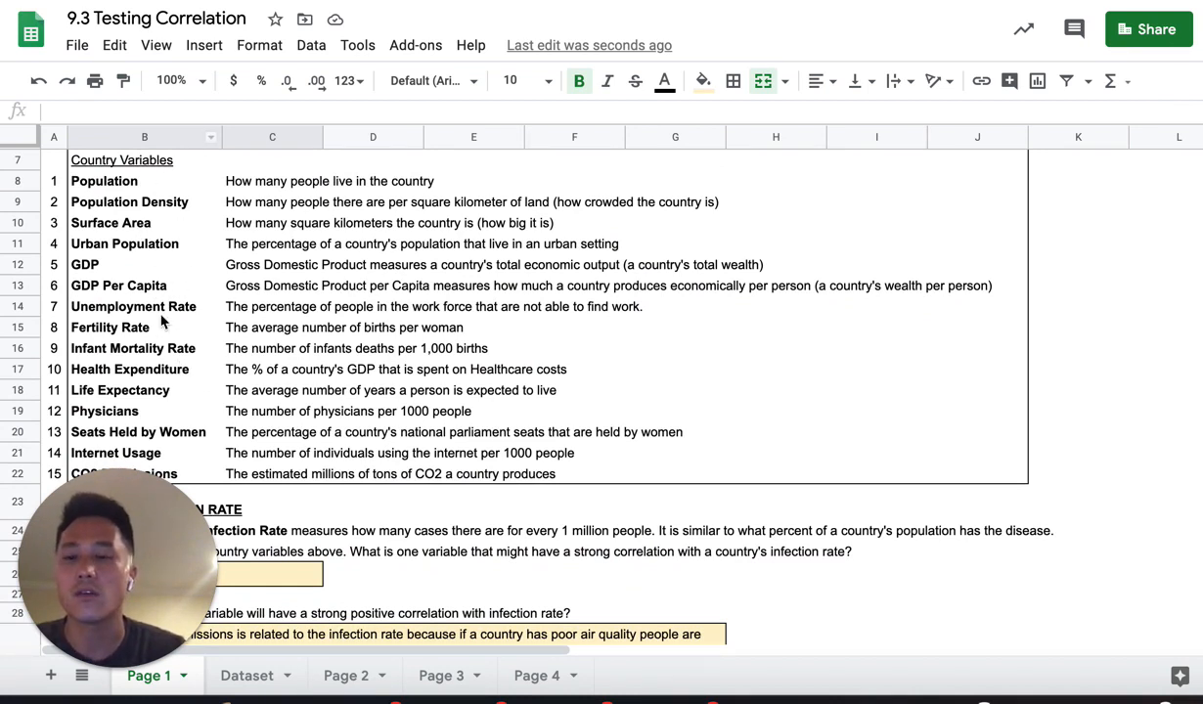
scroll(down, 3)
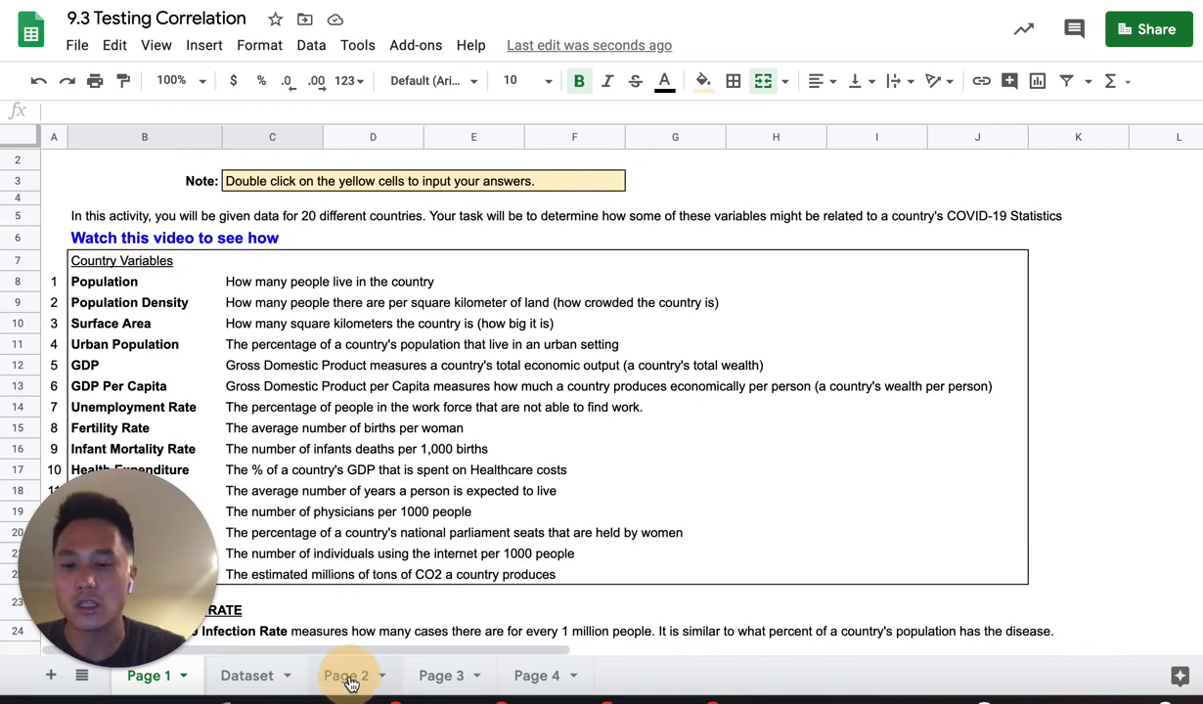
Step: On Page 2, enter 0 in C9 and fill it down to row 28
click(345, 675)
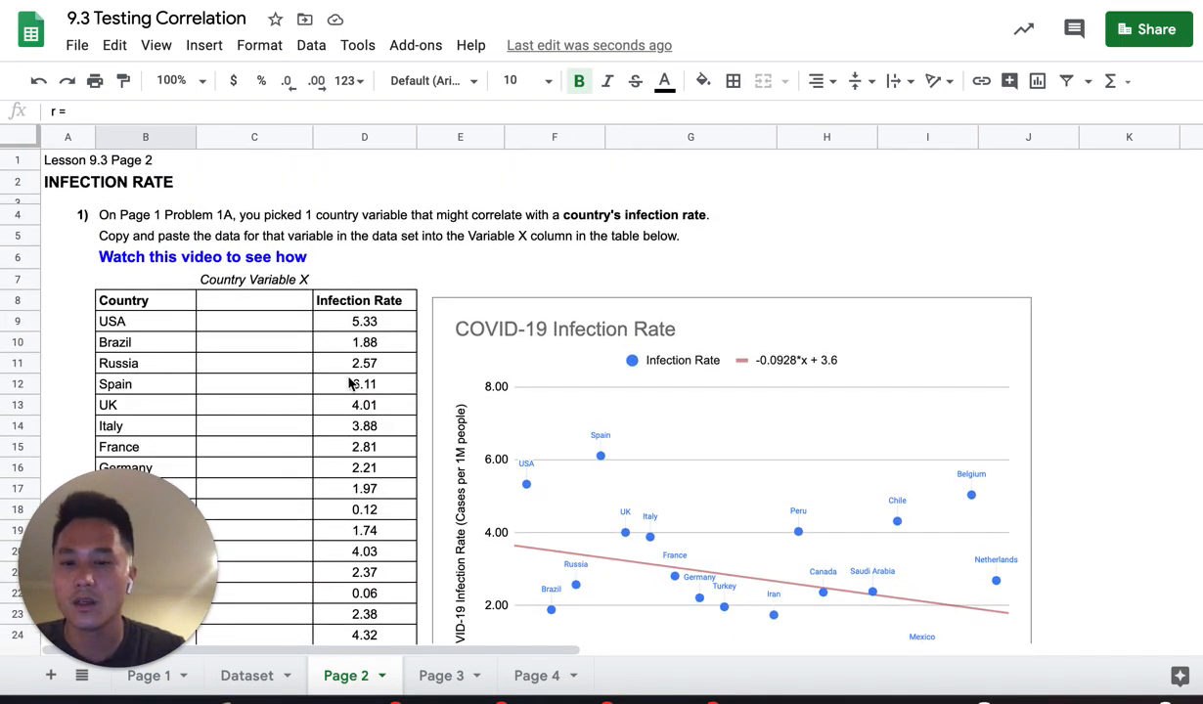
scroll(down, 3)
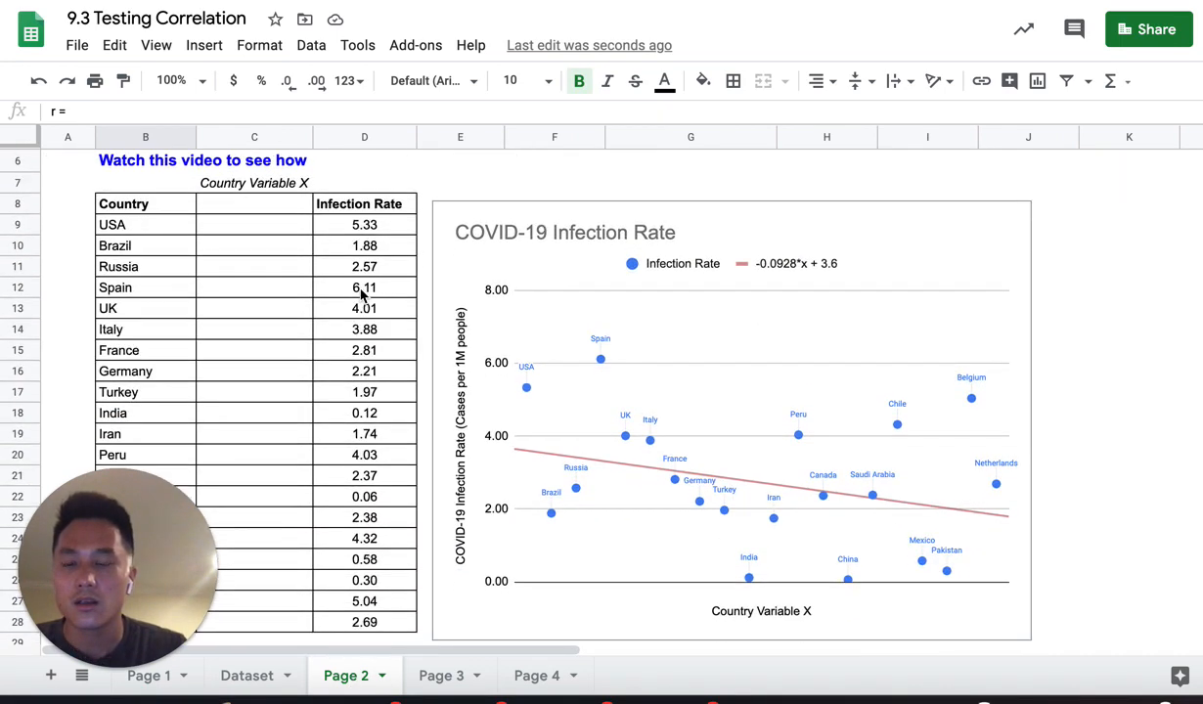
mouse_move(194, 453)
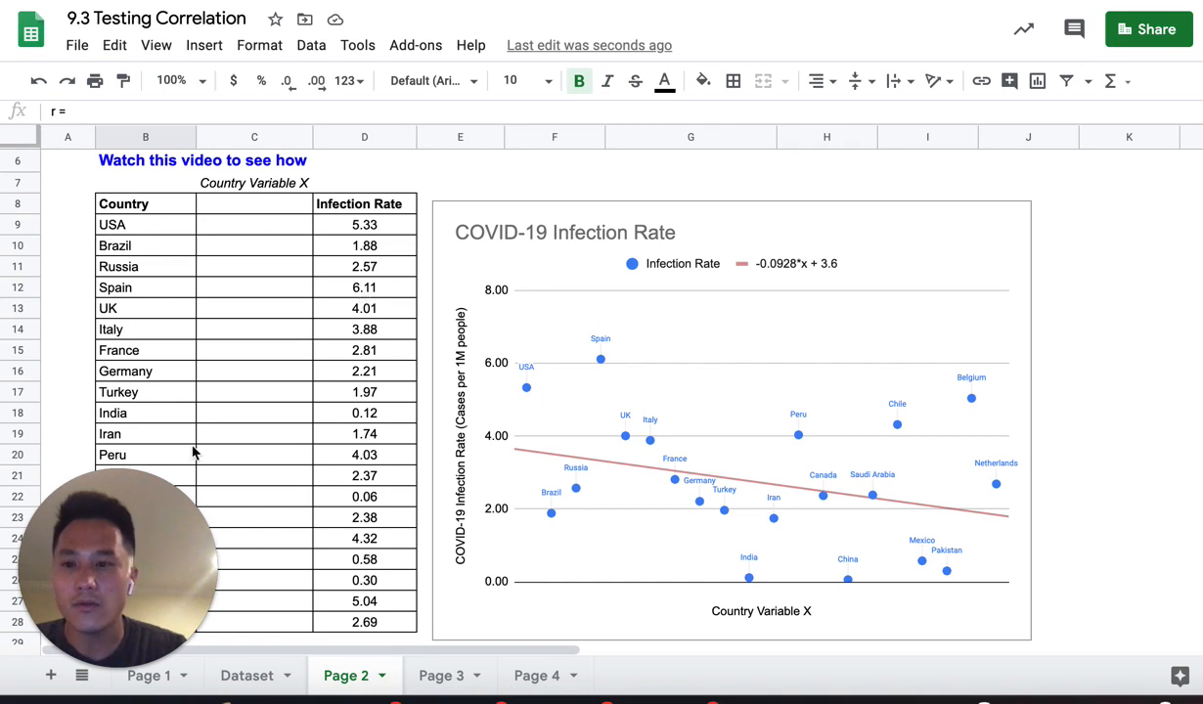
mouse_move(381, 337)
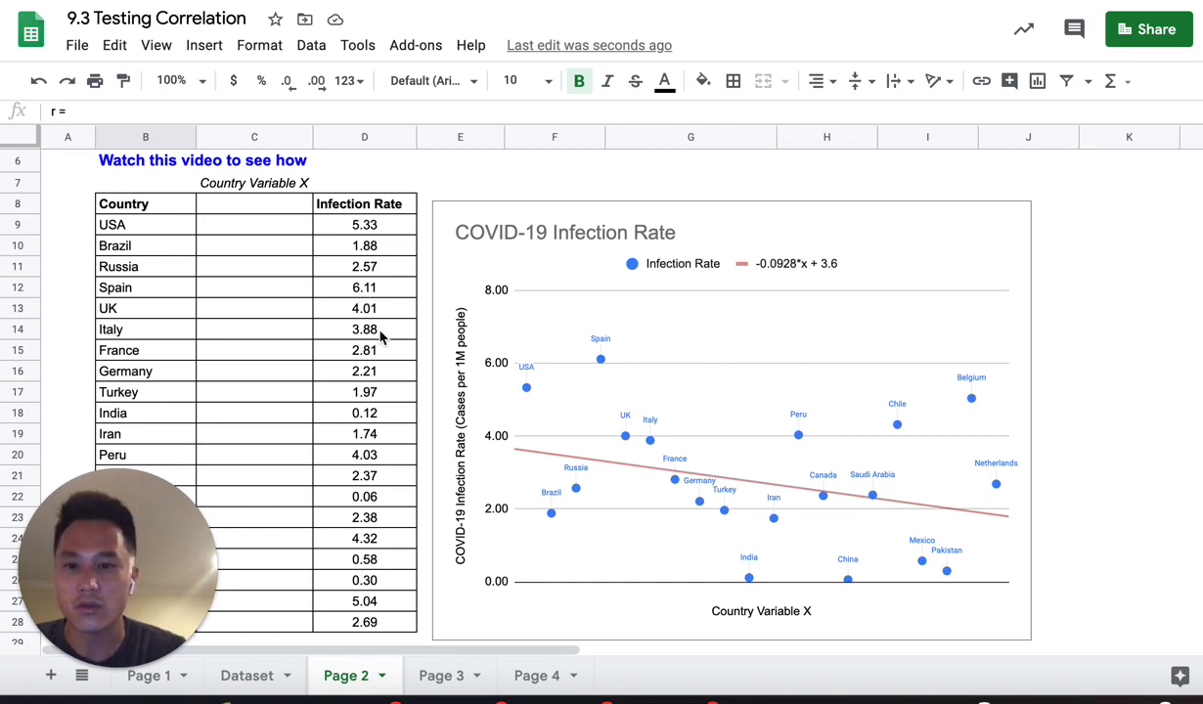
click(255, 224)
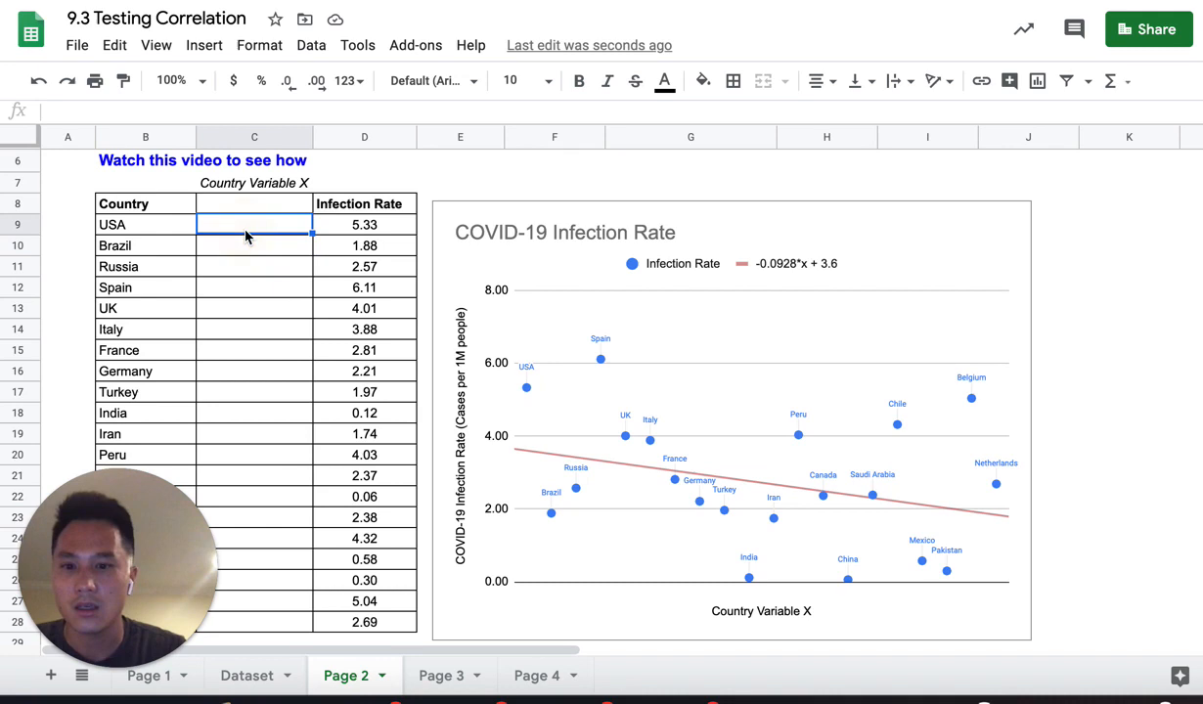
text(0)
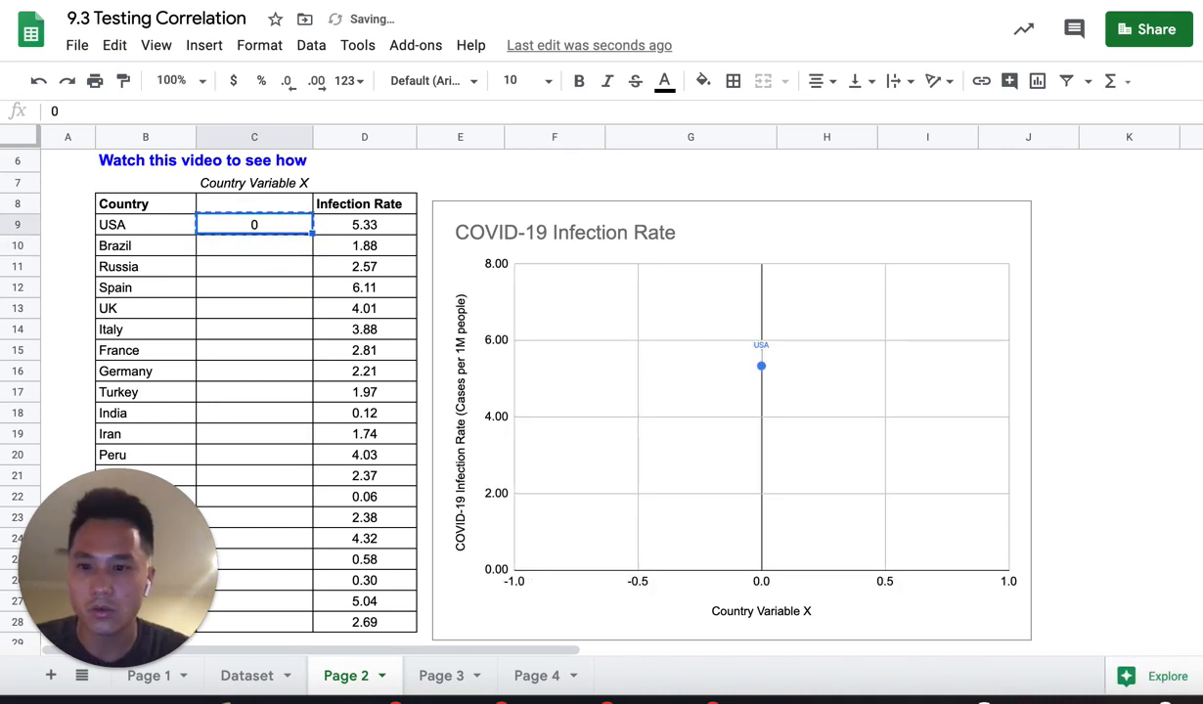
drag(254, 224, 254, 496)
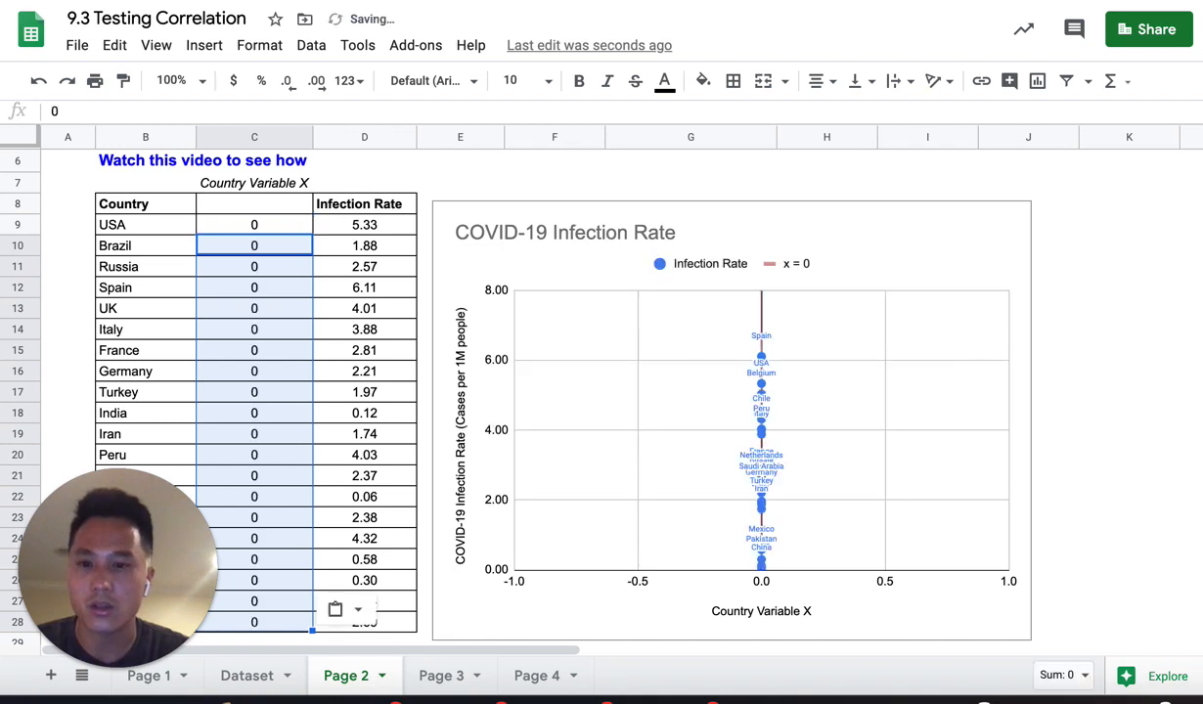
click(255, 204)
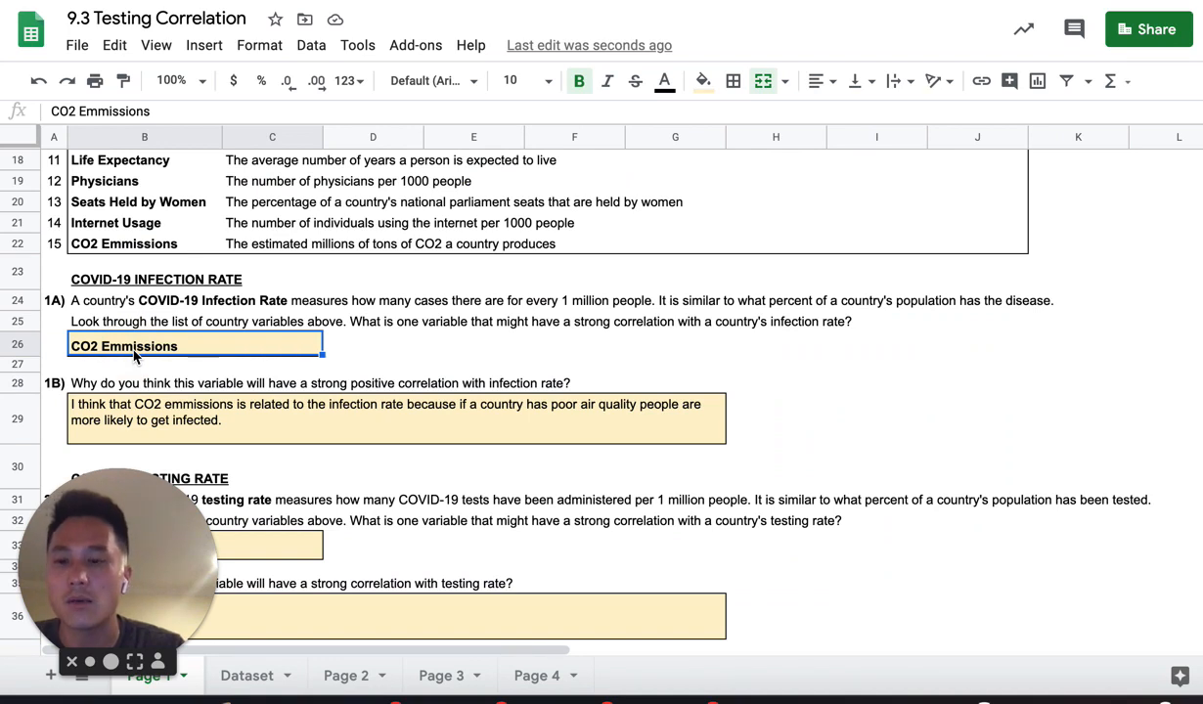
mouse_move(172, 349)
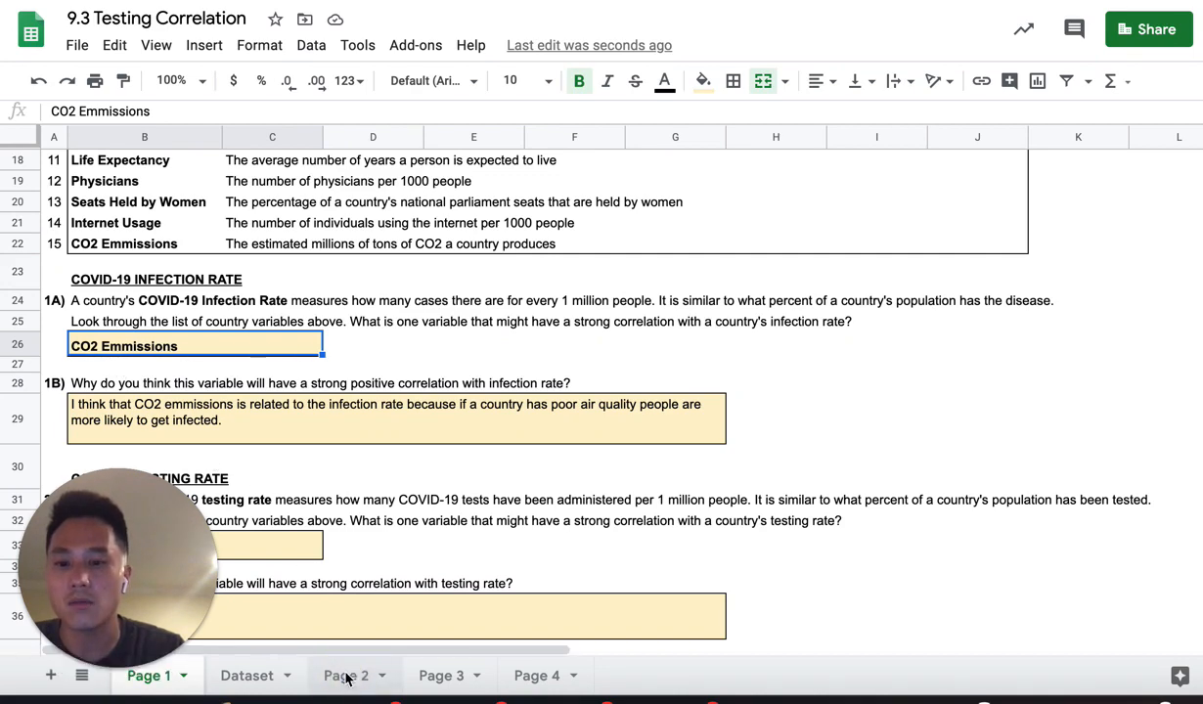
click(345, 675)
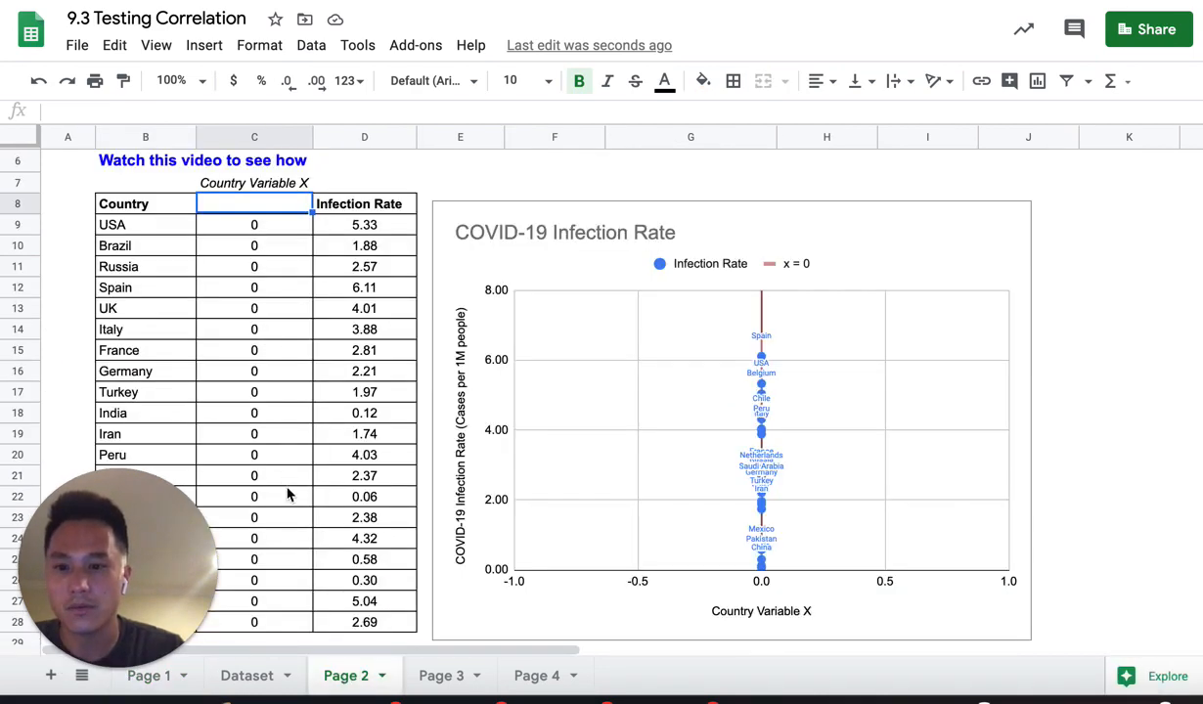
mouse_move(245, 676)
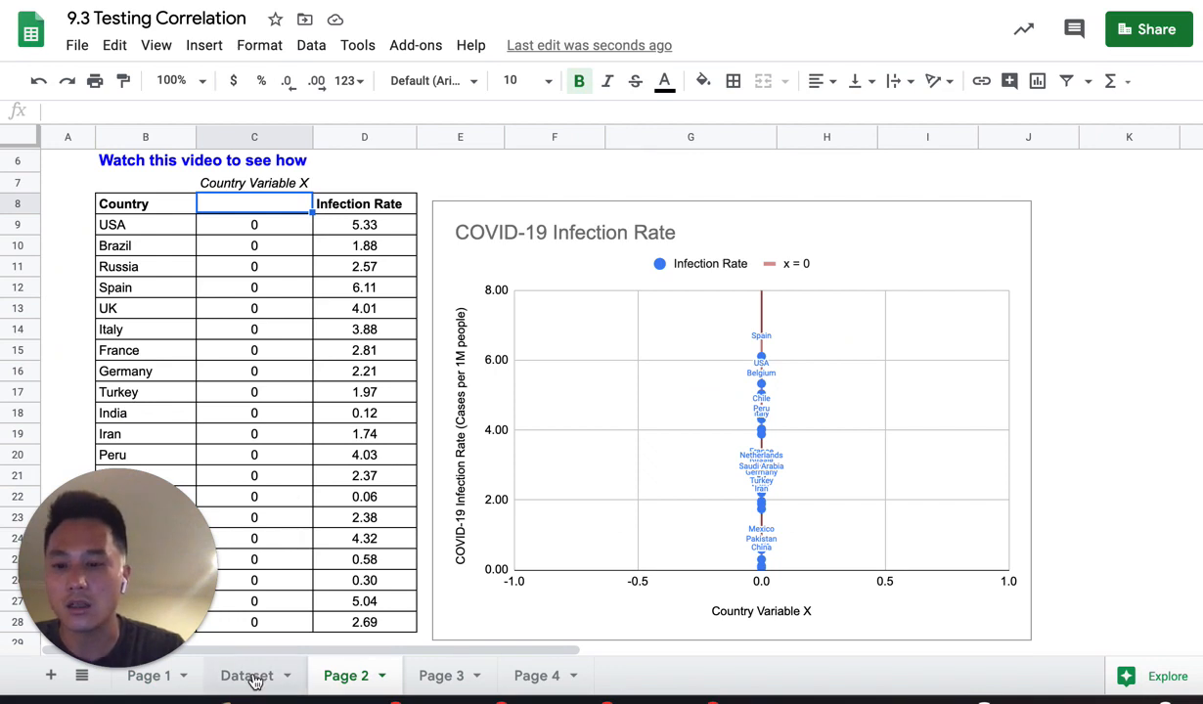
Step: Browse the Dataset's Country column, then locate variable 15, CO2 Emissions, on Page 1
click(245, 675)
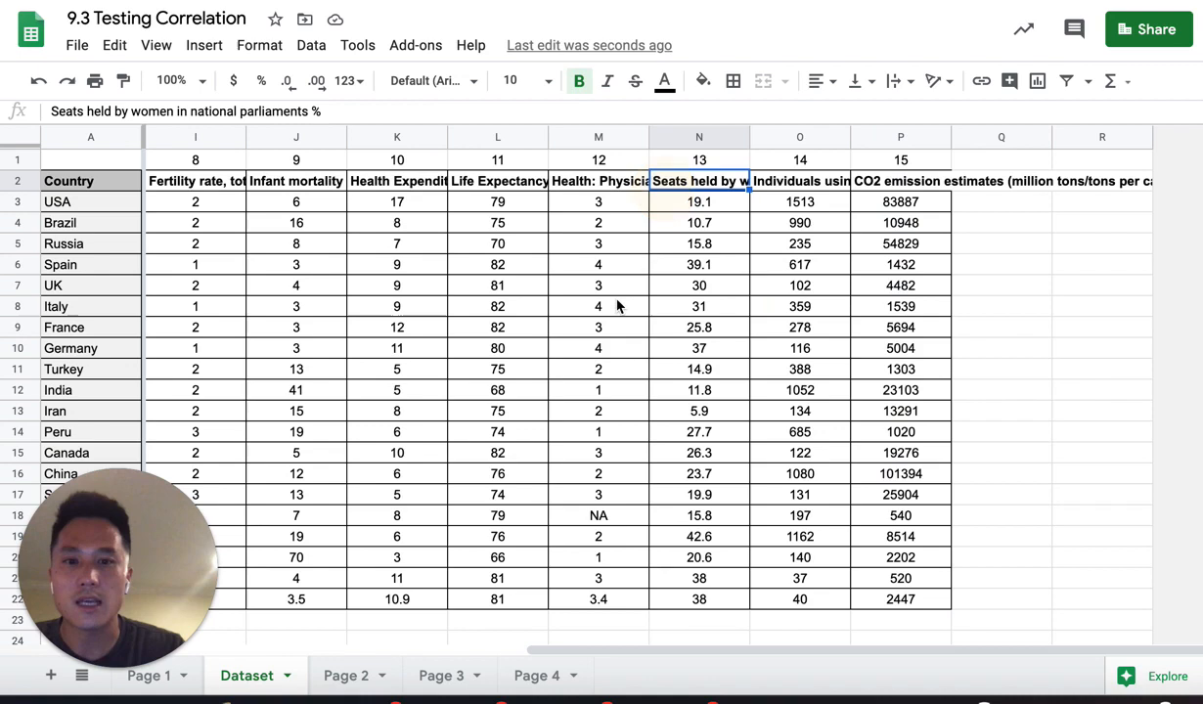
scroll(left, 3)
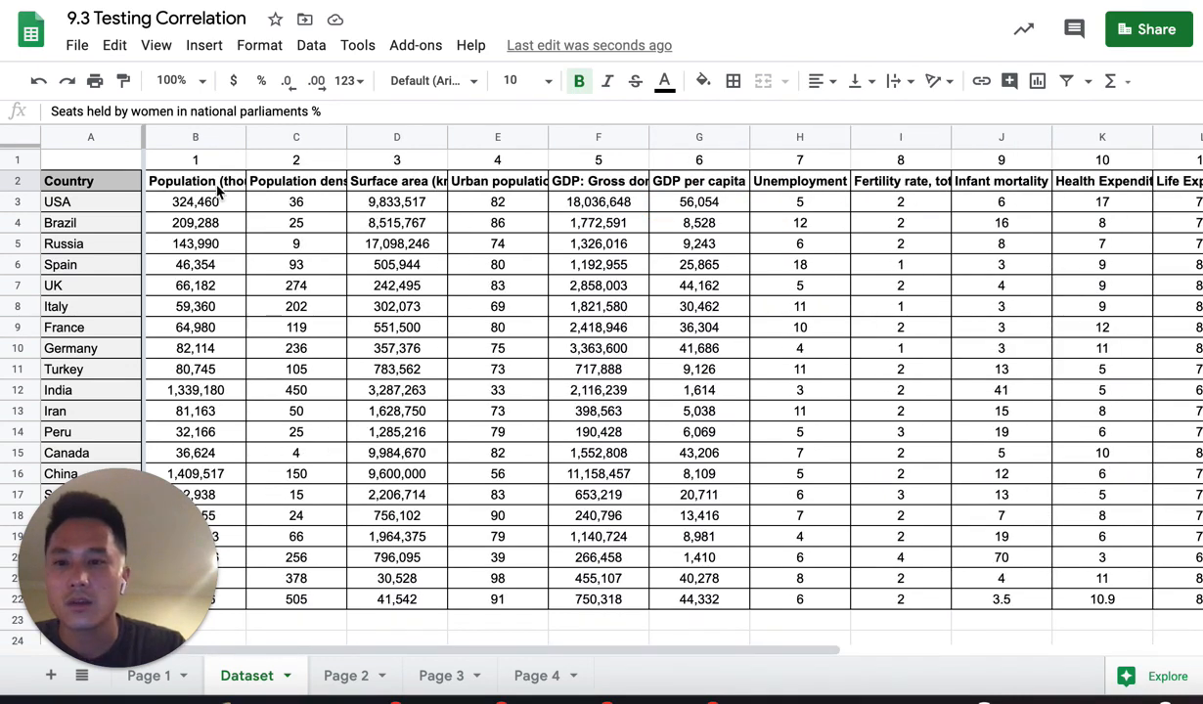
click(296, 181)
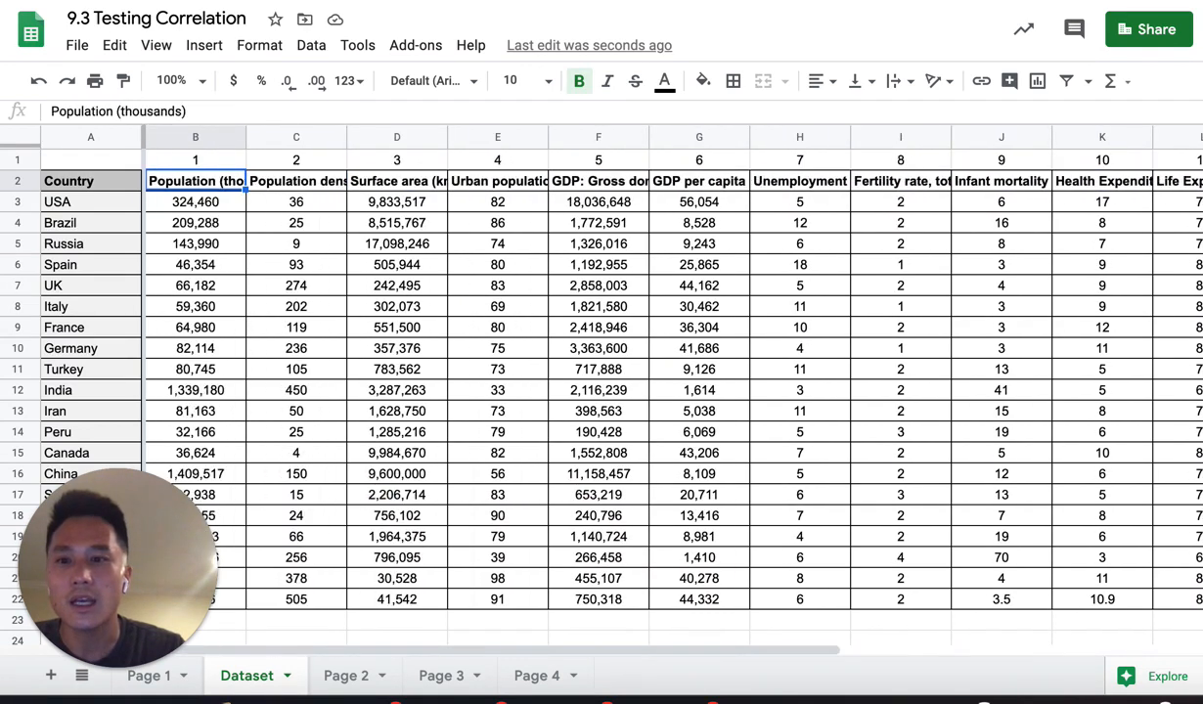
click(90, 180)
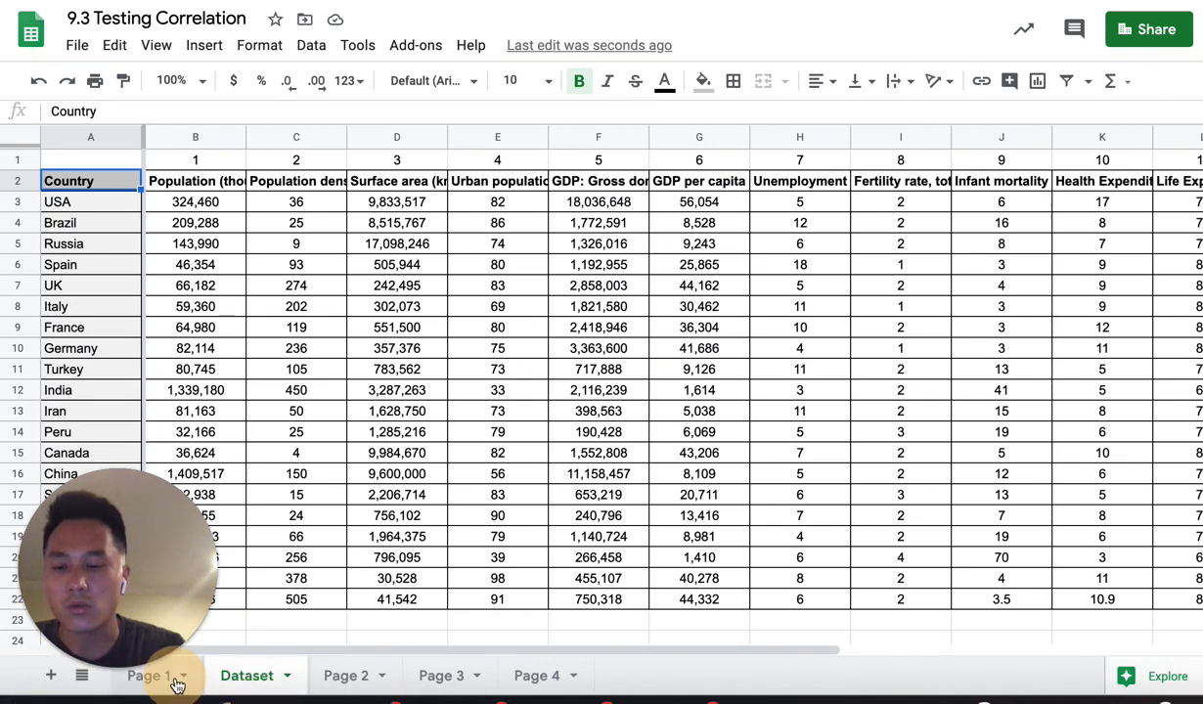
click(152, 675)
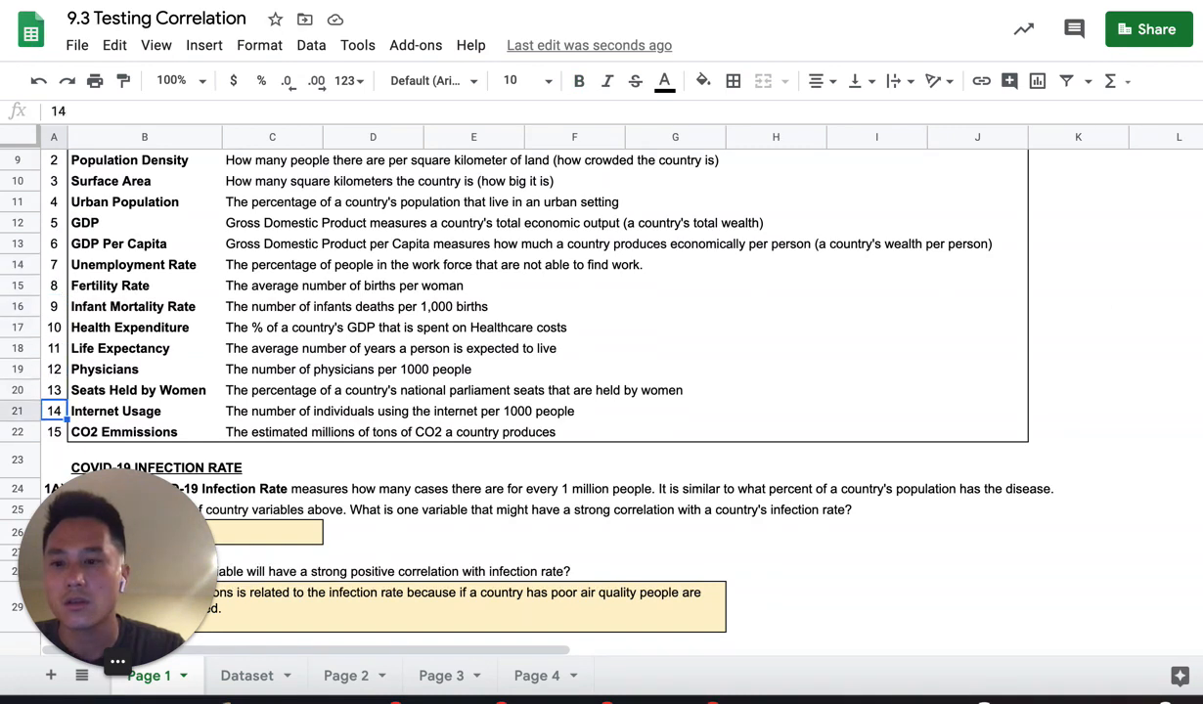
click(55, 432)
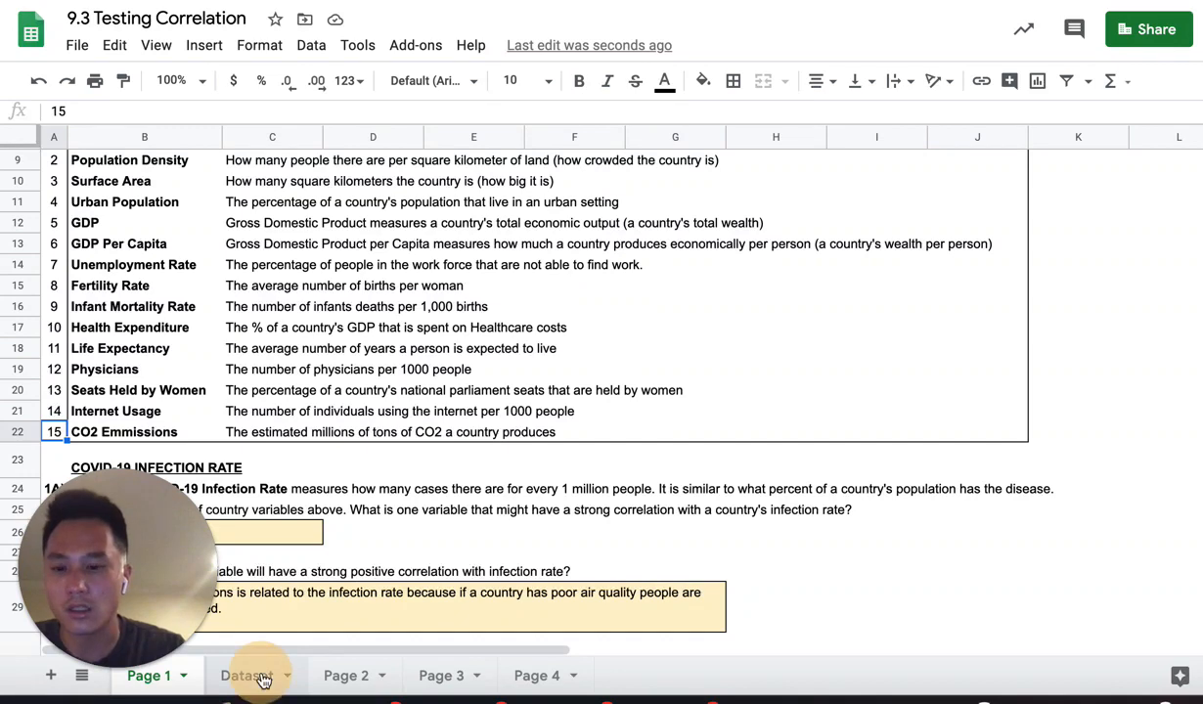
Step: Select and copy the CO2 emission estimates column P2:P22 on the Dataset sheet
click(248, 675)
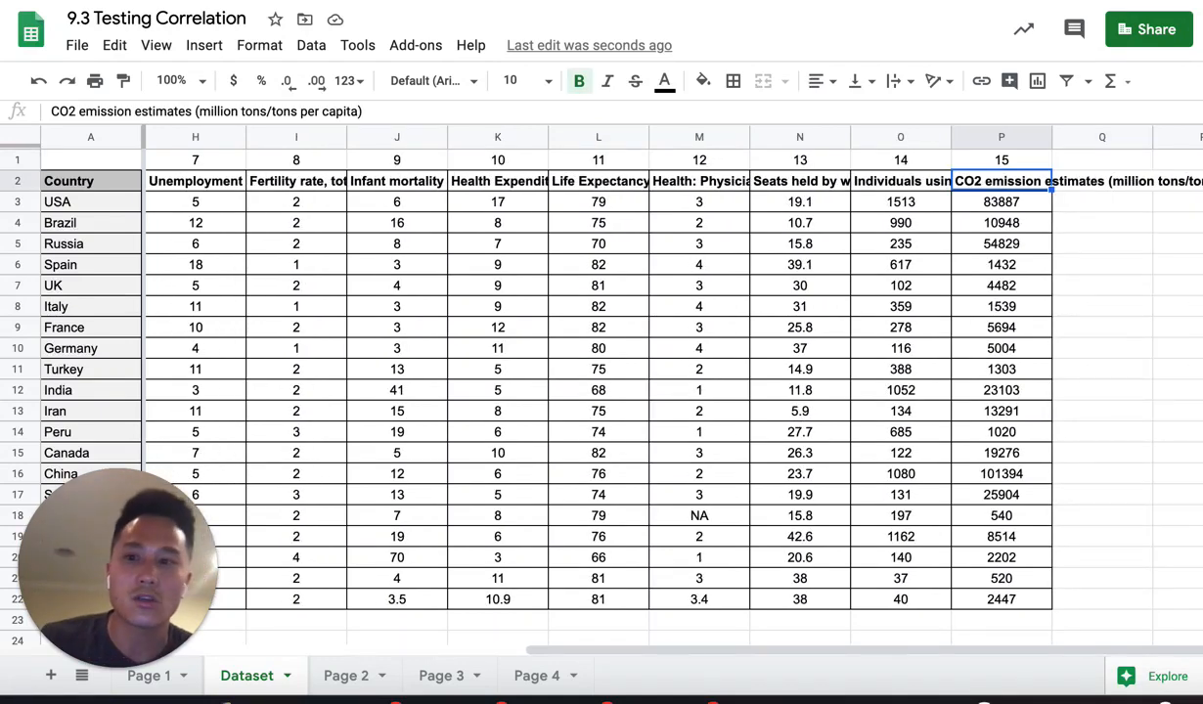
mouse_move(1021, 540)
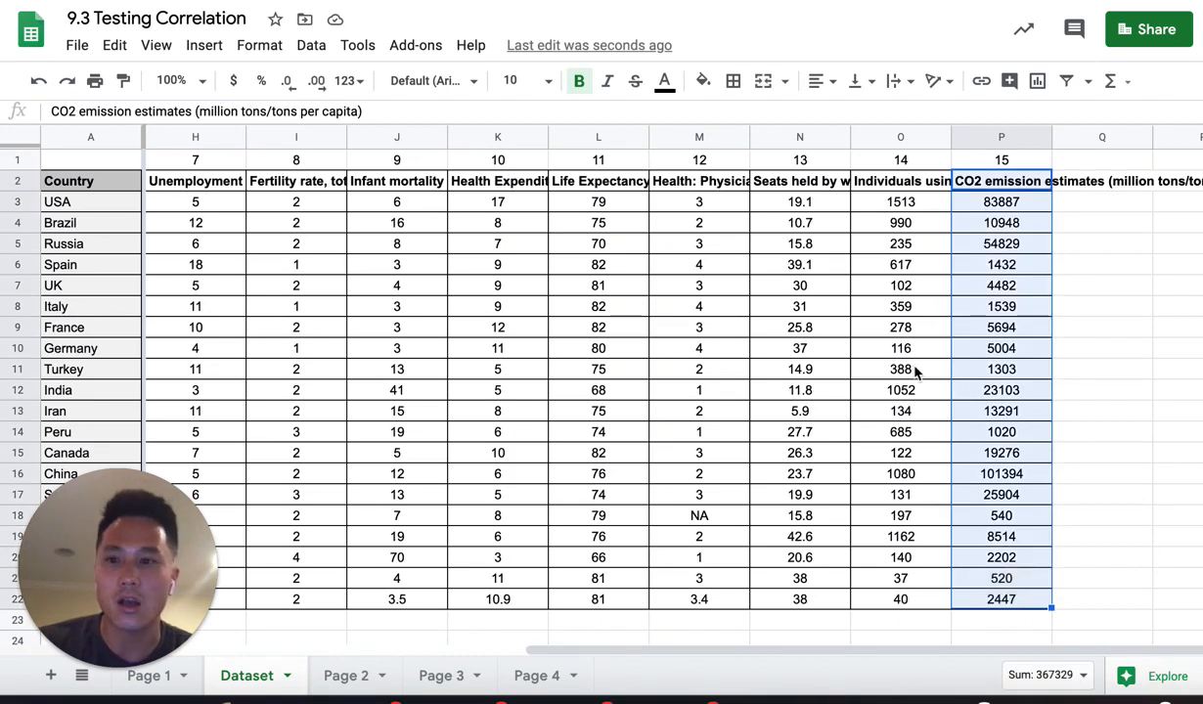
mouse_move(917, 395)
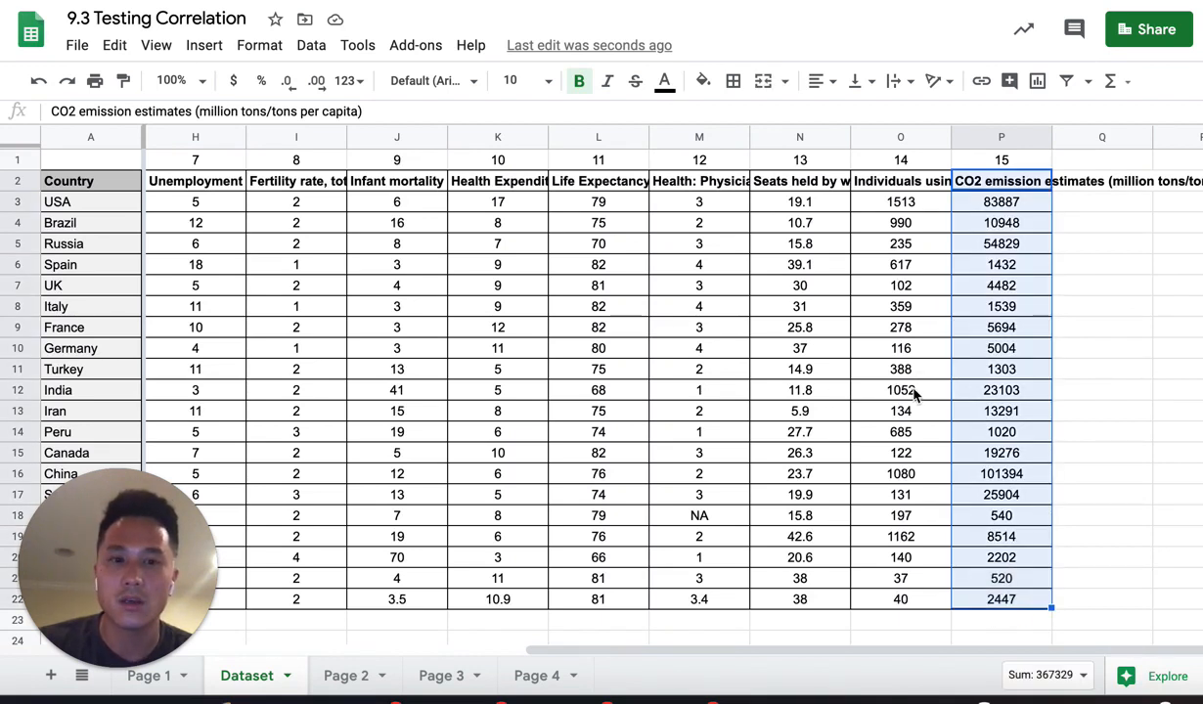
mouse_move(647, 273)
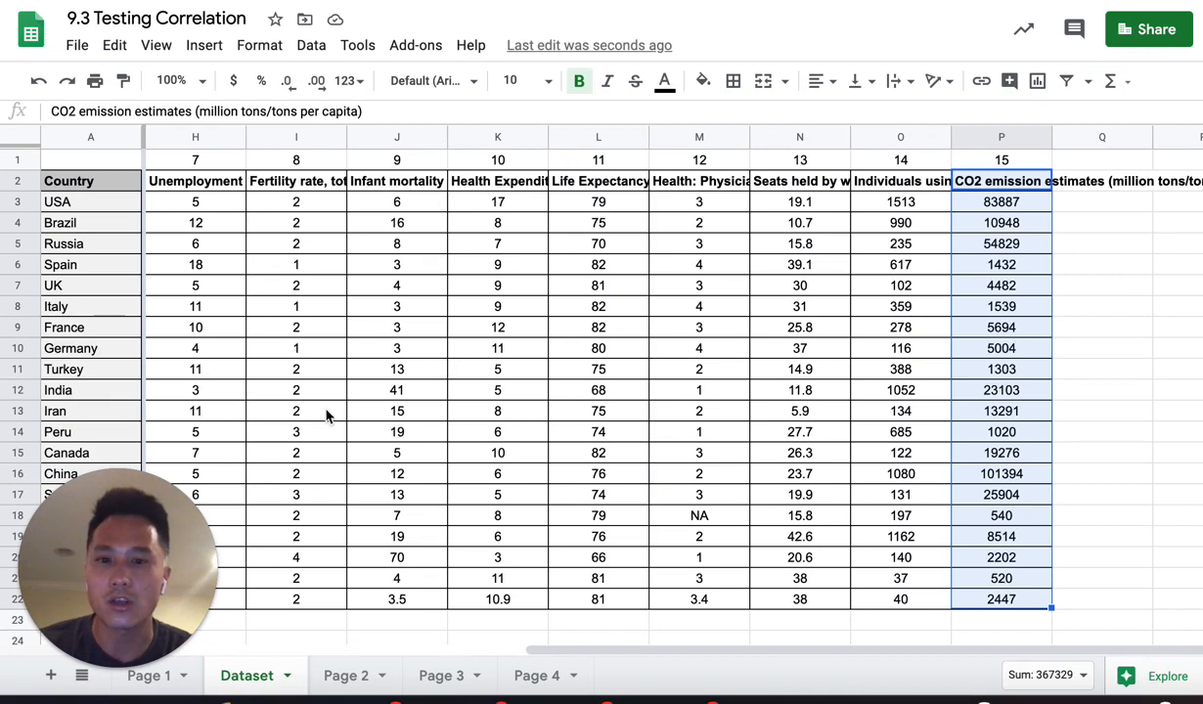
click(1002, 222)
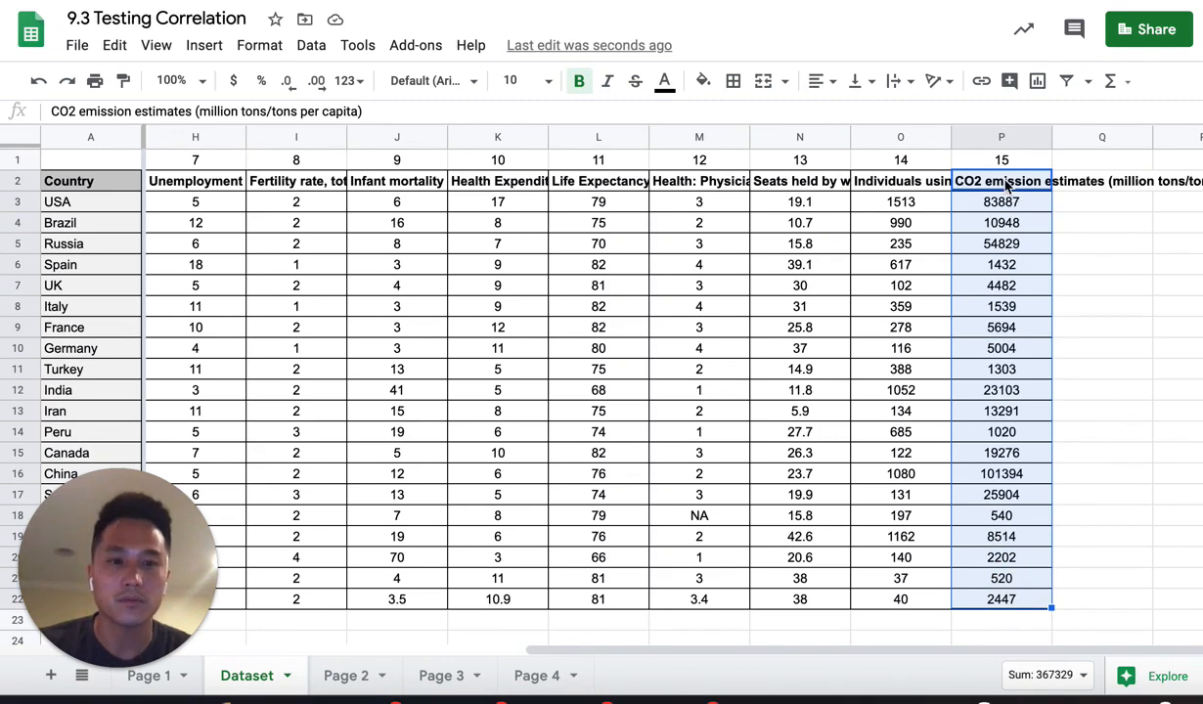
click(1001, 181)
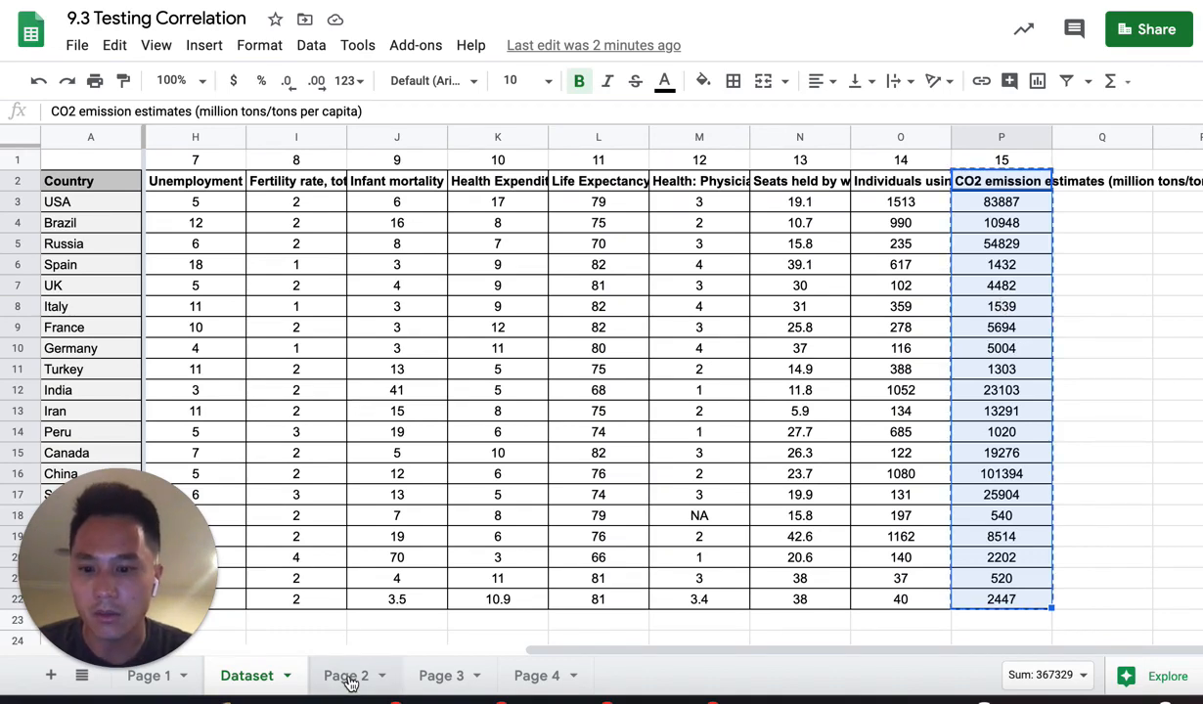
Step: Return to the Page 2 sheet to paste the CO2 data
click(345, 675)
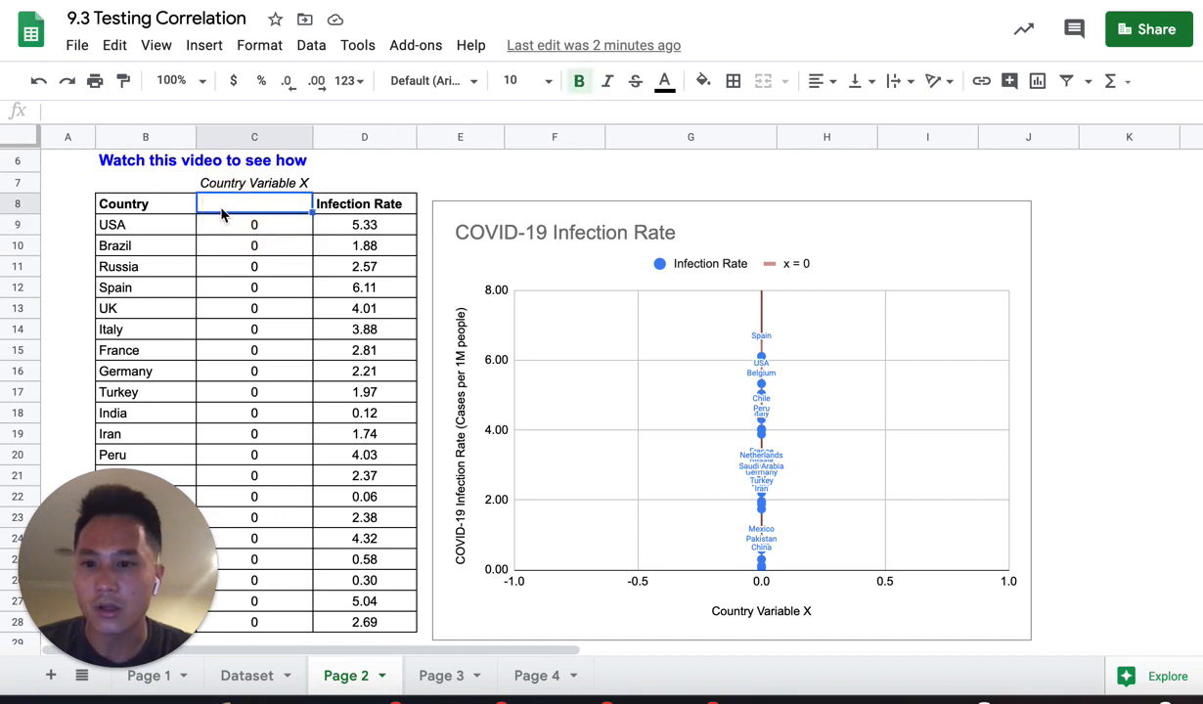
mouse_move(244, 213)
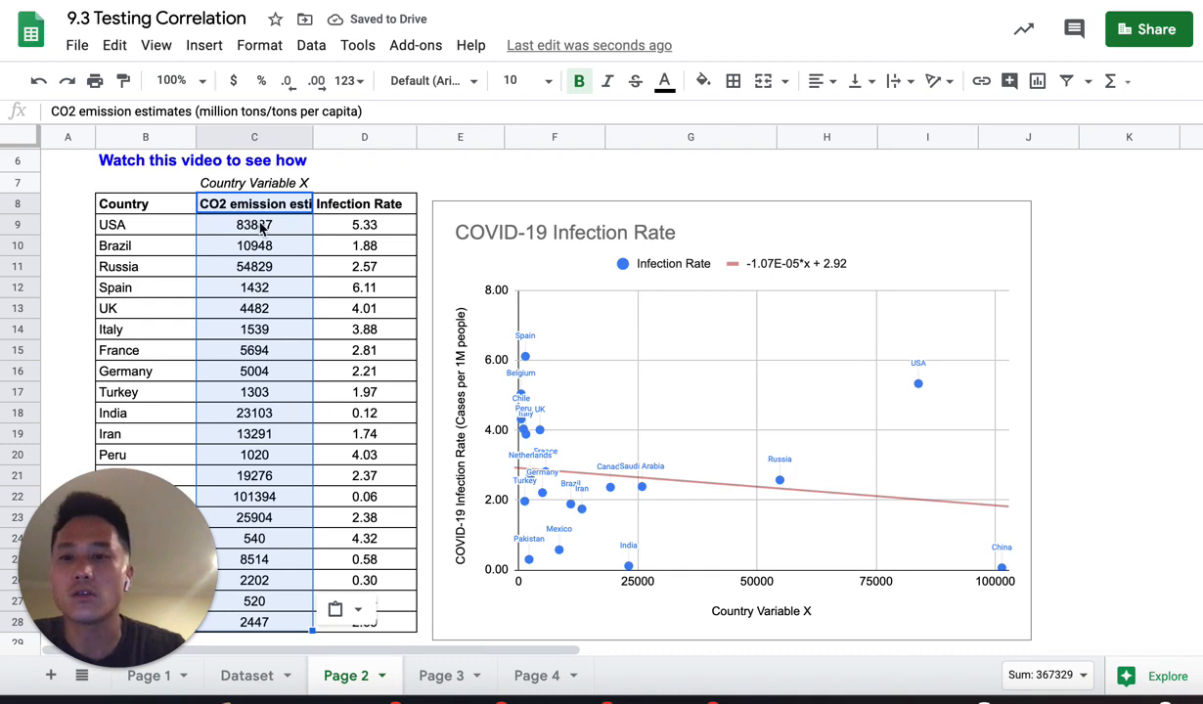
mouse_move(154, 228)
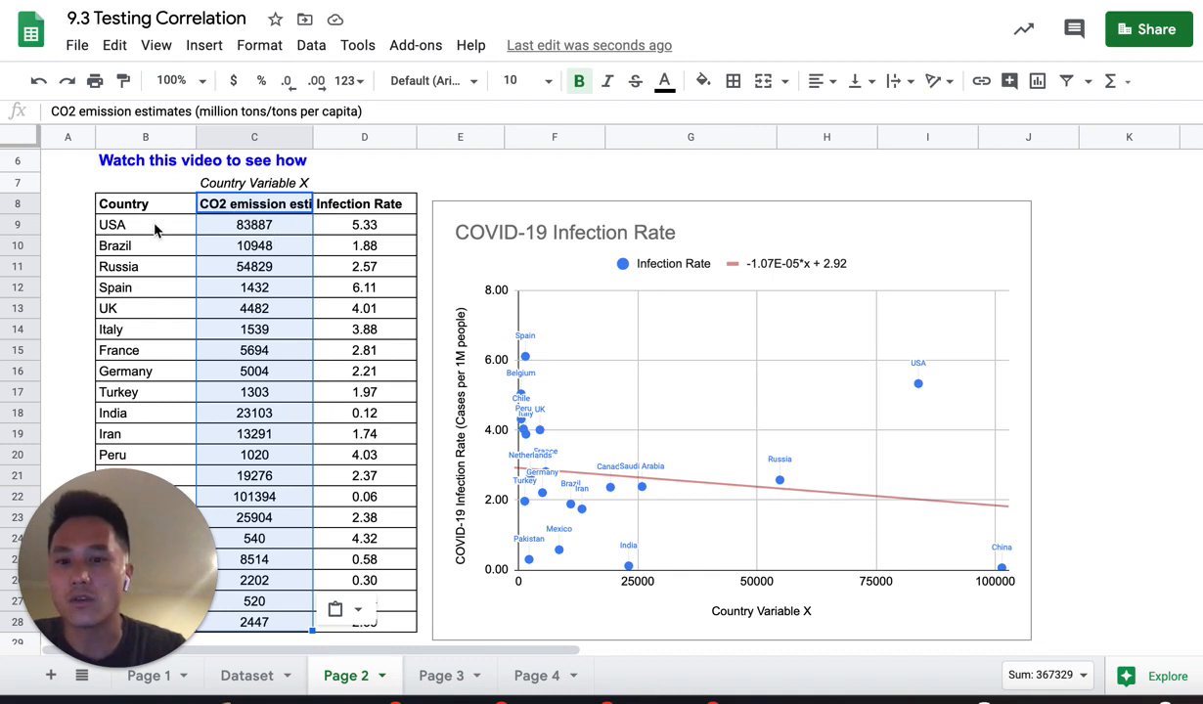
mouse_move(746, 288)
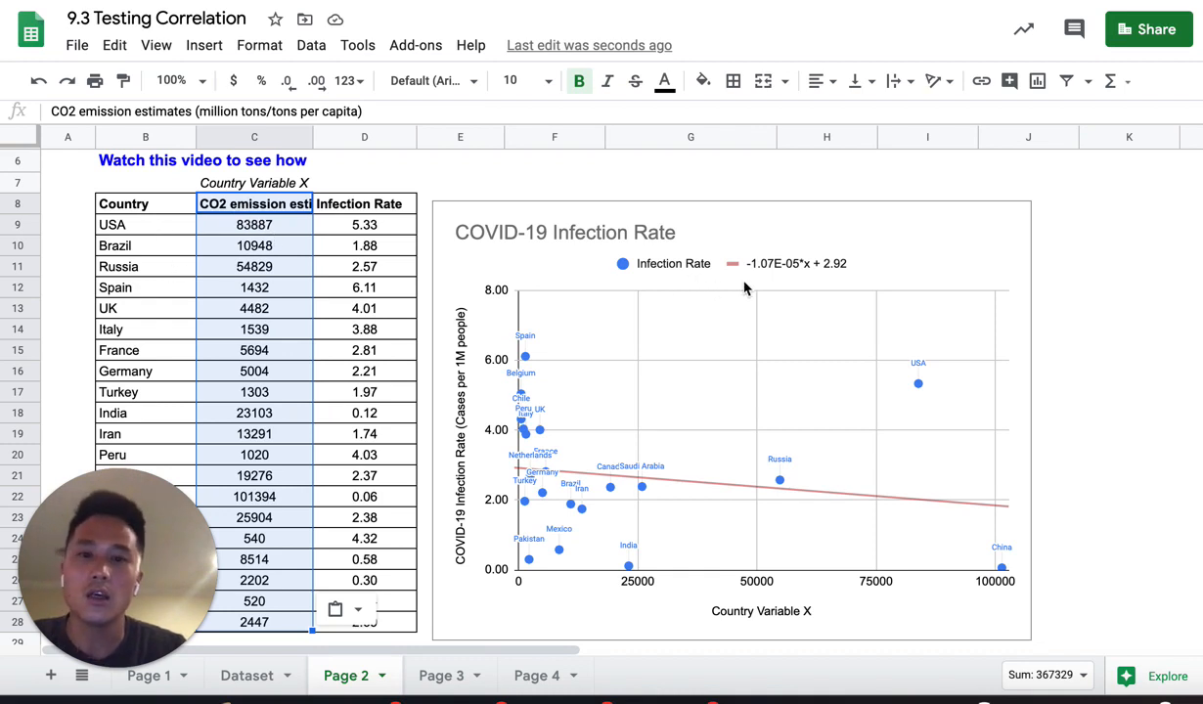
mouse_move(665, 510)
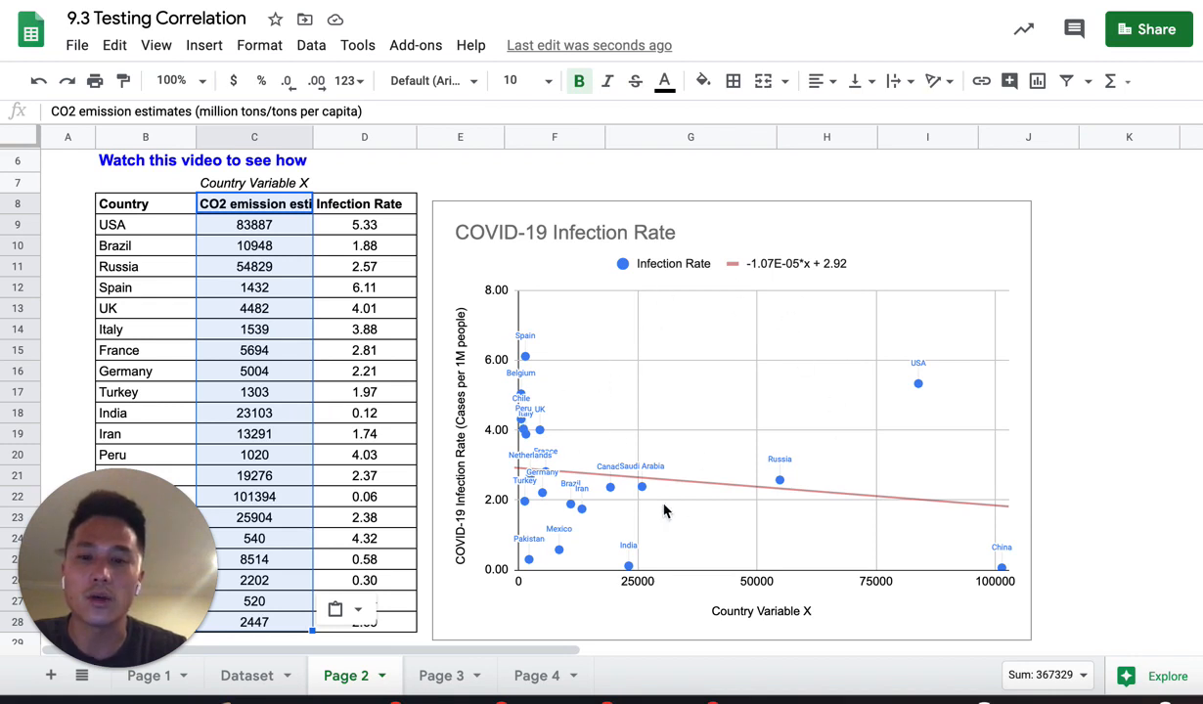
mouse_move(220, 303)
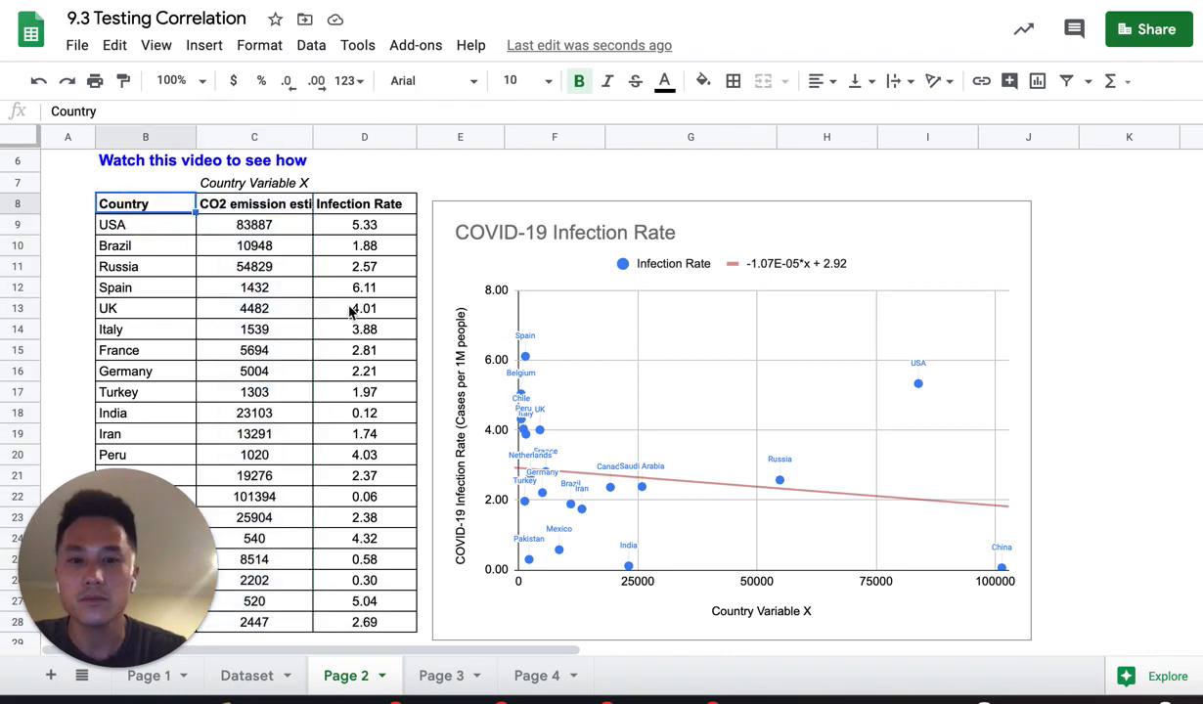
Step: Enter =CORREL(C9:C28,D9:D28) in the yellow r cell C31, giving -0.176
scroll(down, 3)
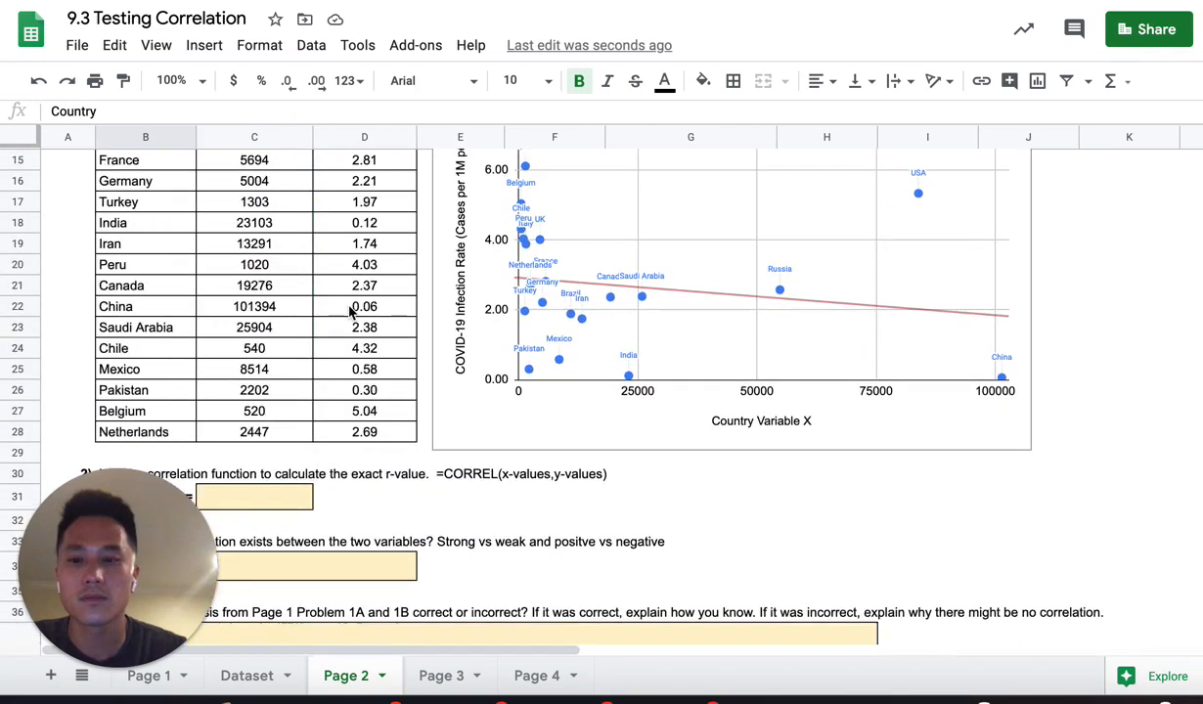
scroll(down, 3)
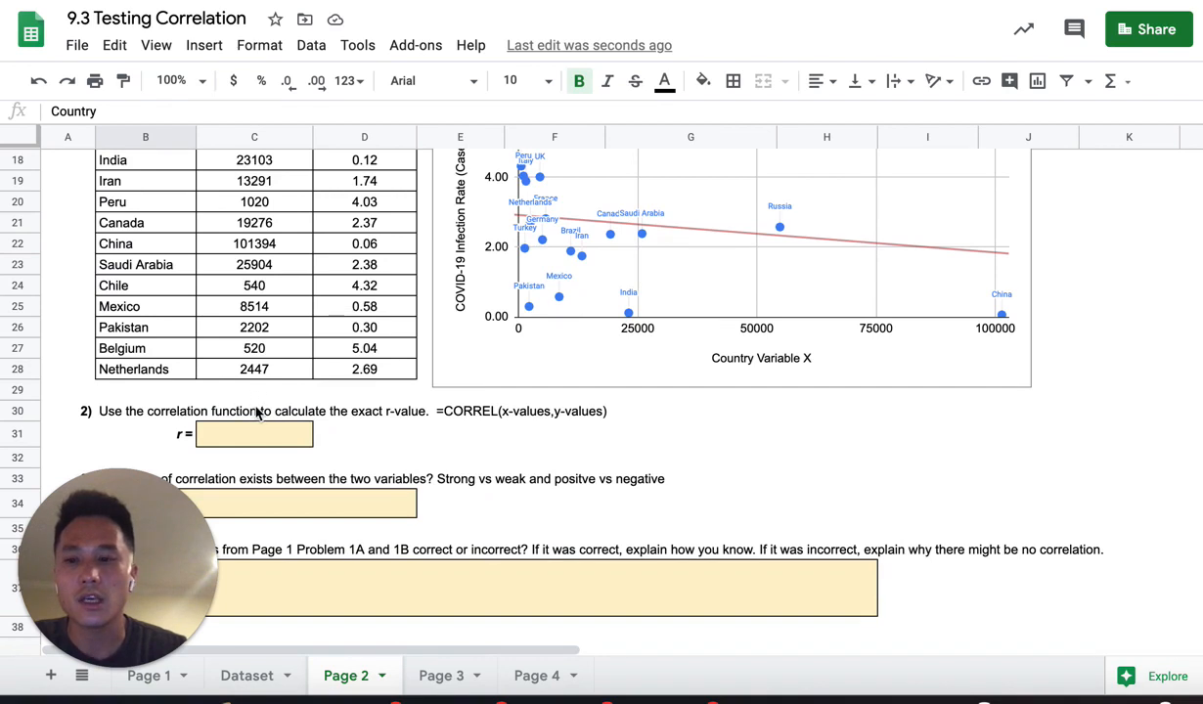
click(253, 434)
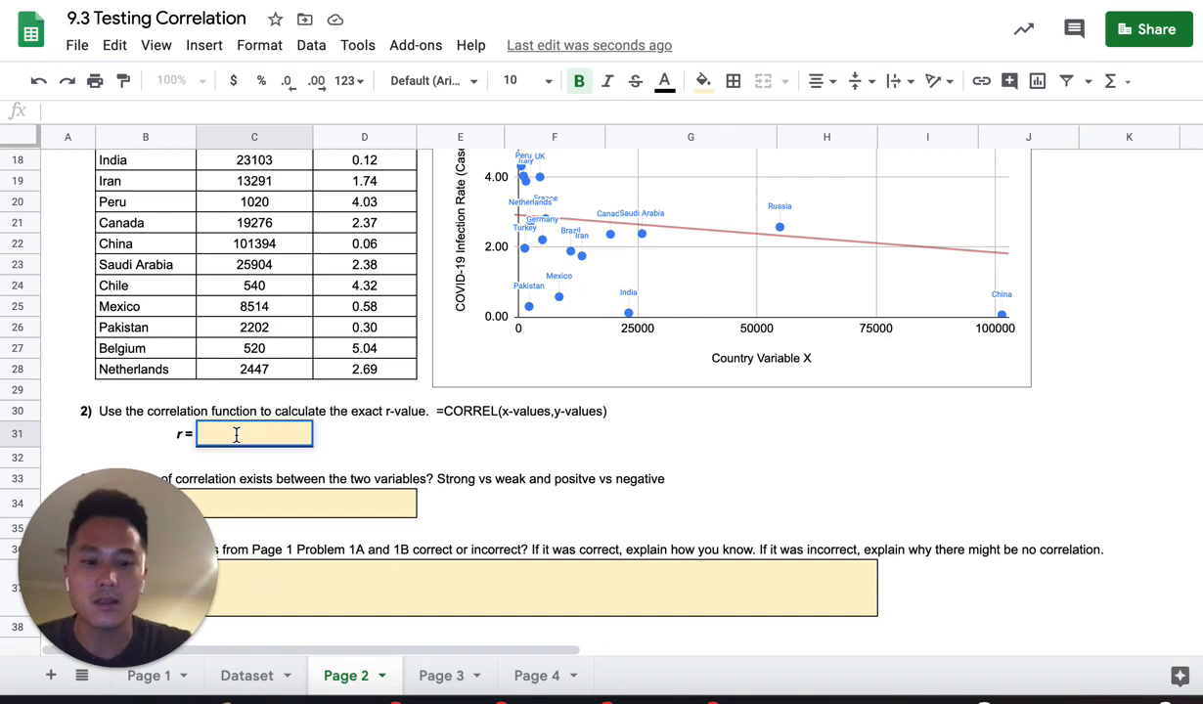
text(=corr)
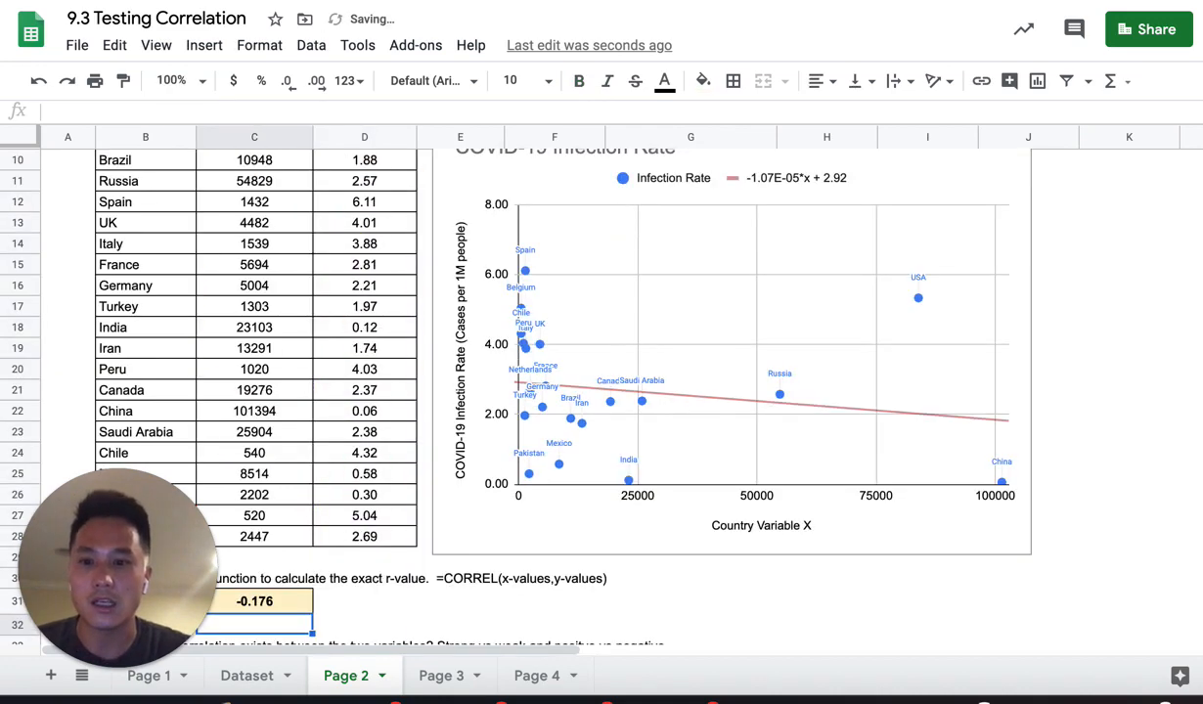
scroll(down, 3)
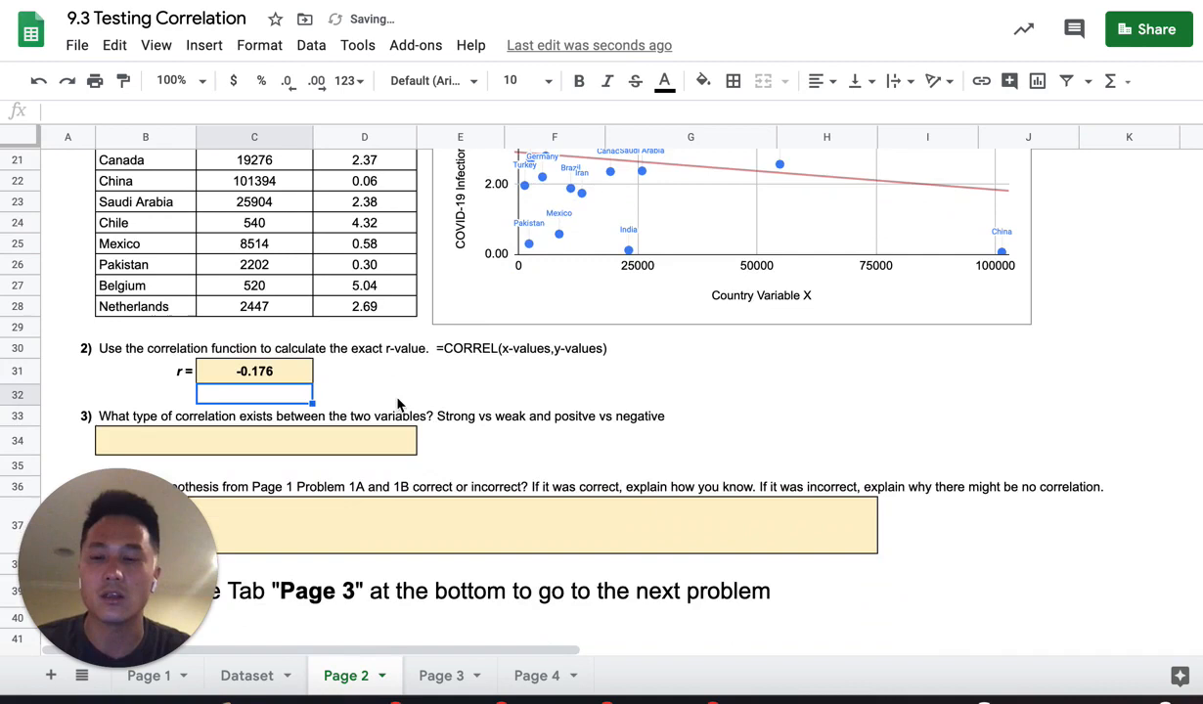
scroll(down, 3)
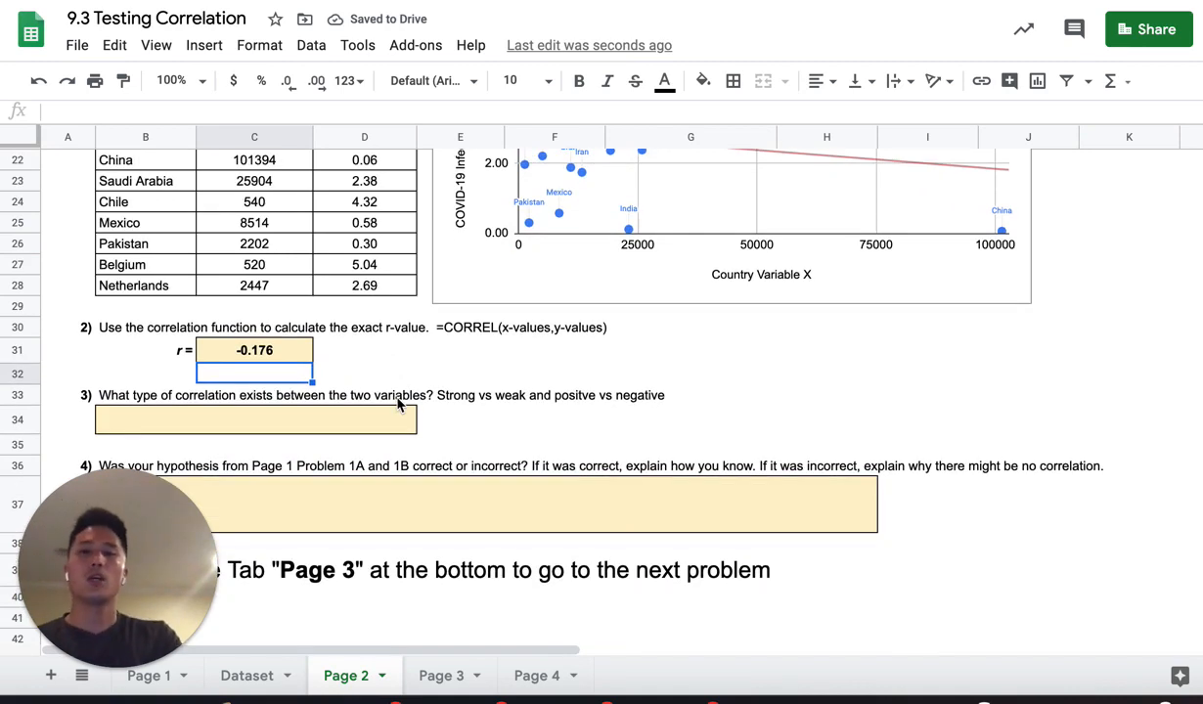
mouse_move(288, 377)
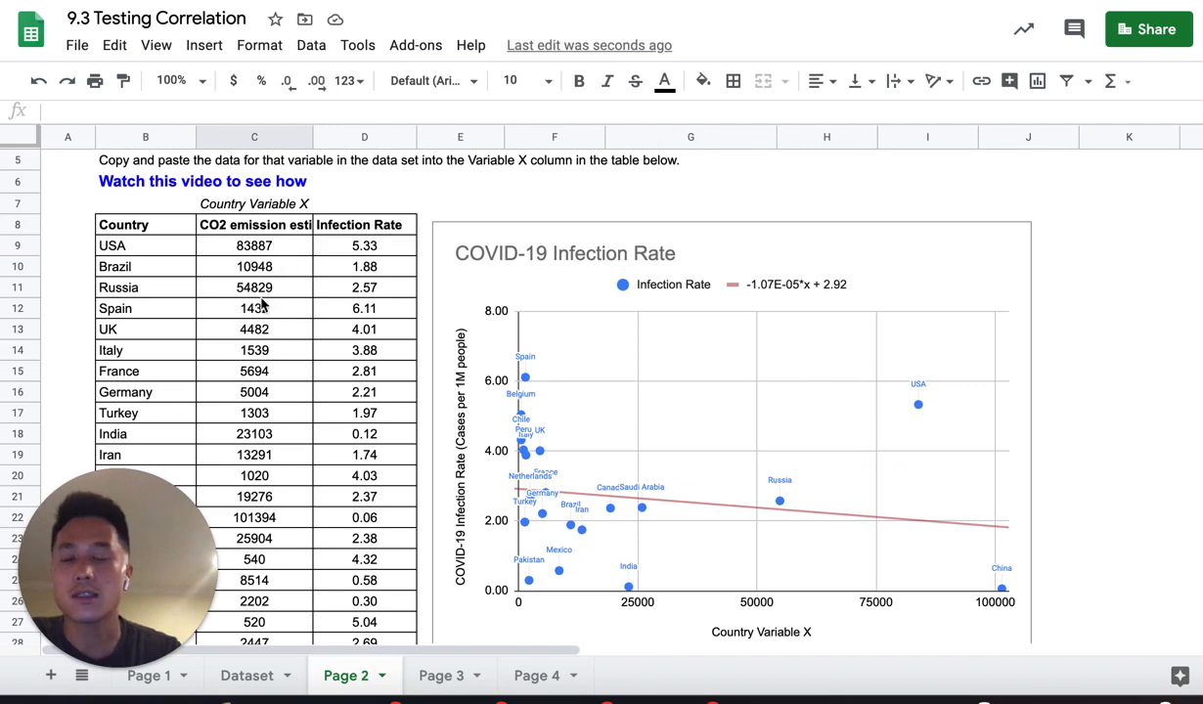
mouse_move(350, 264)
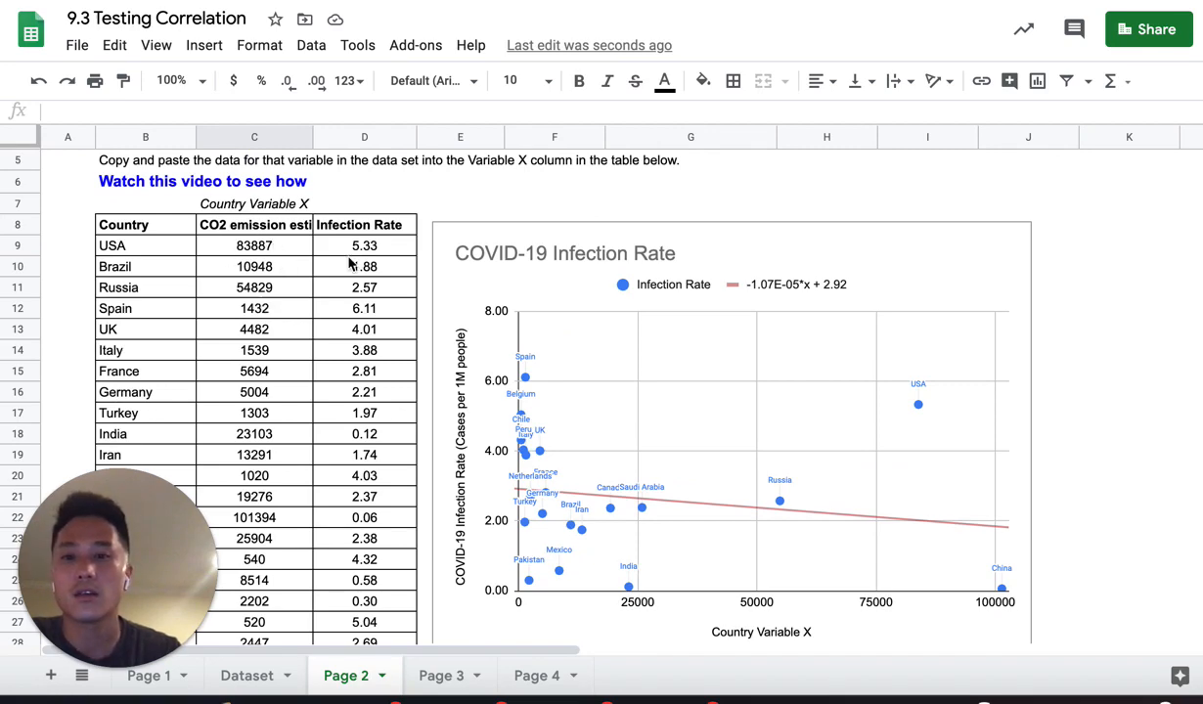
scroll(down, 3)
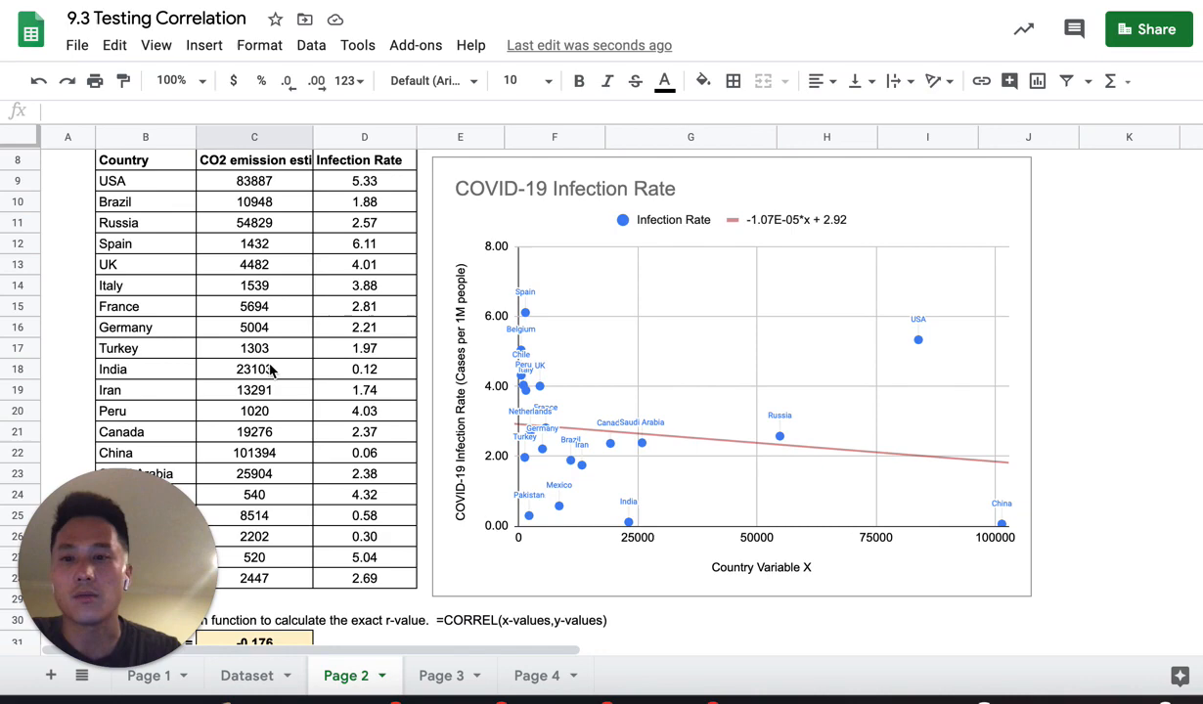
scroll(down, 3)
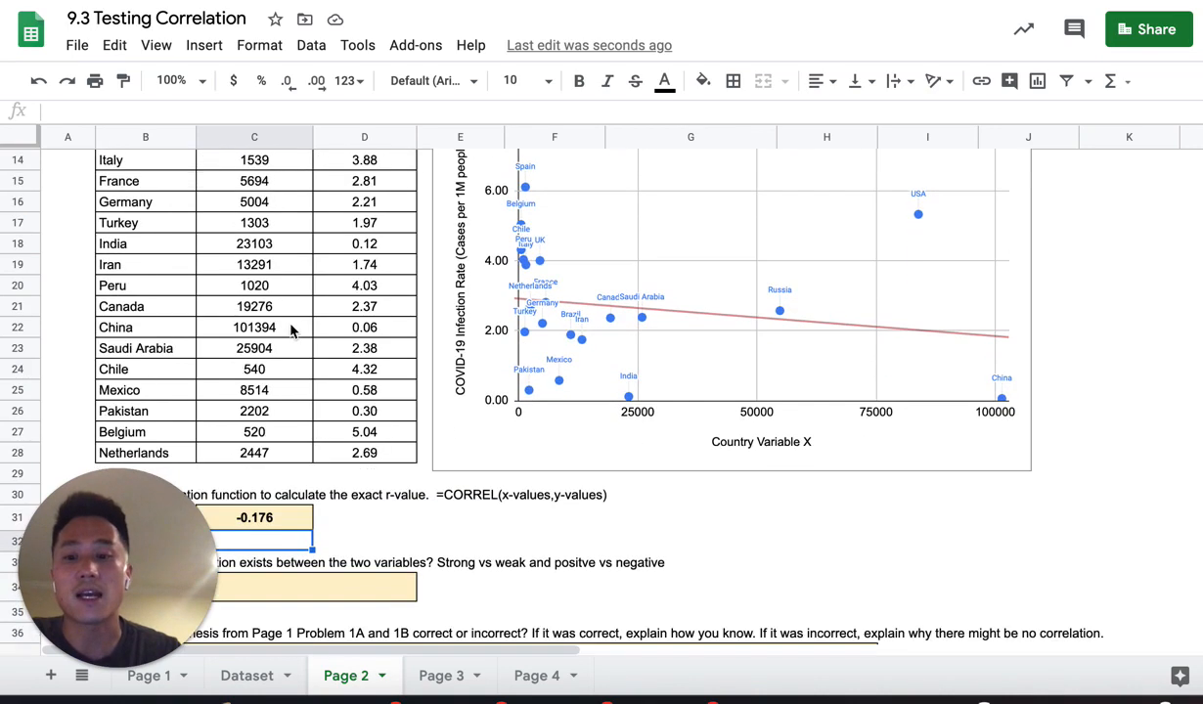
scroll(down, 3)
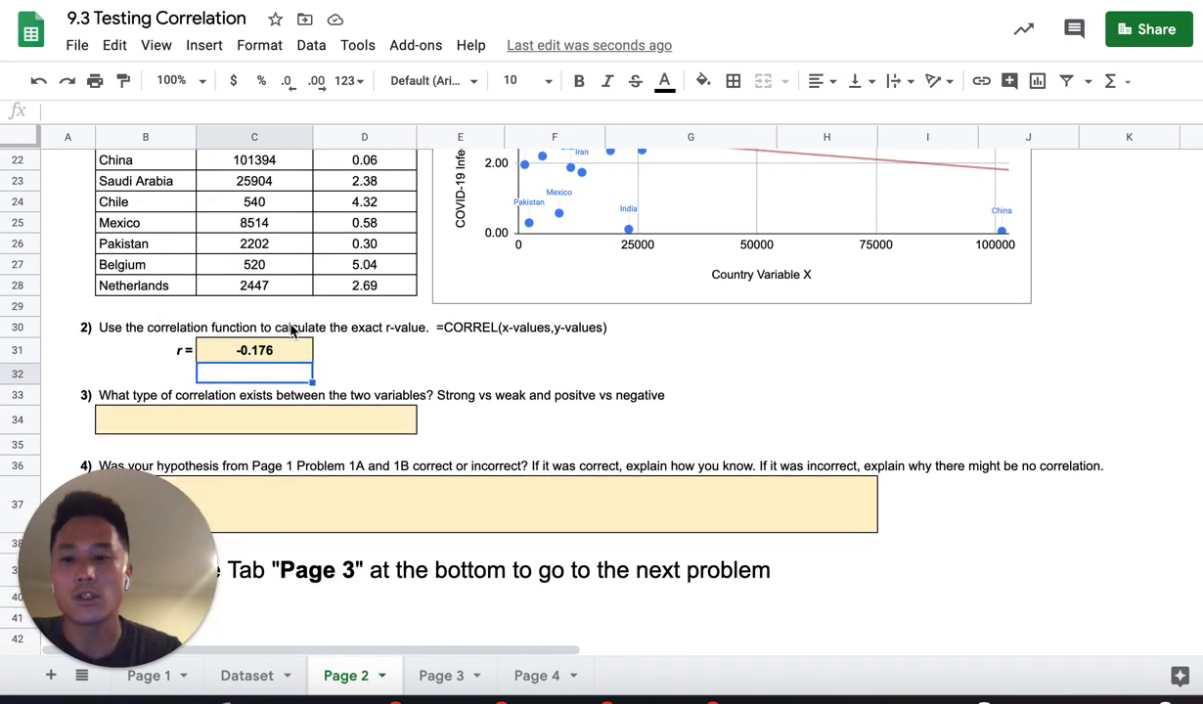
Step: Type 'No correlation' into the question 3 answer cell
click(256, 420)
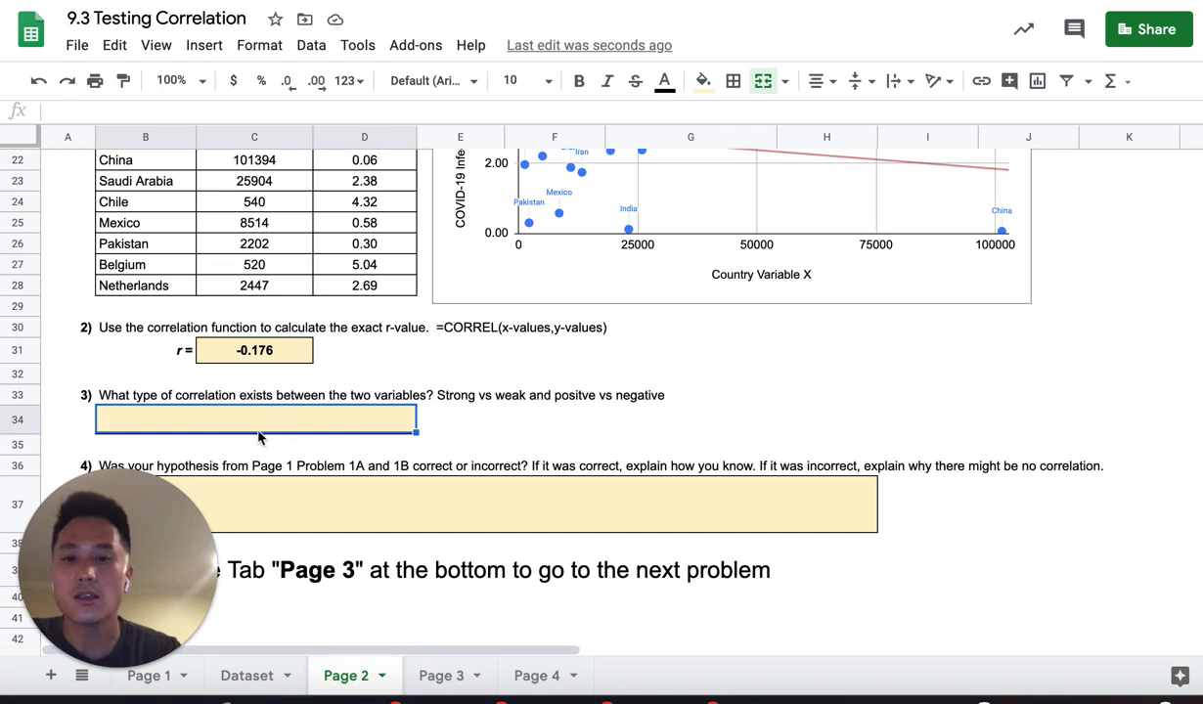
text(No correlation)
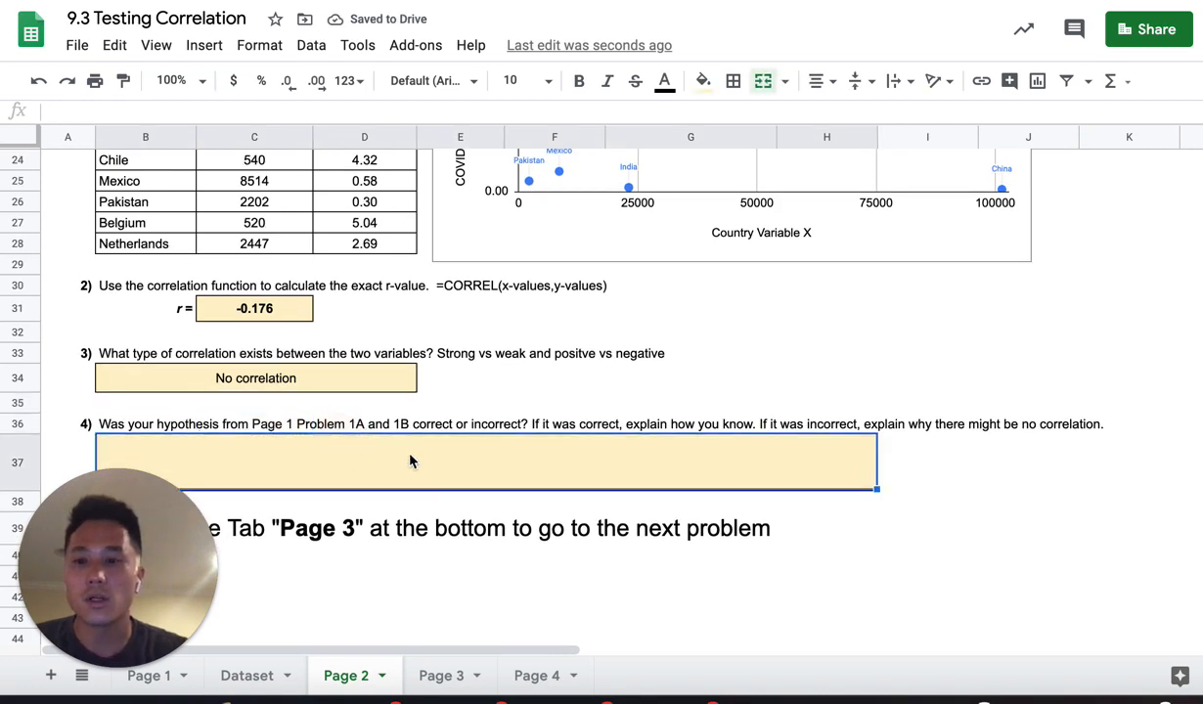
scroll(down, 3)
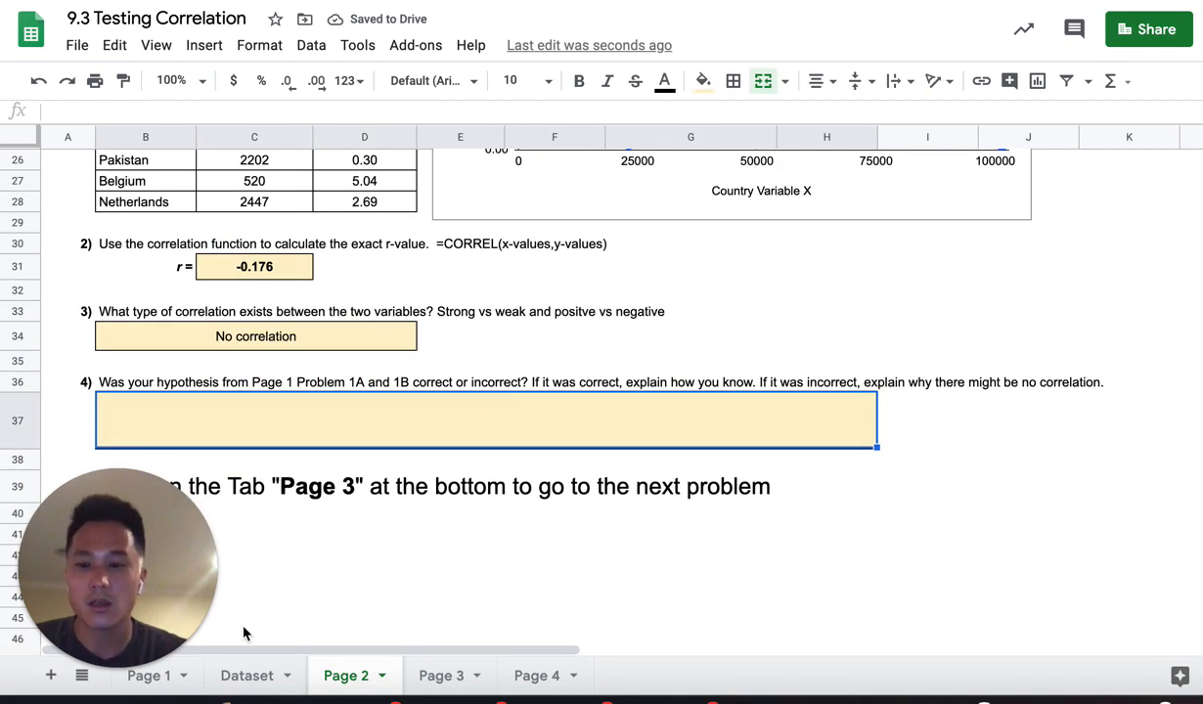
Step: Check the CO2 Emmissions 1A answer and poor-air-quality explanation on Page 1
click(148, 675)
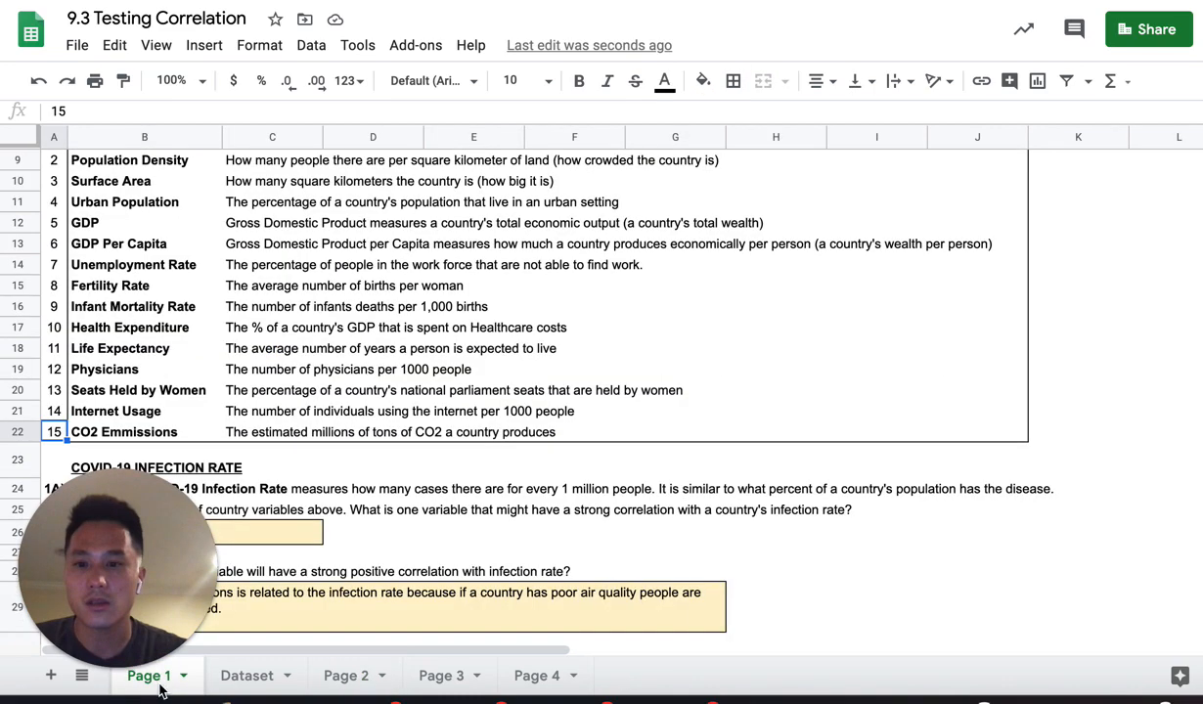
scroll(down, 3)
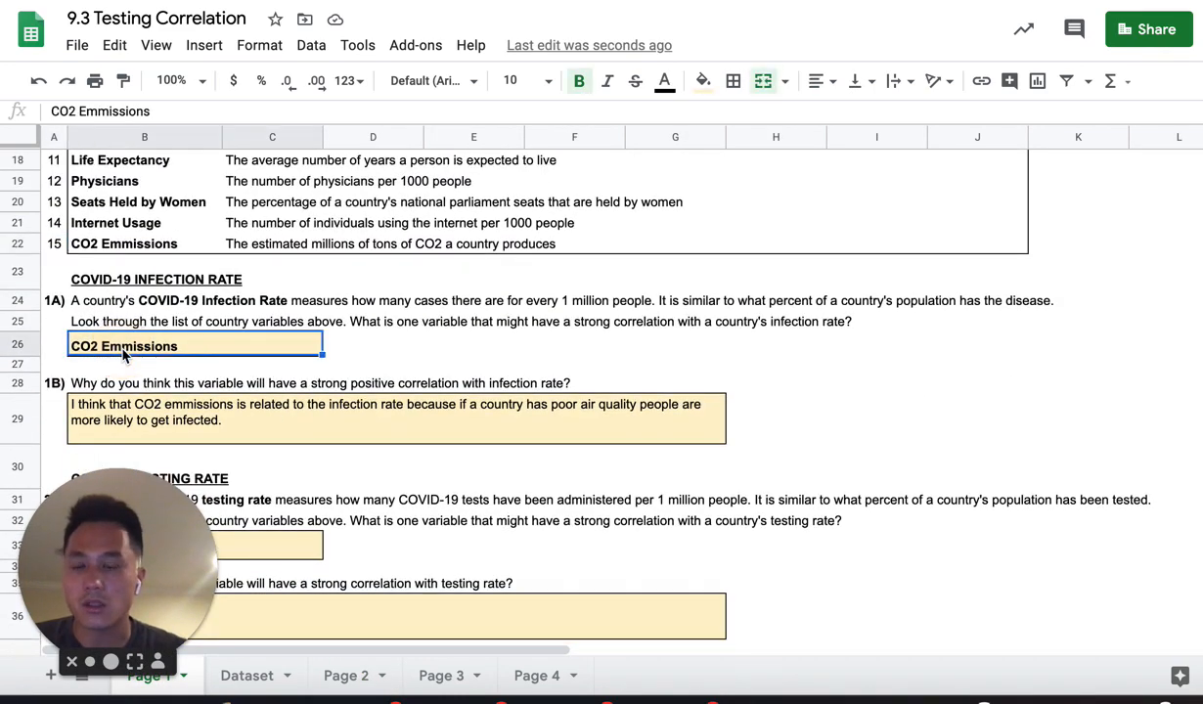
click(387, 411)
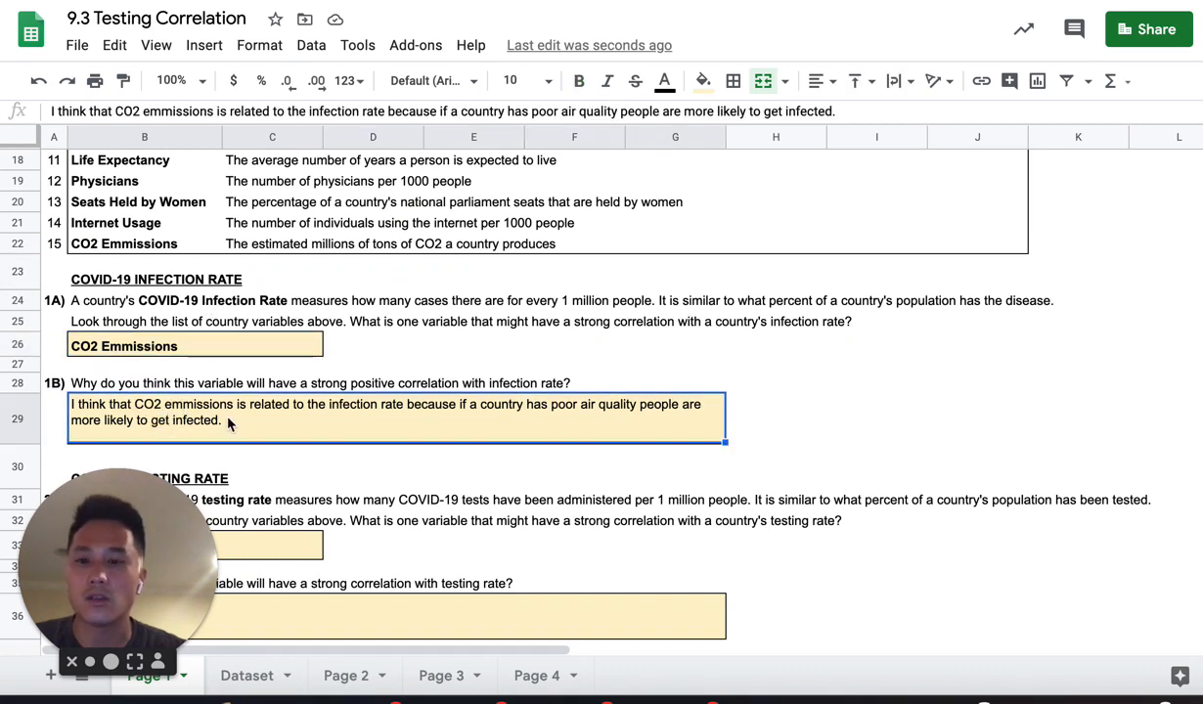
mouse_move(506, 420)
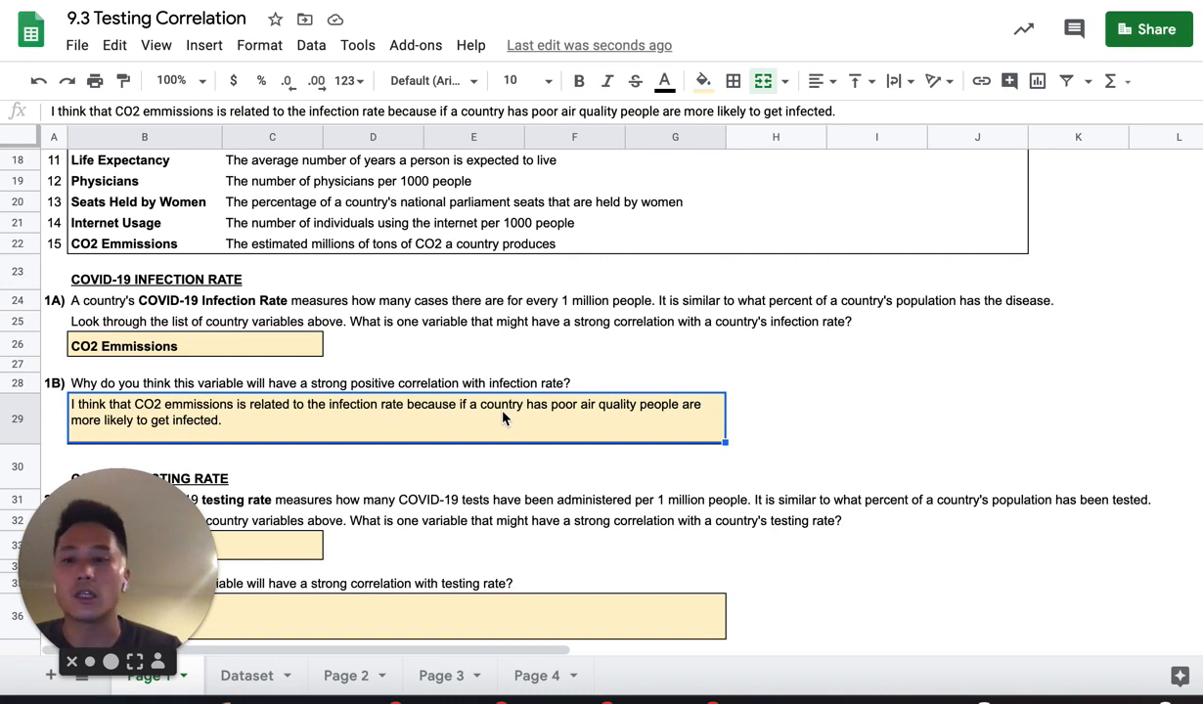
mouse_move(302, 421)
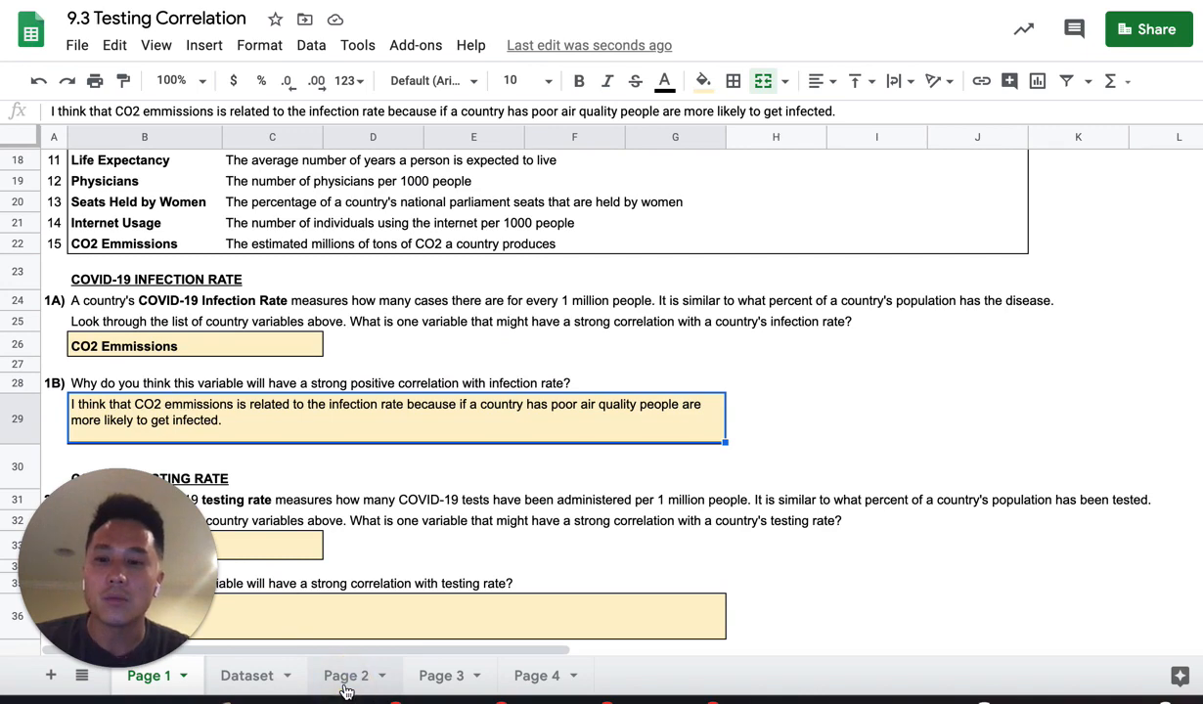
Step: On Page 2, write that the hypothesis was incorrect because r is near zero
click(345, 675)
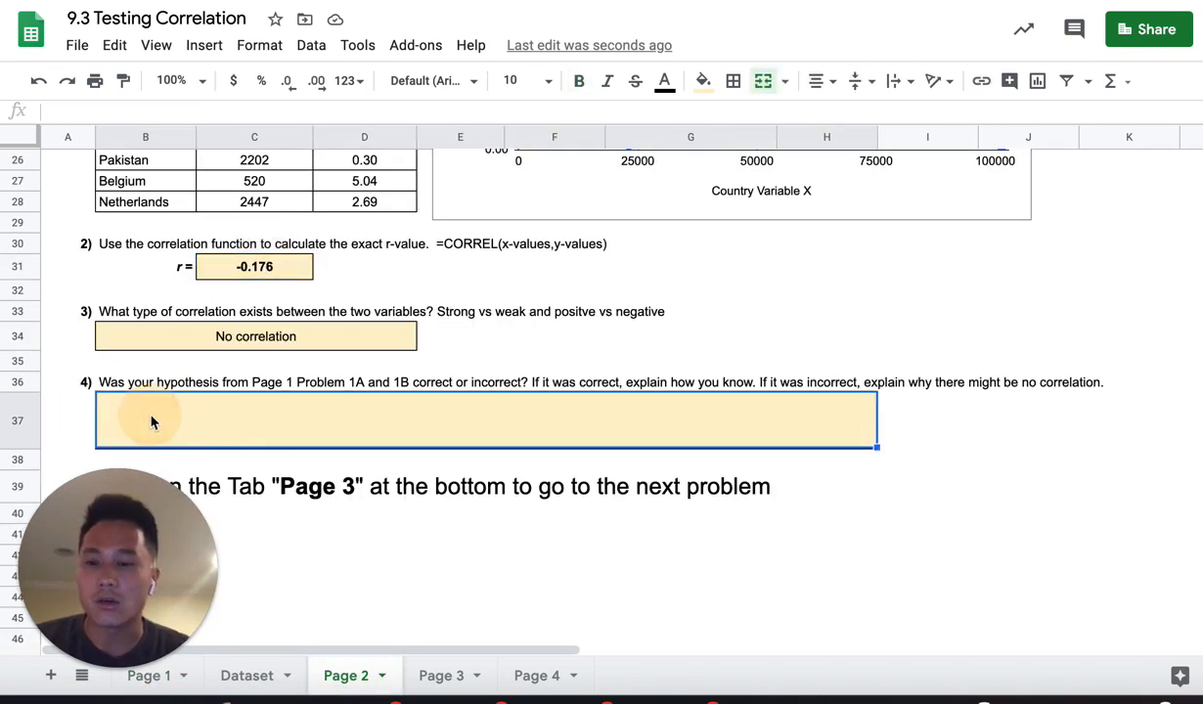
text(My hypothesis was inc)
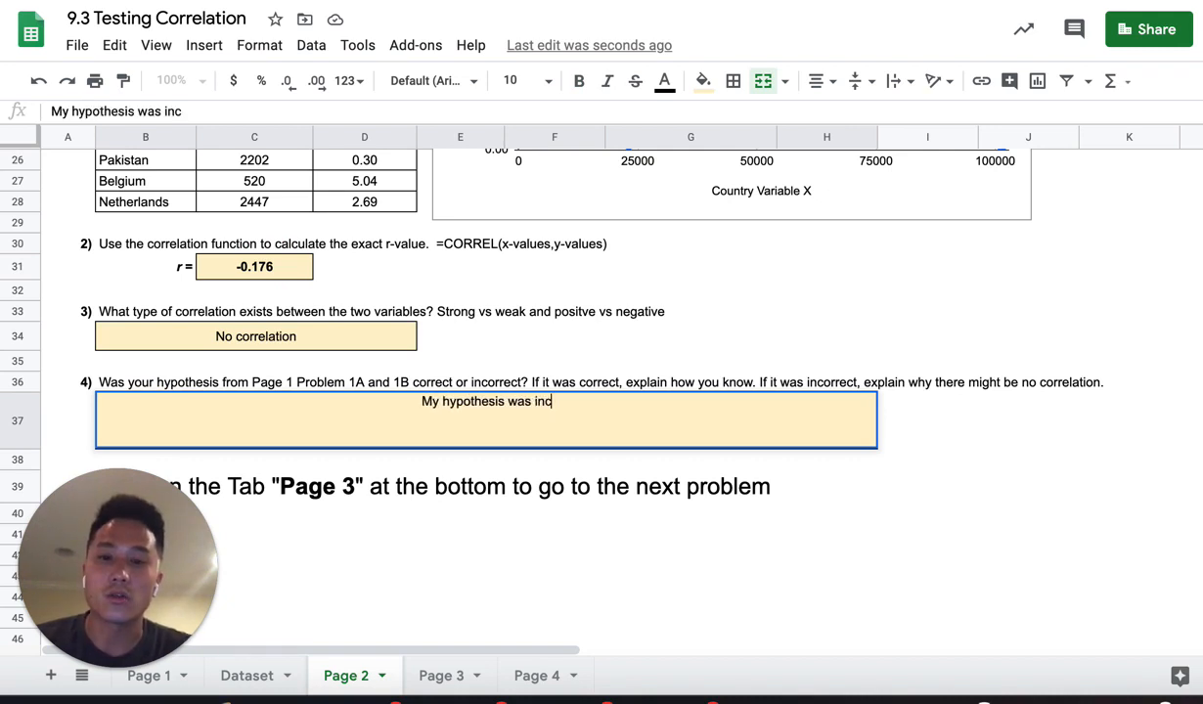
text(orrect because the r valu)
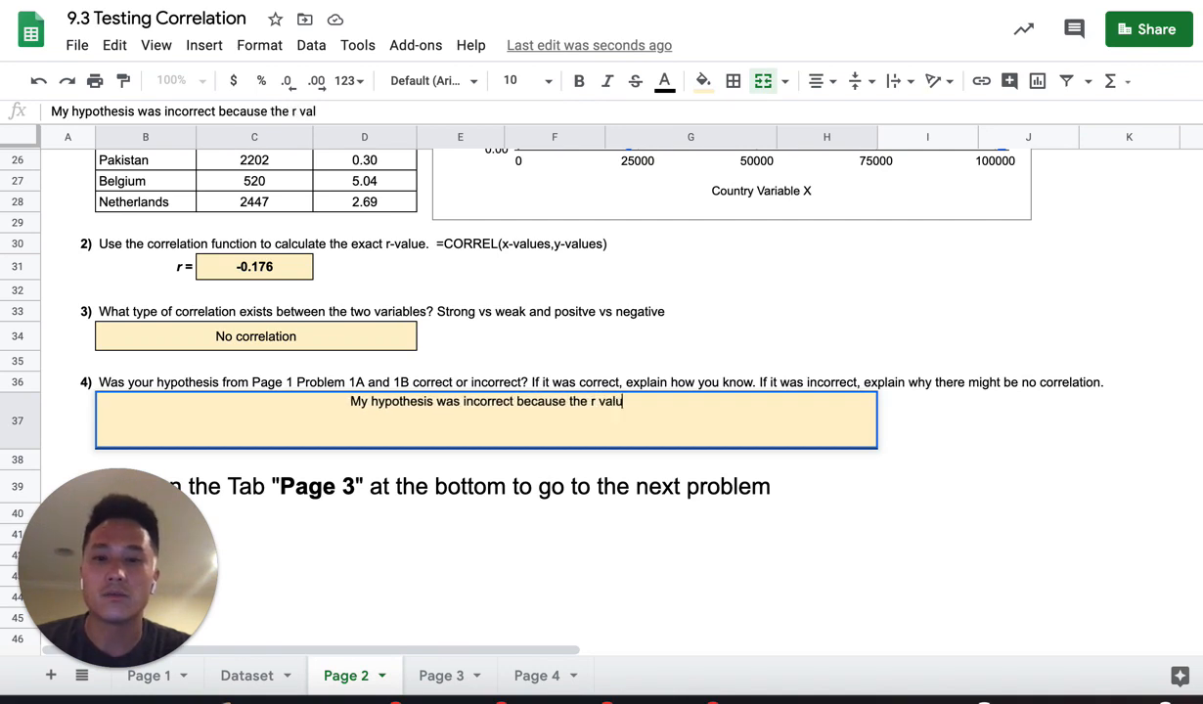
text(e is close ot zero)
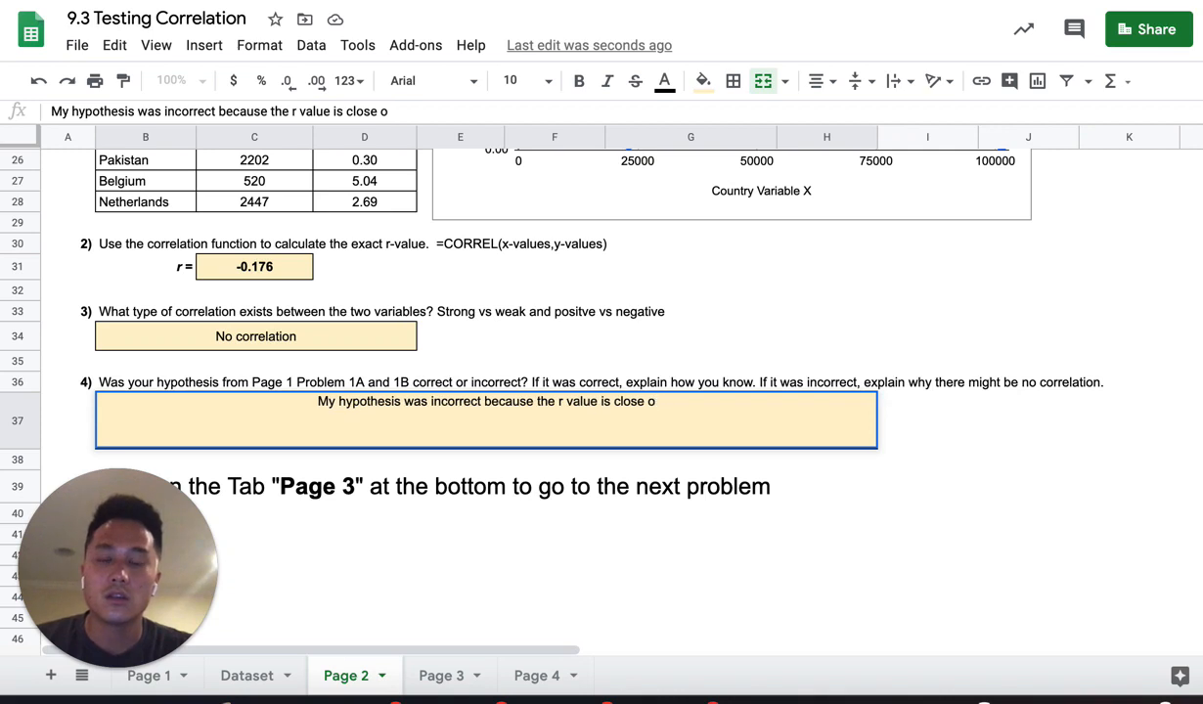
text(to zero so there is)
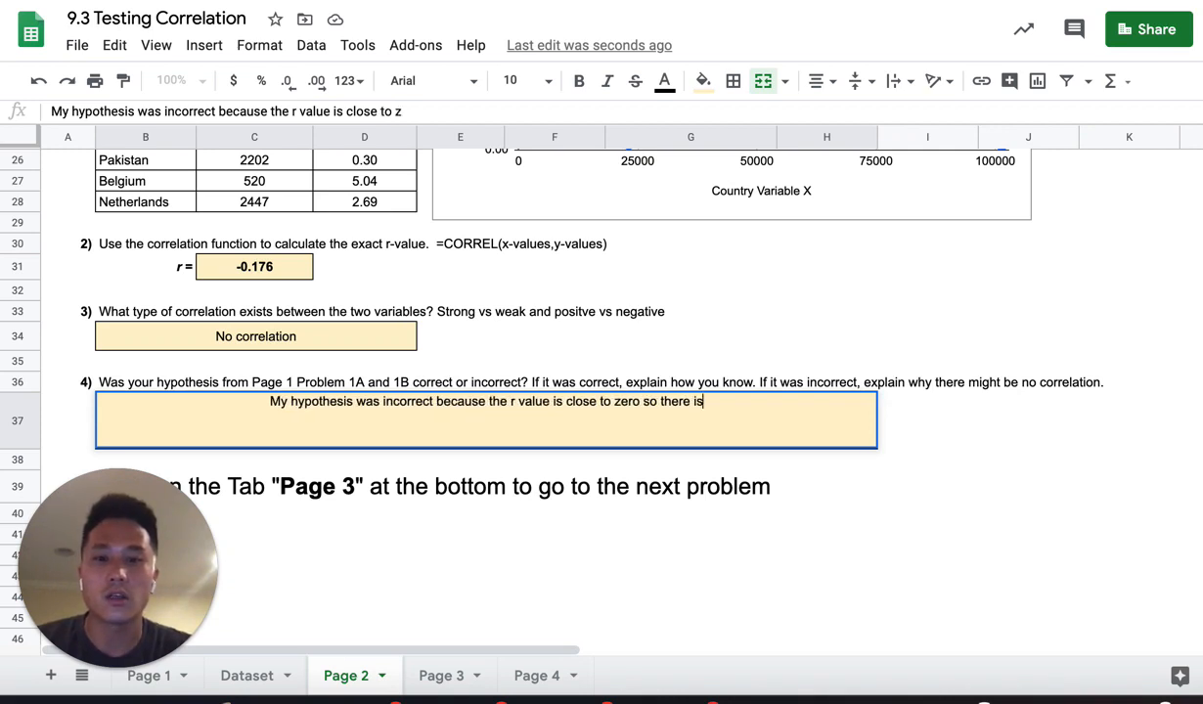
text(no correlation.)
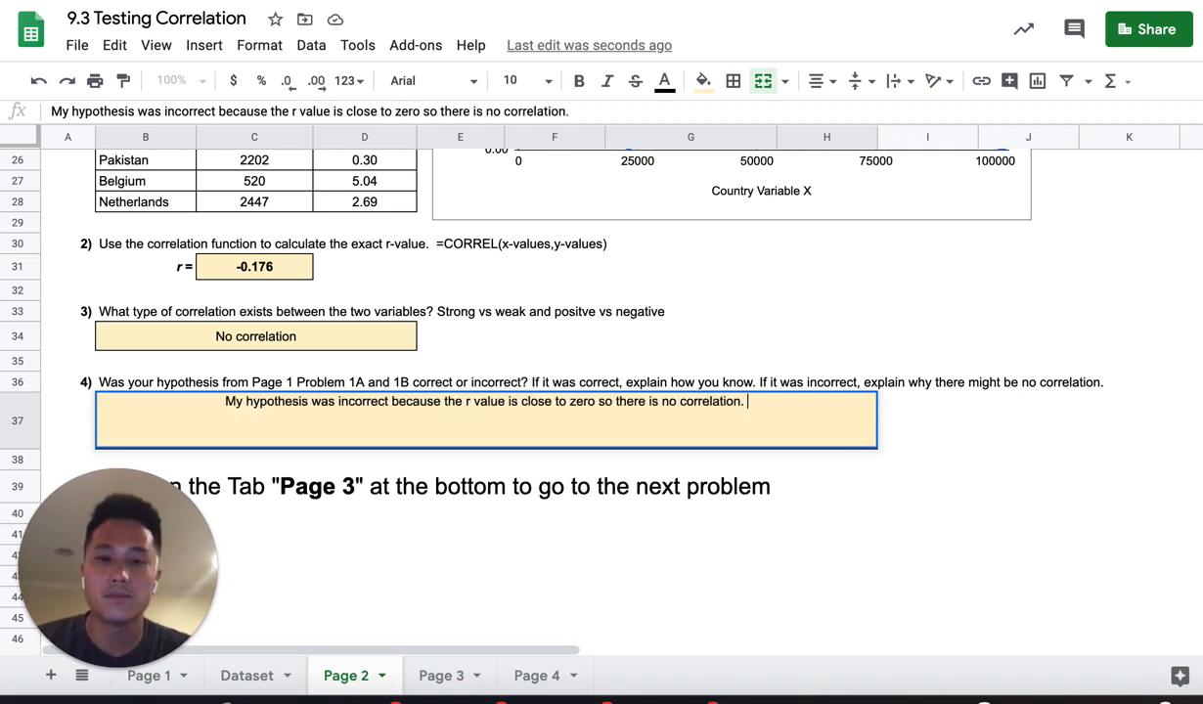
Step: Add that CO2 emissions don't affect infection rate, and commit the answer
text(Co)
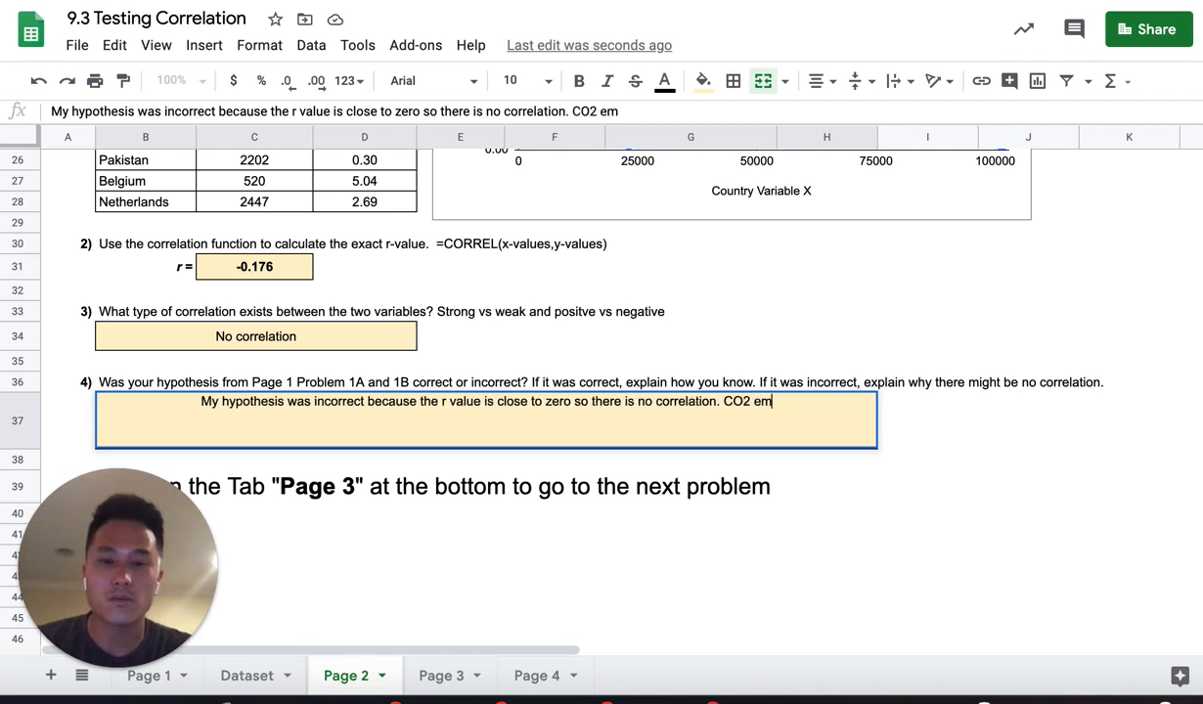
text(missions do)
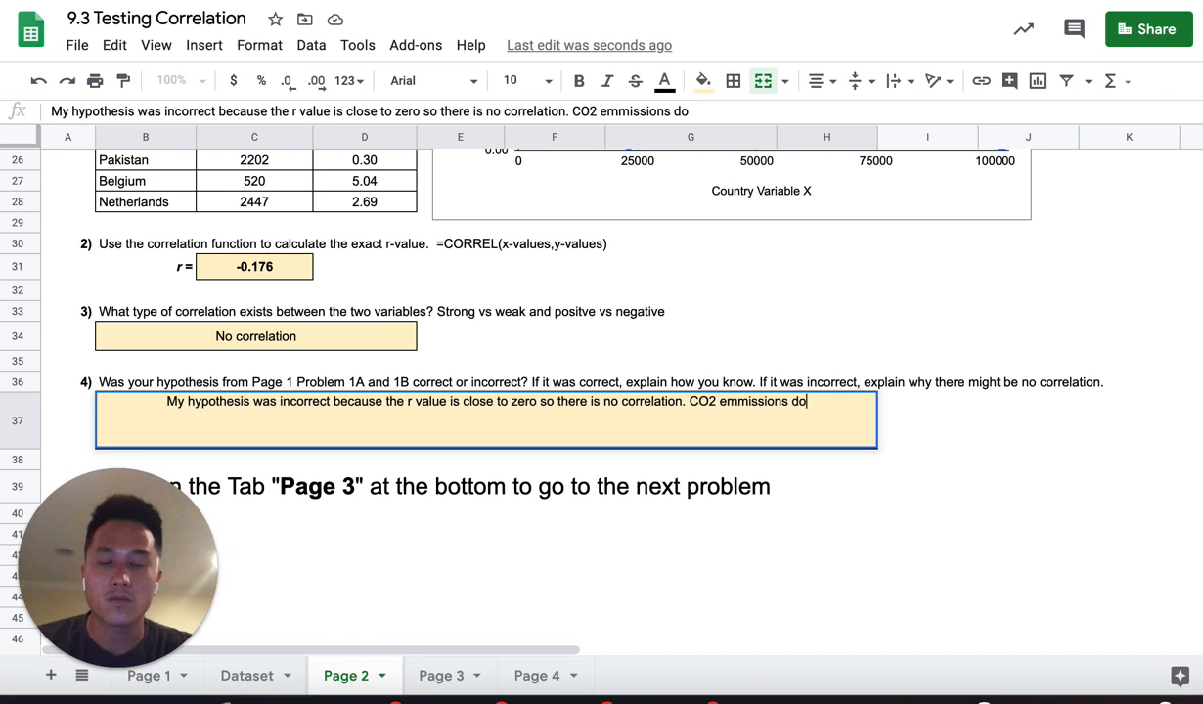
text(not have any aff)
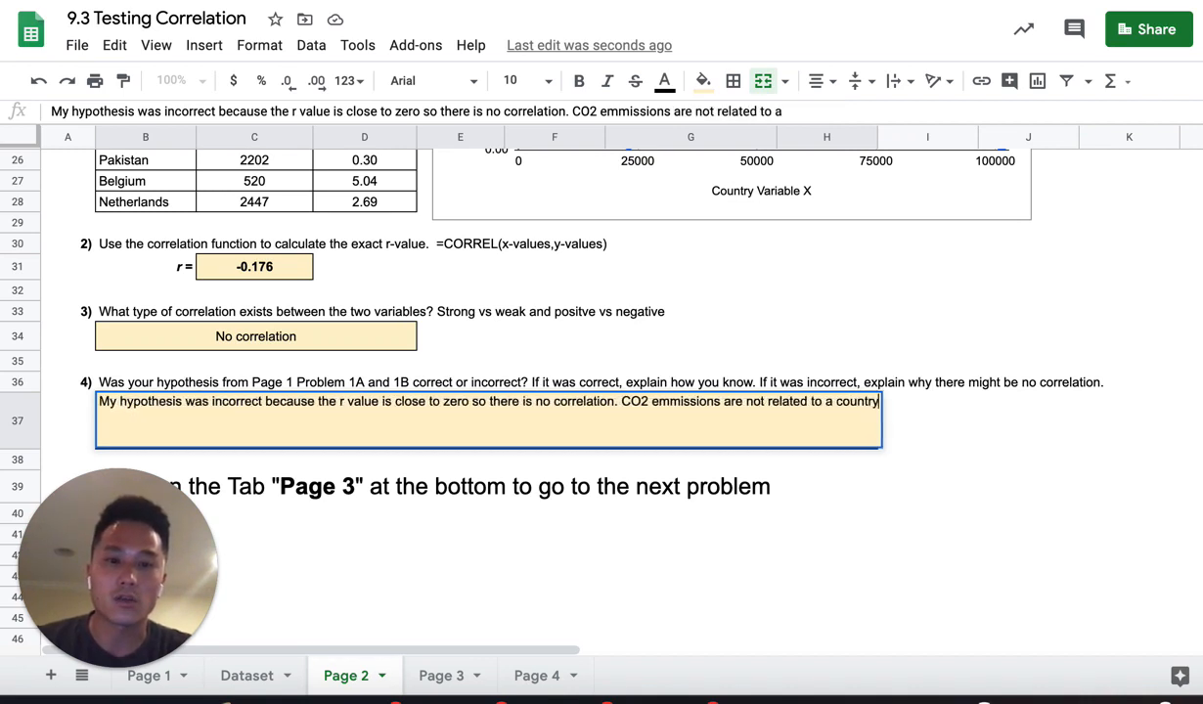
text('s infection rate.)
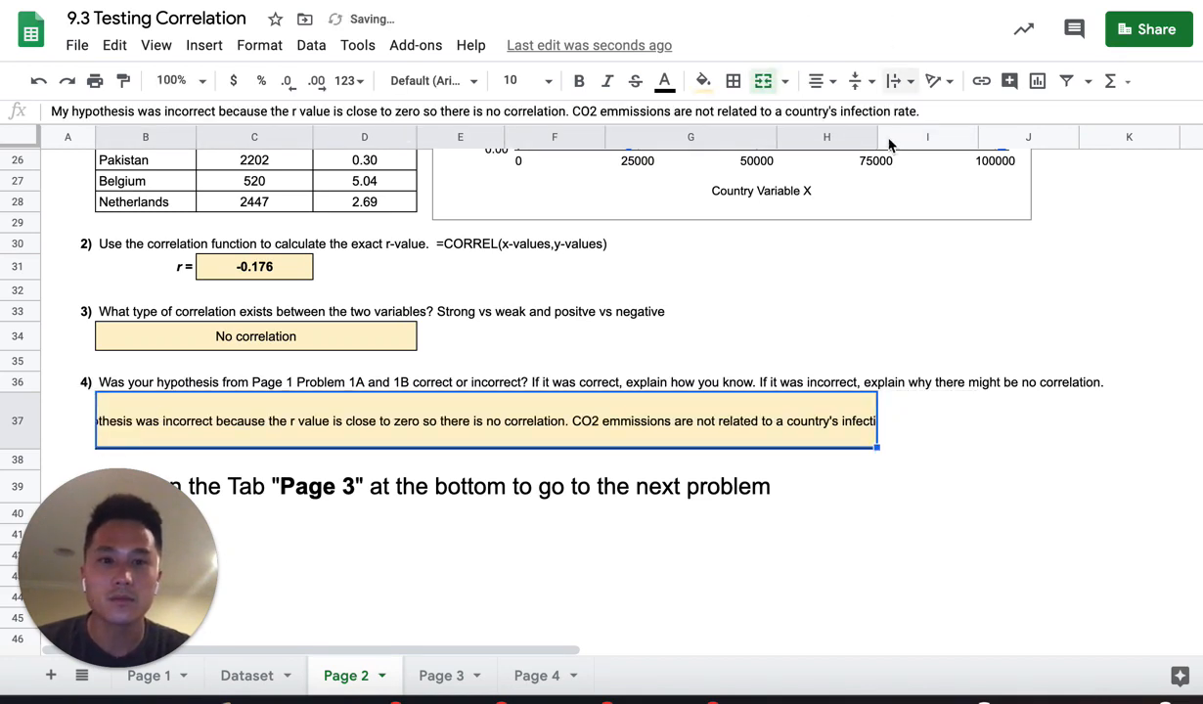
click(893, 80)
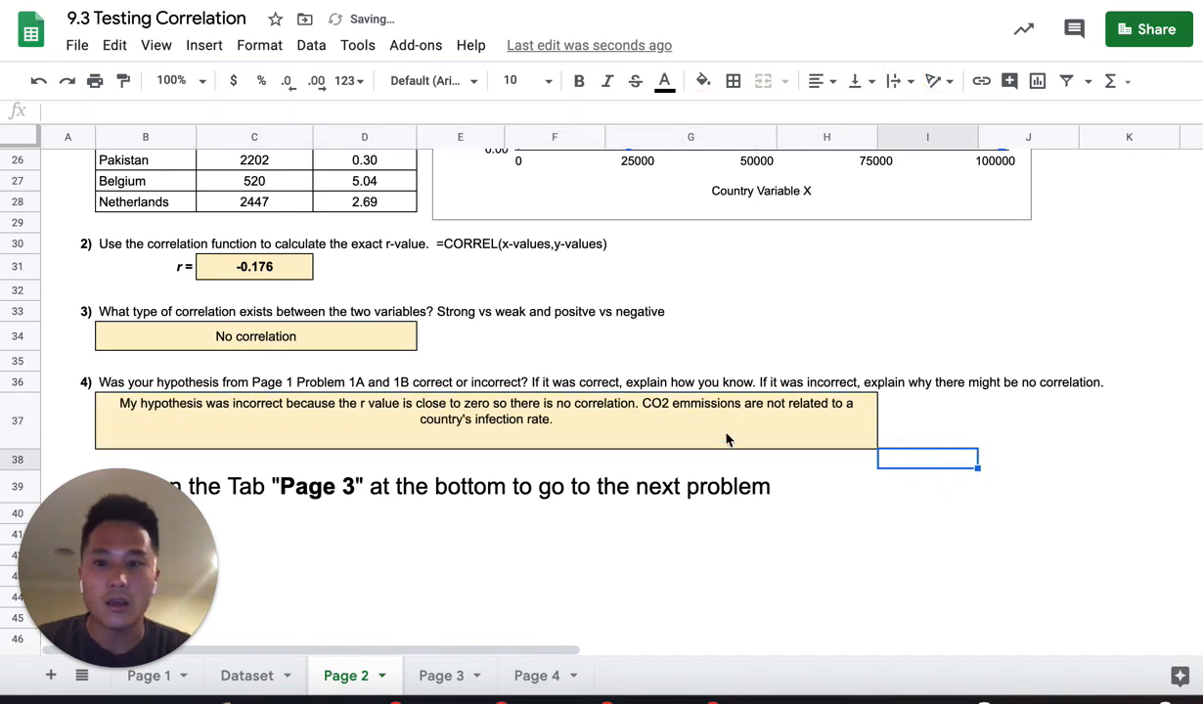
click(816, 80)
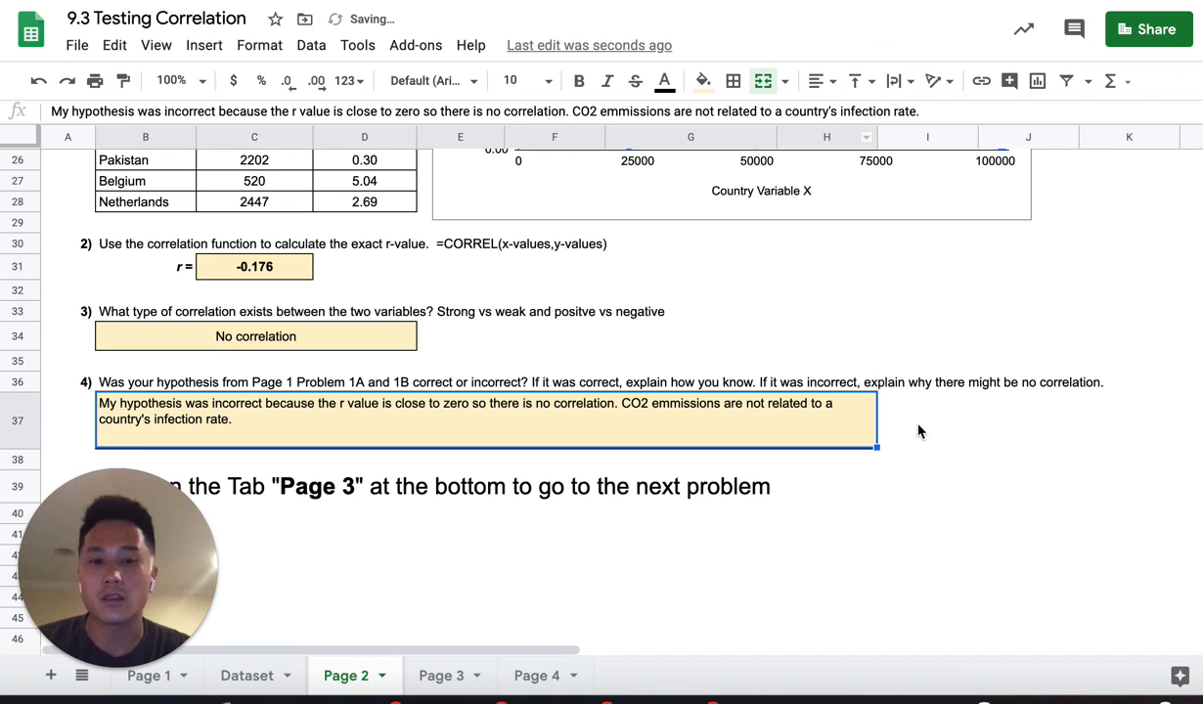
click(927, 422)
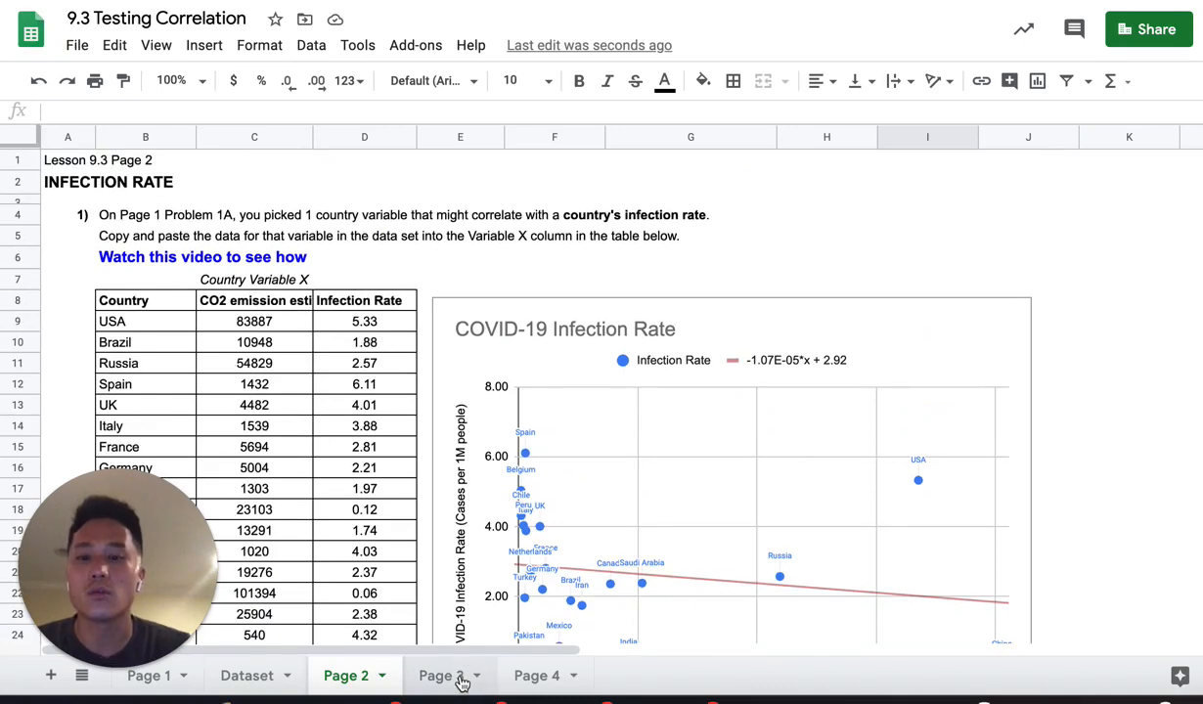
Step: Browse the Page 3 and Dataset sheets, then scroll through Page 4's zeroed total COVID-19 cases table
click(452, 676)
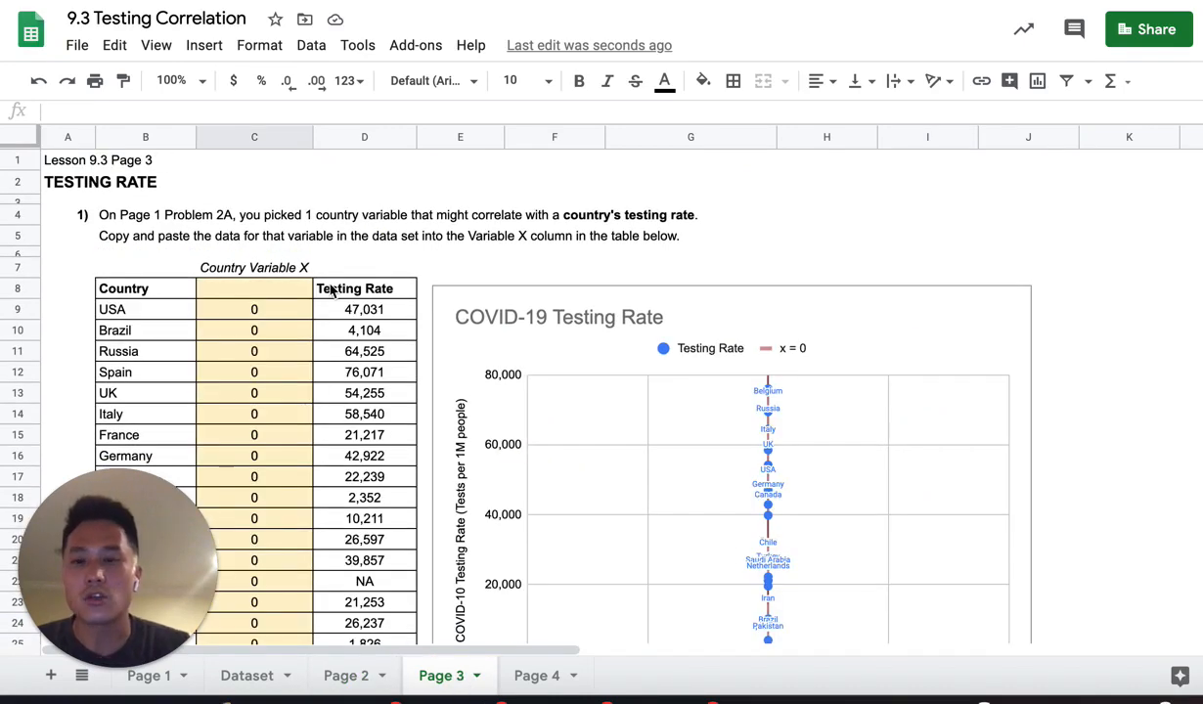
scroll(down, 3)
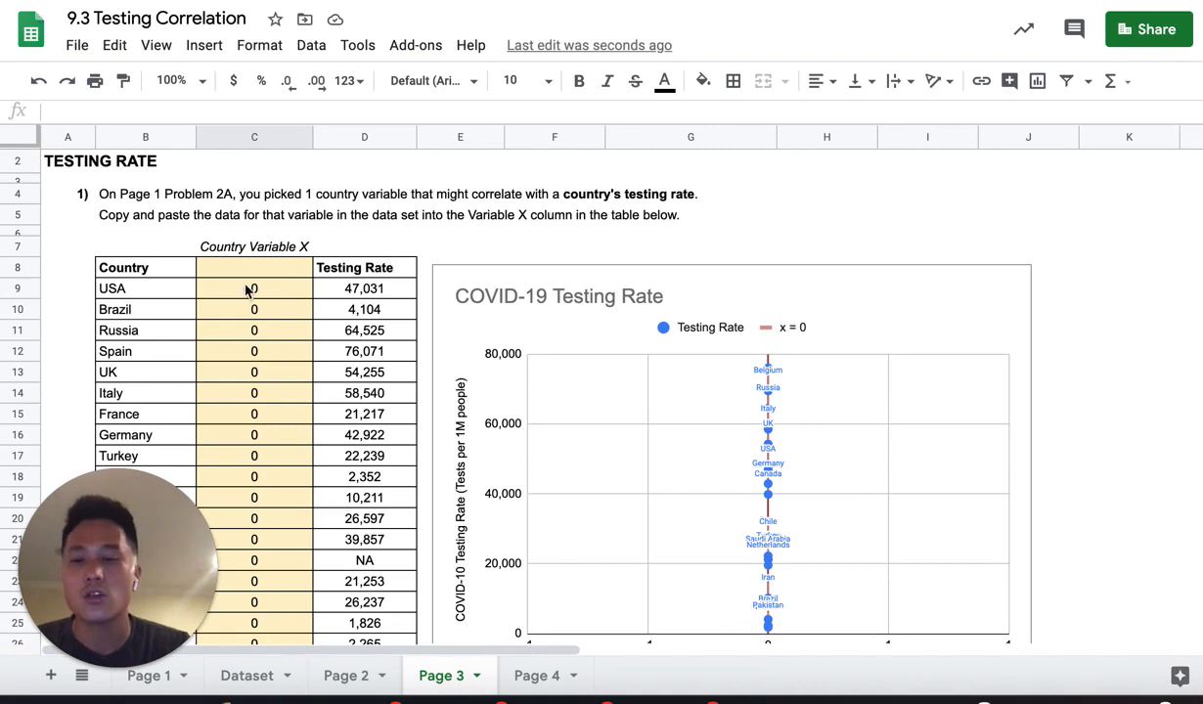
mouse_move(246, 314)
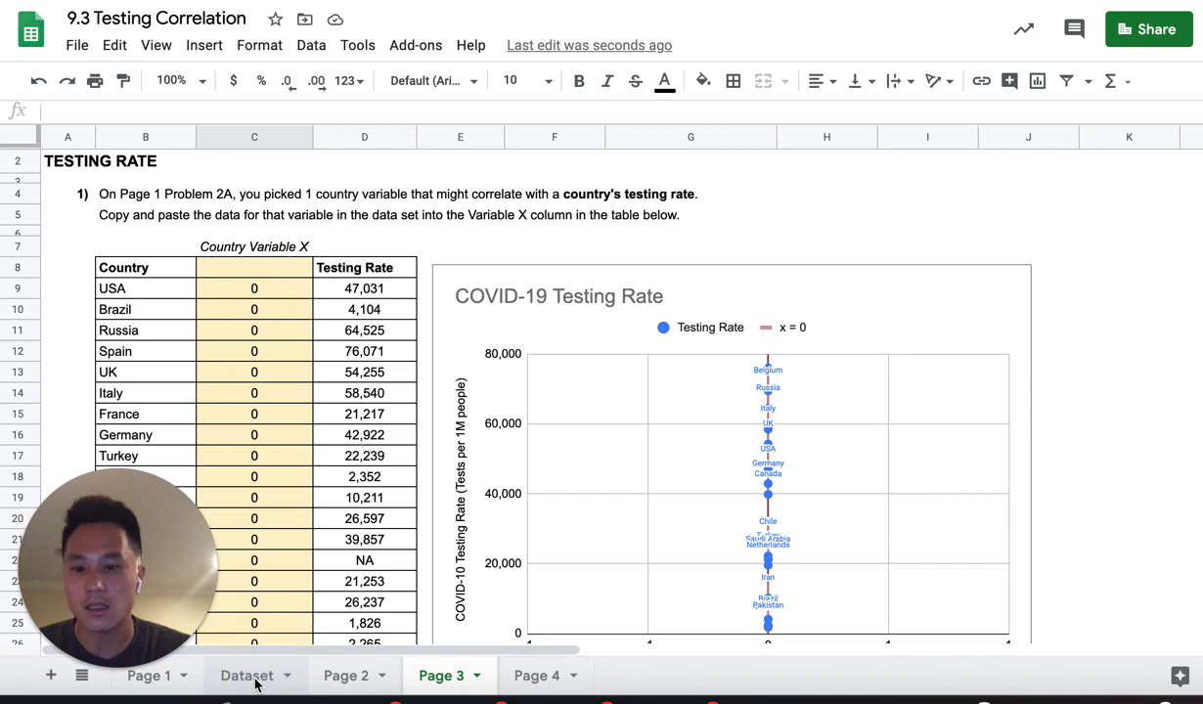
click(245, 676)
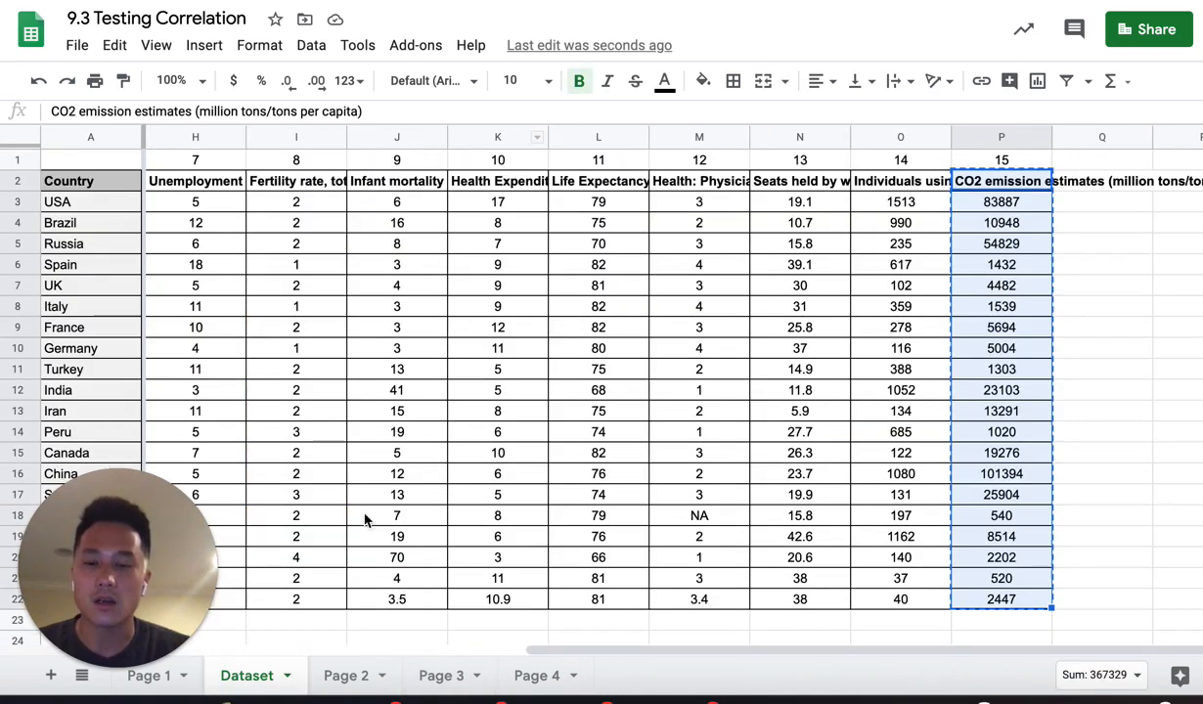
click(440, 675)
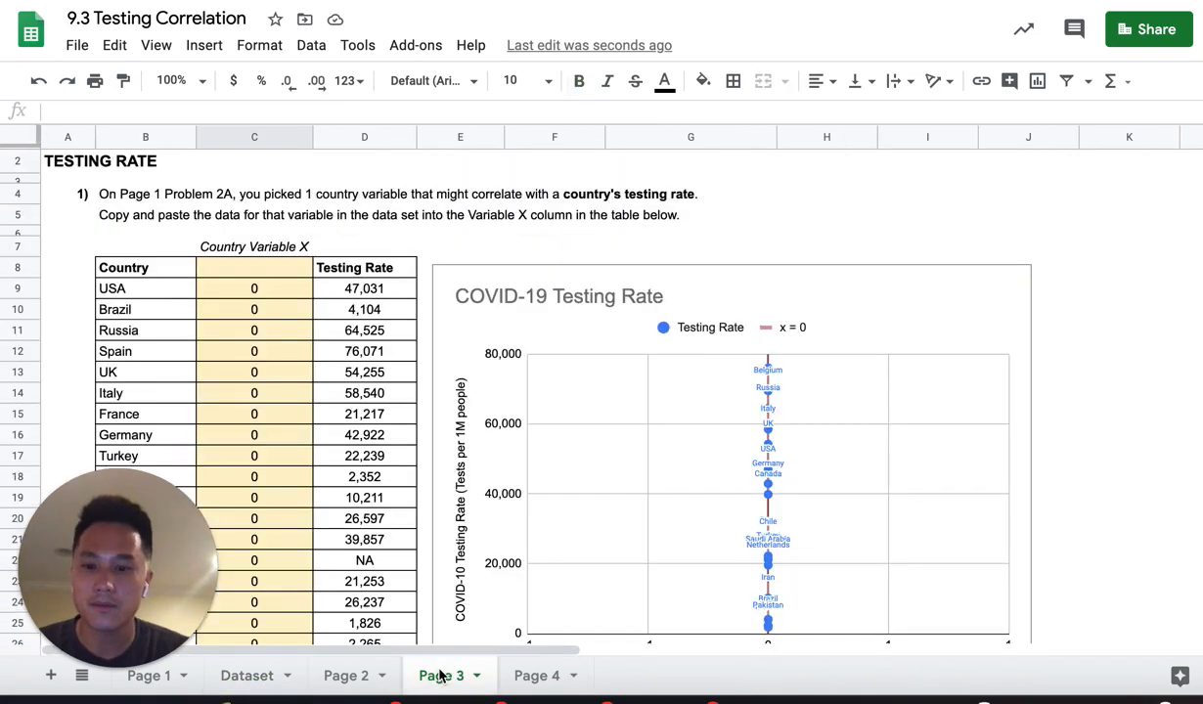
scroll(down, 3)
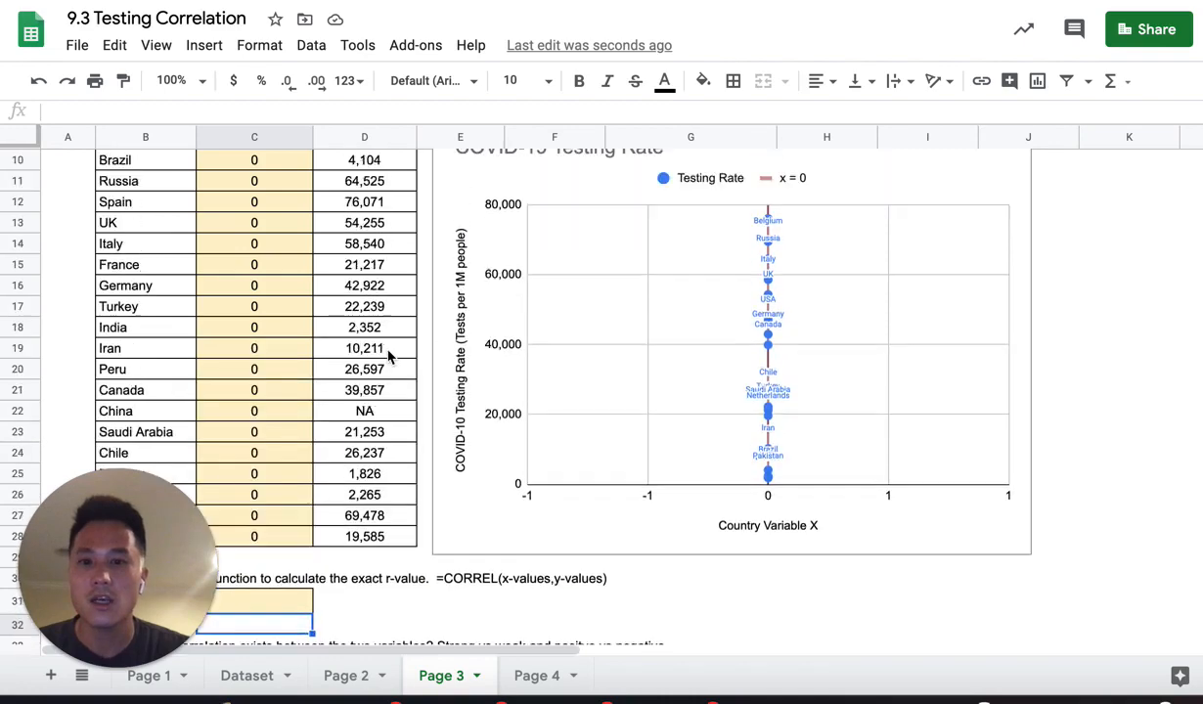
click(538, 675)
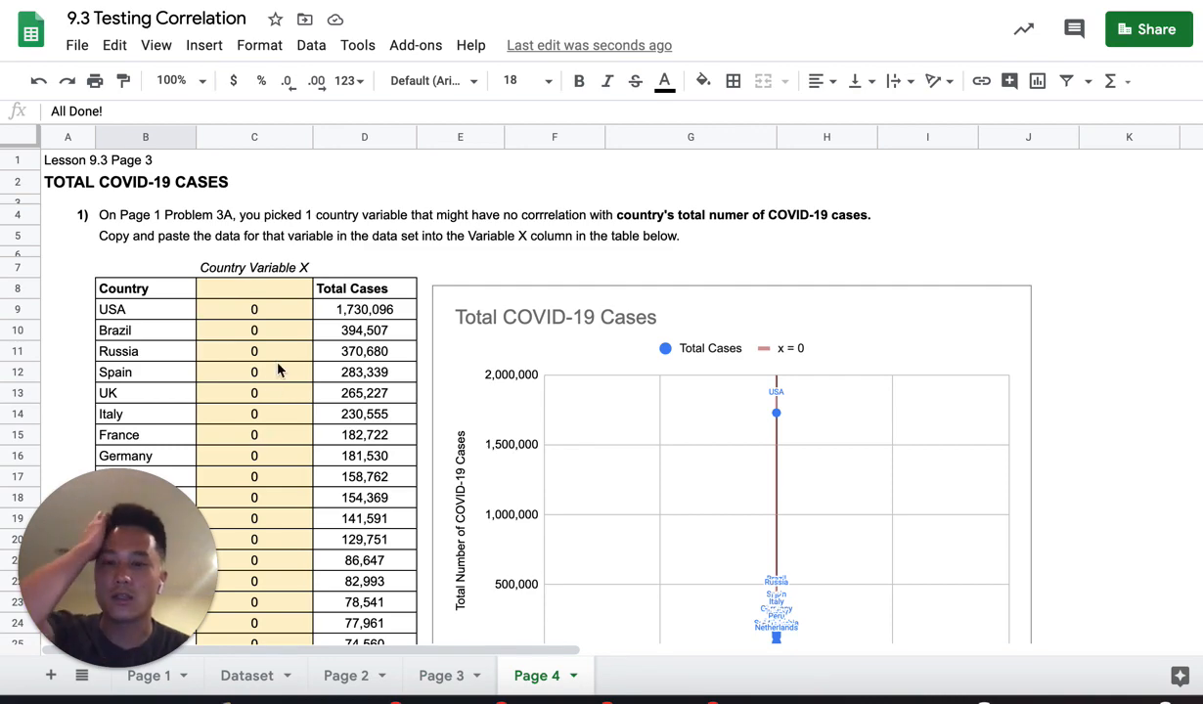
mouse_move(272, 297)
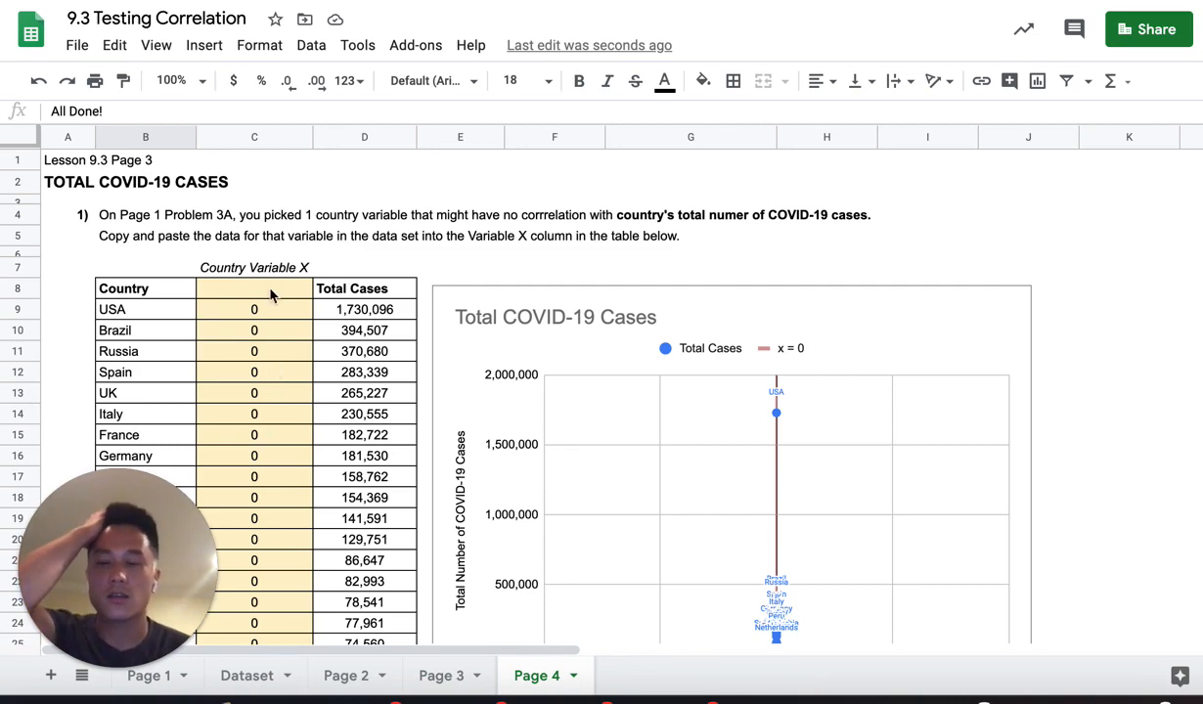
scroll(down, 3)
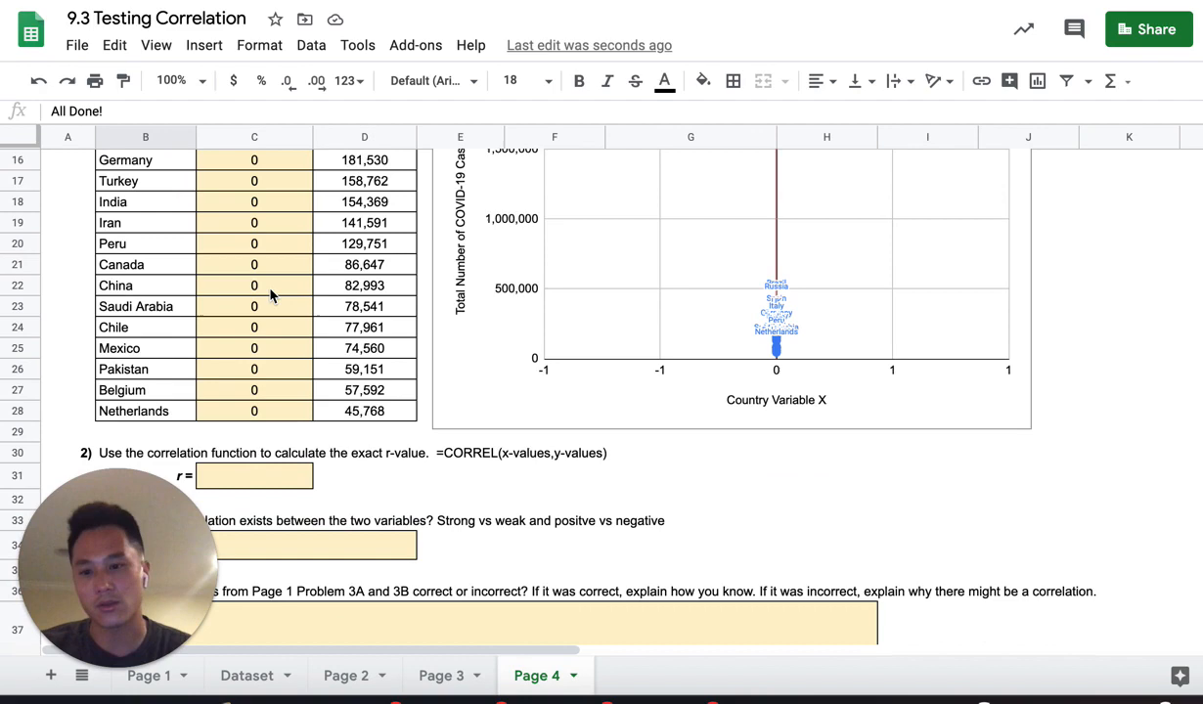